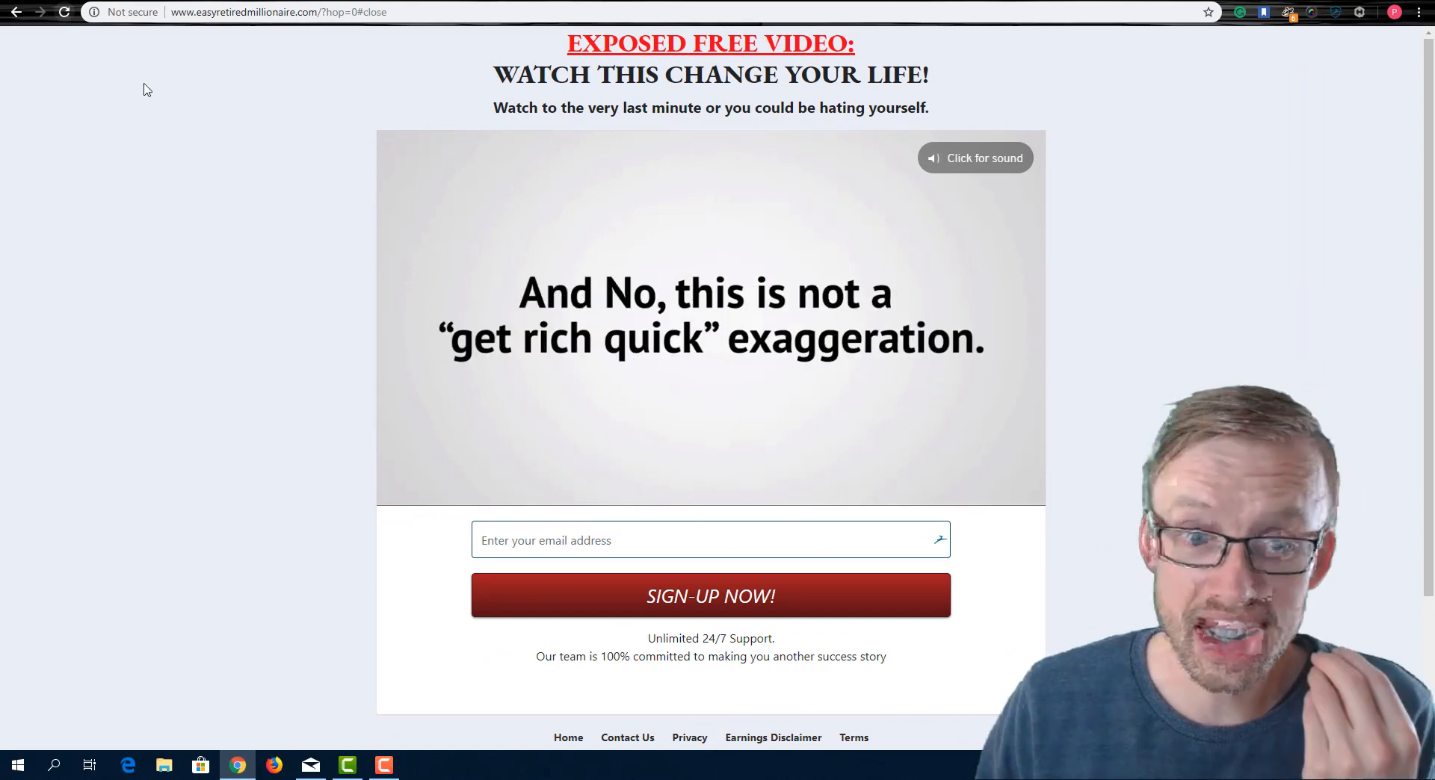
{"action": "mouse_move", "coordinate": [1080, 371]}
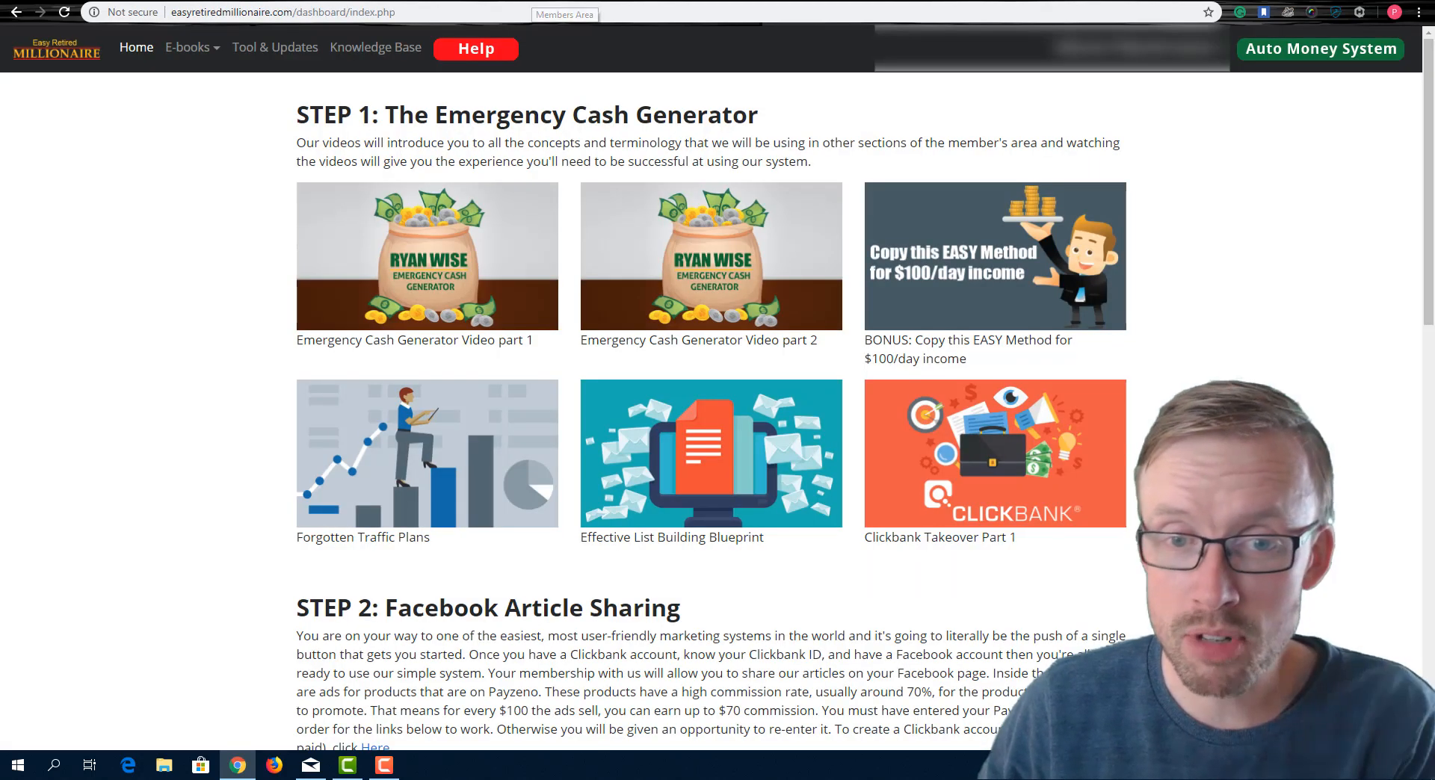
{"action": "mouse_move", "coordinate": [796, 403]}
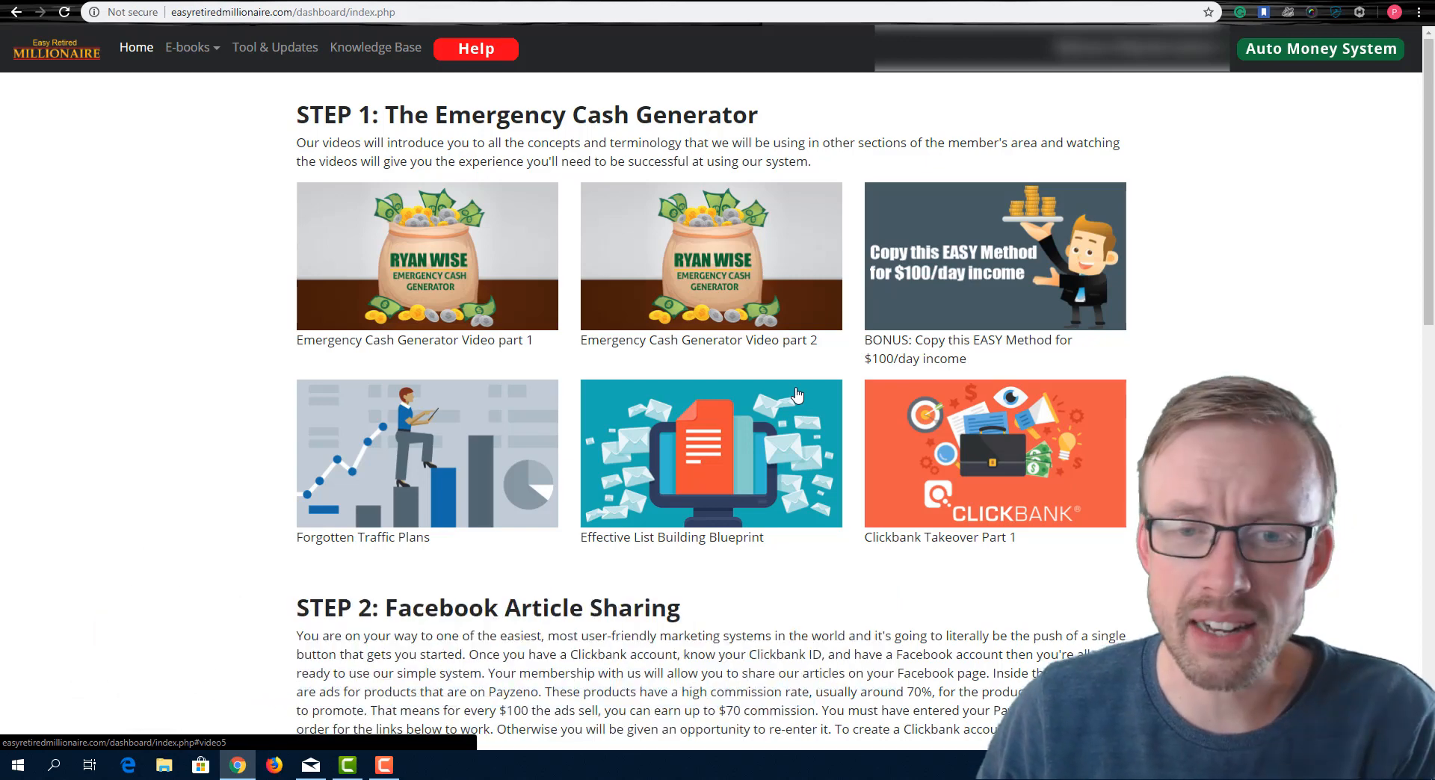
{"action": "mouse_move", "coordinate": [823, 413]}
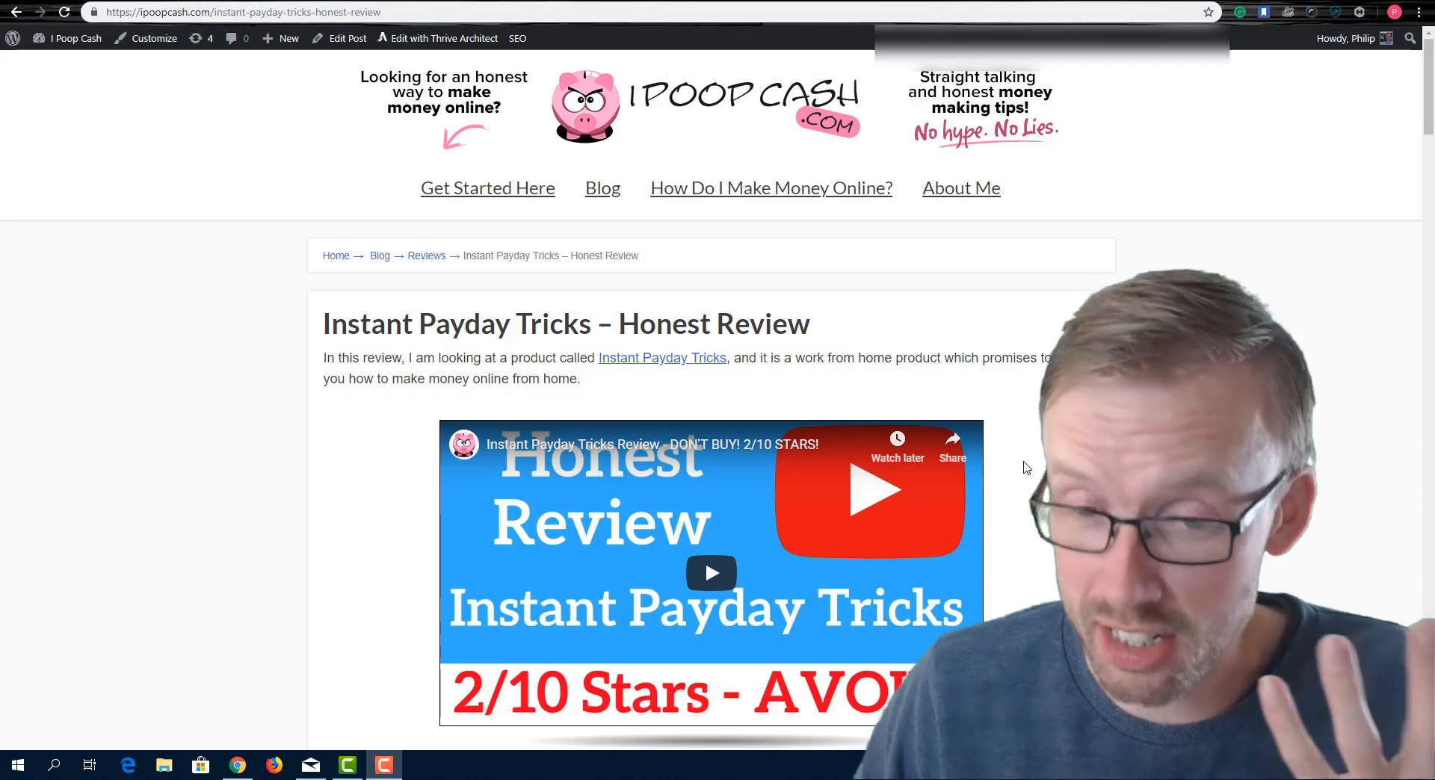
Scroll through the I Poop Cash Instant Payday Tricks review post.
{"action": "scroll", "scroll_direction": "down", "scroll_amount": 3}
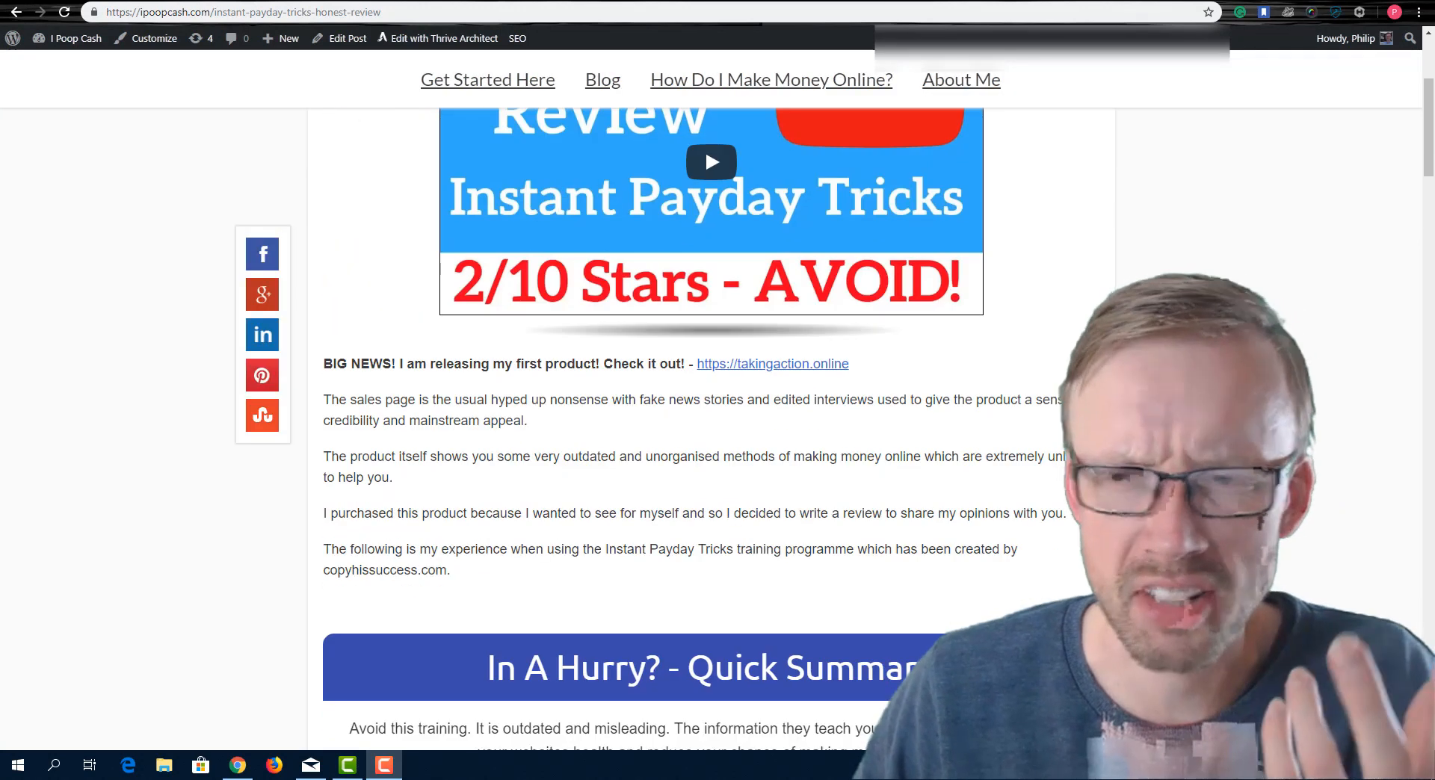
{"action": "scroll", "scroll_direction": "down", "scroll_amount": 3}
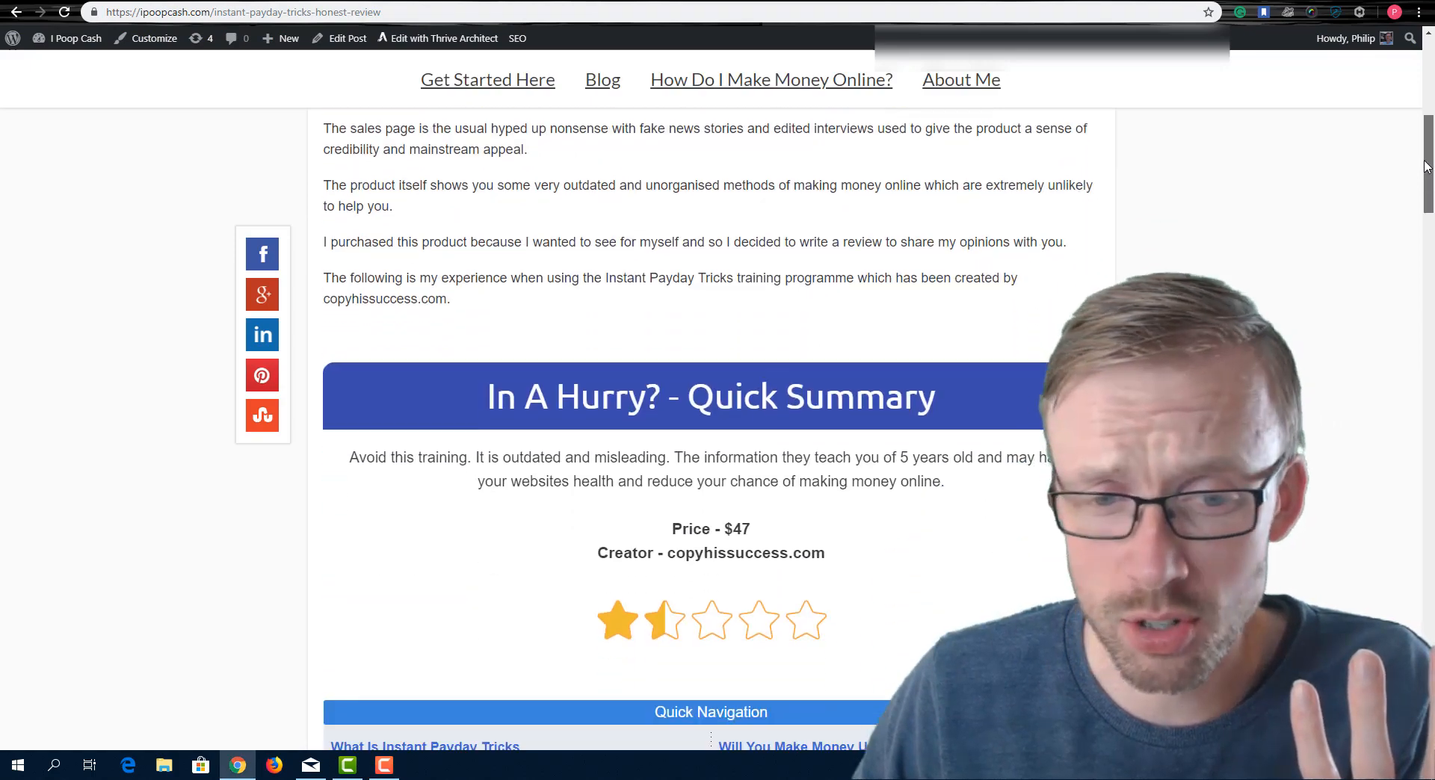
{"action": "scroll", "scroll_direction": "down", "scroll_amount": 3}
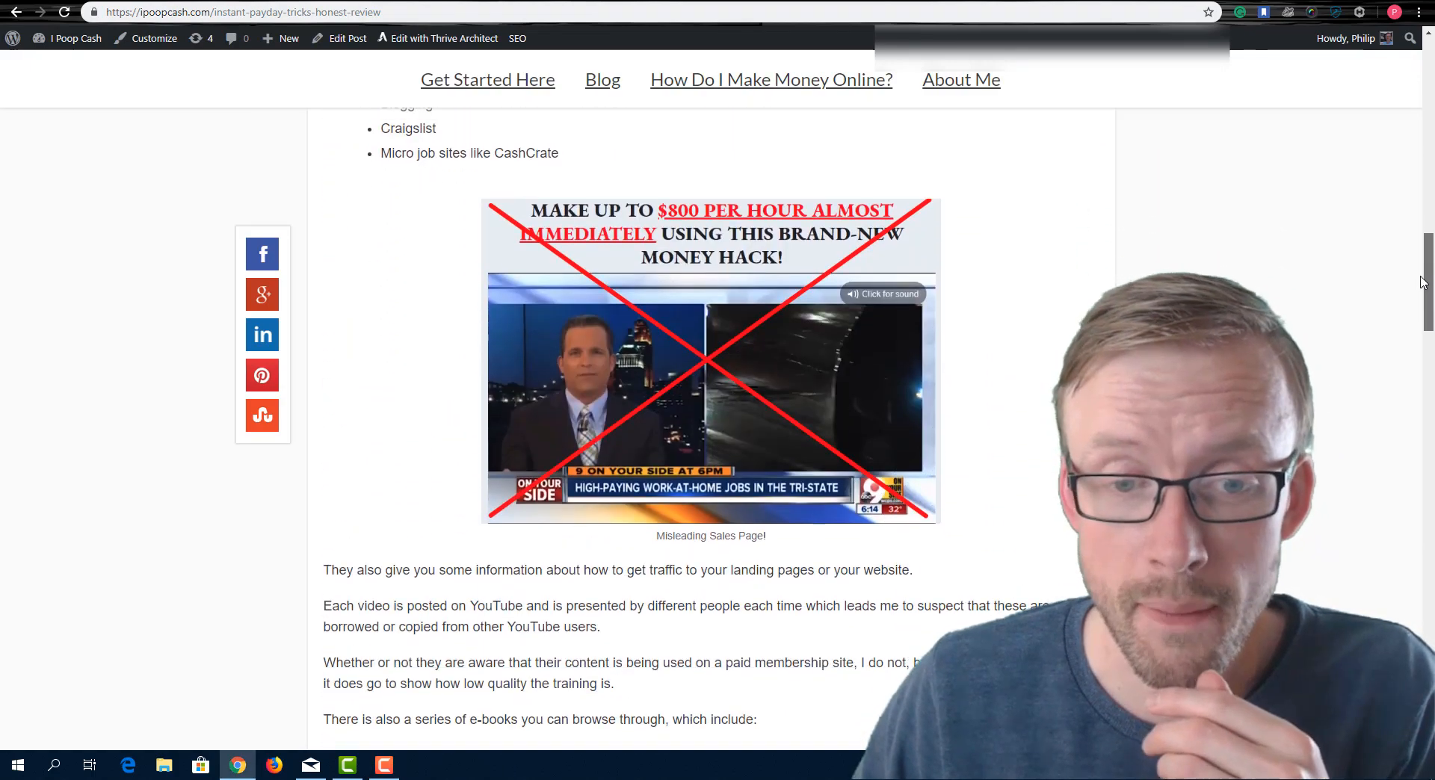
{"action": "scroll", "scroll_direction": "down", "scroll_amount": 3}
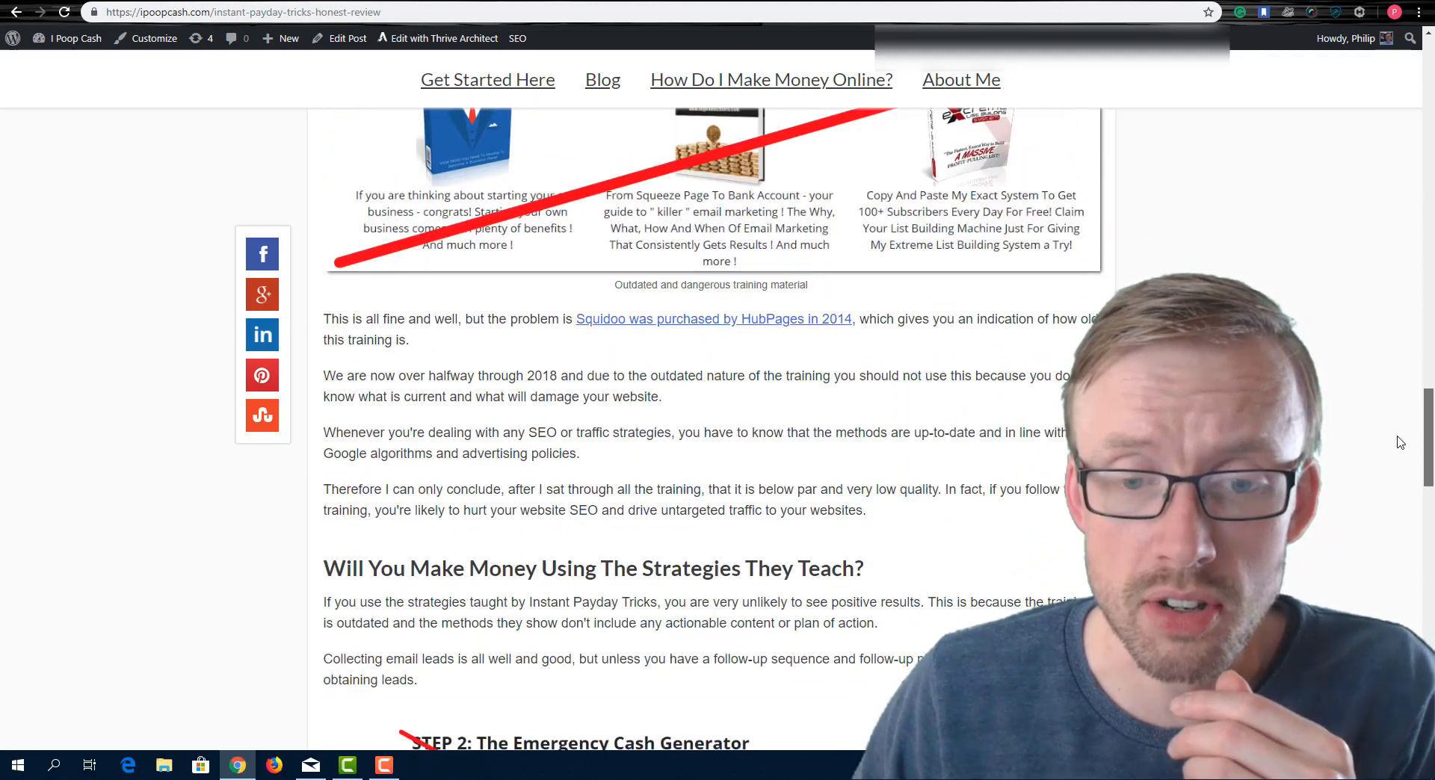
{"action": "scroll", "scroll_direction": "down", "scroll_amount": 3}
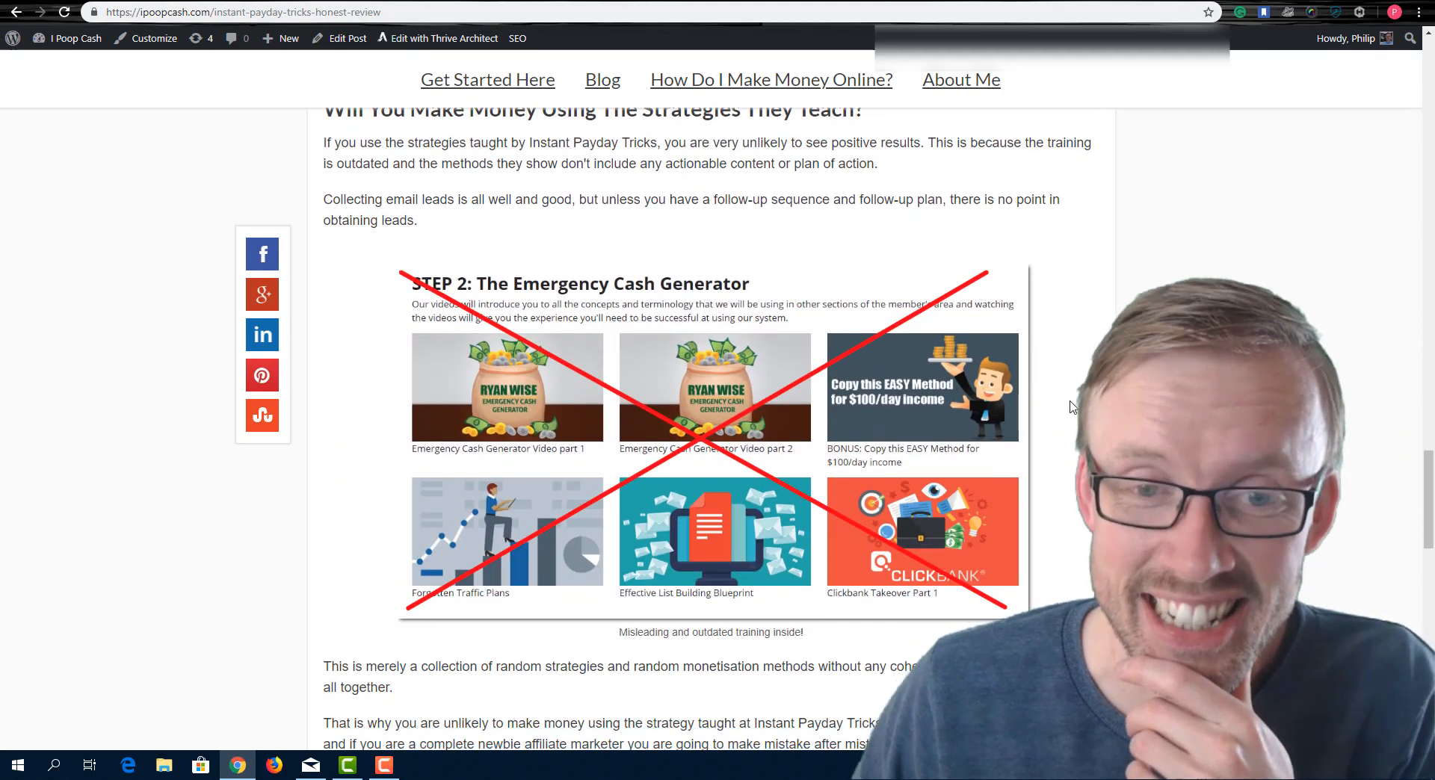
{"action": "scroll", "scroll_direction": "down", "scroll_amount": 3}
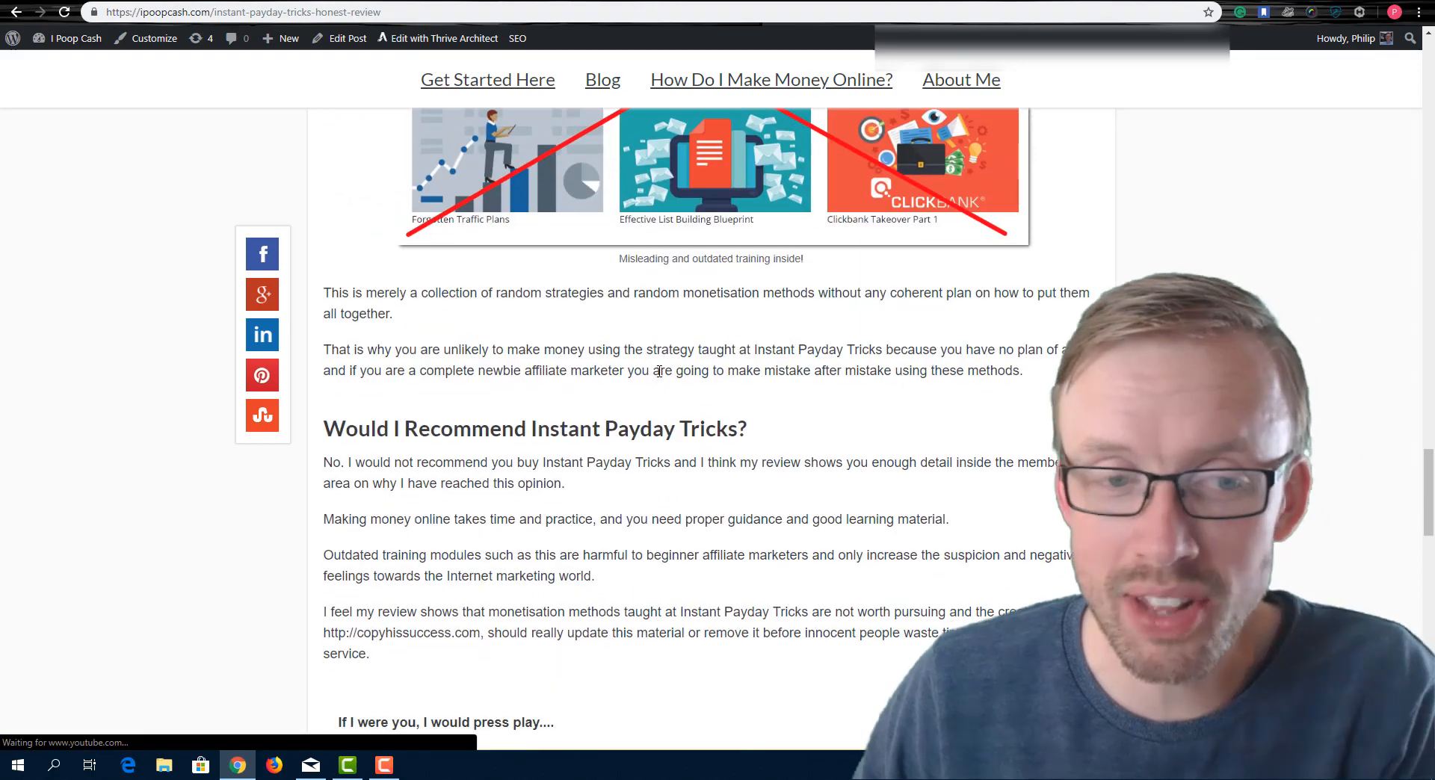
{"action": "mouse_move", "coordinate": [897, 407]}
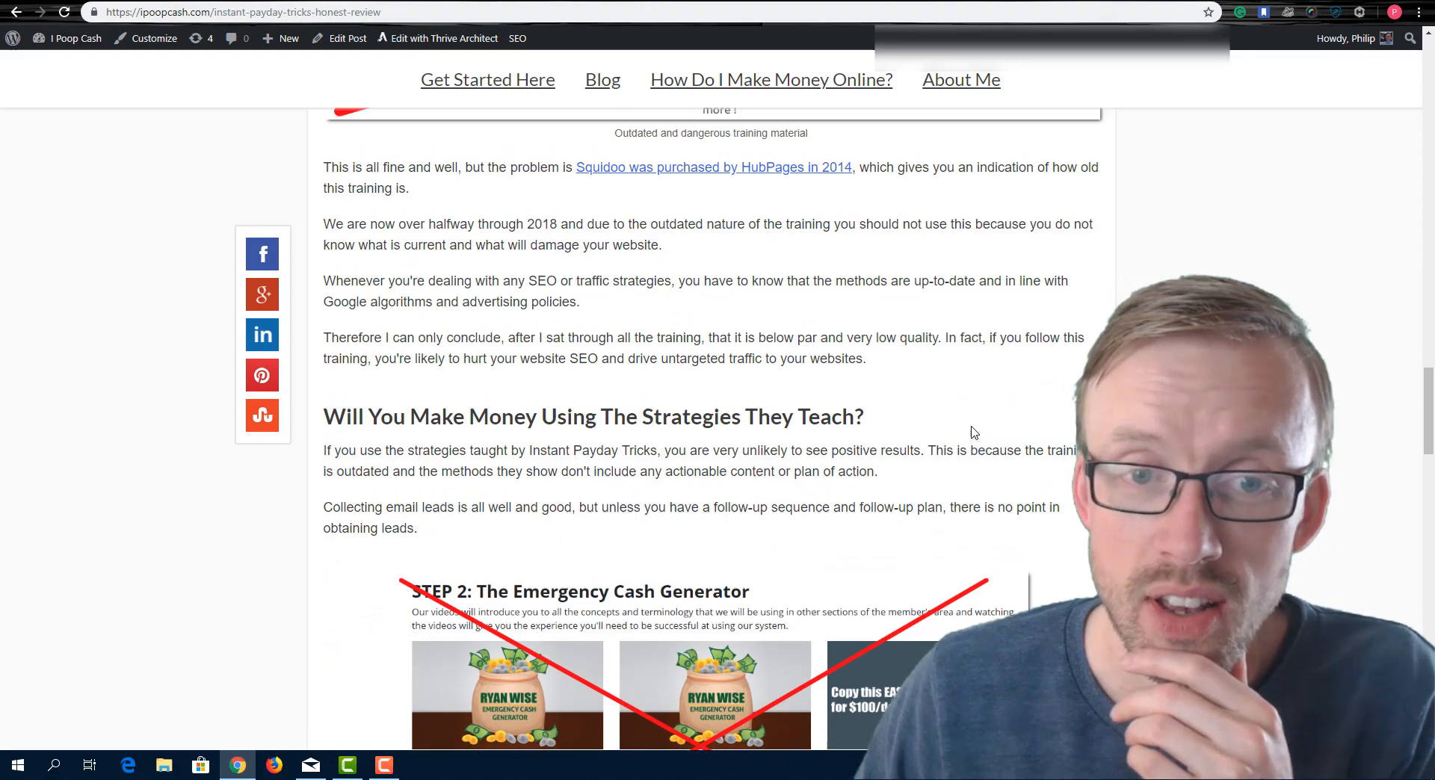
{"action": "scroll", "scroll_direction": "up", "scroll_amount": 3}
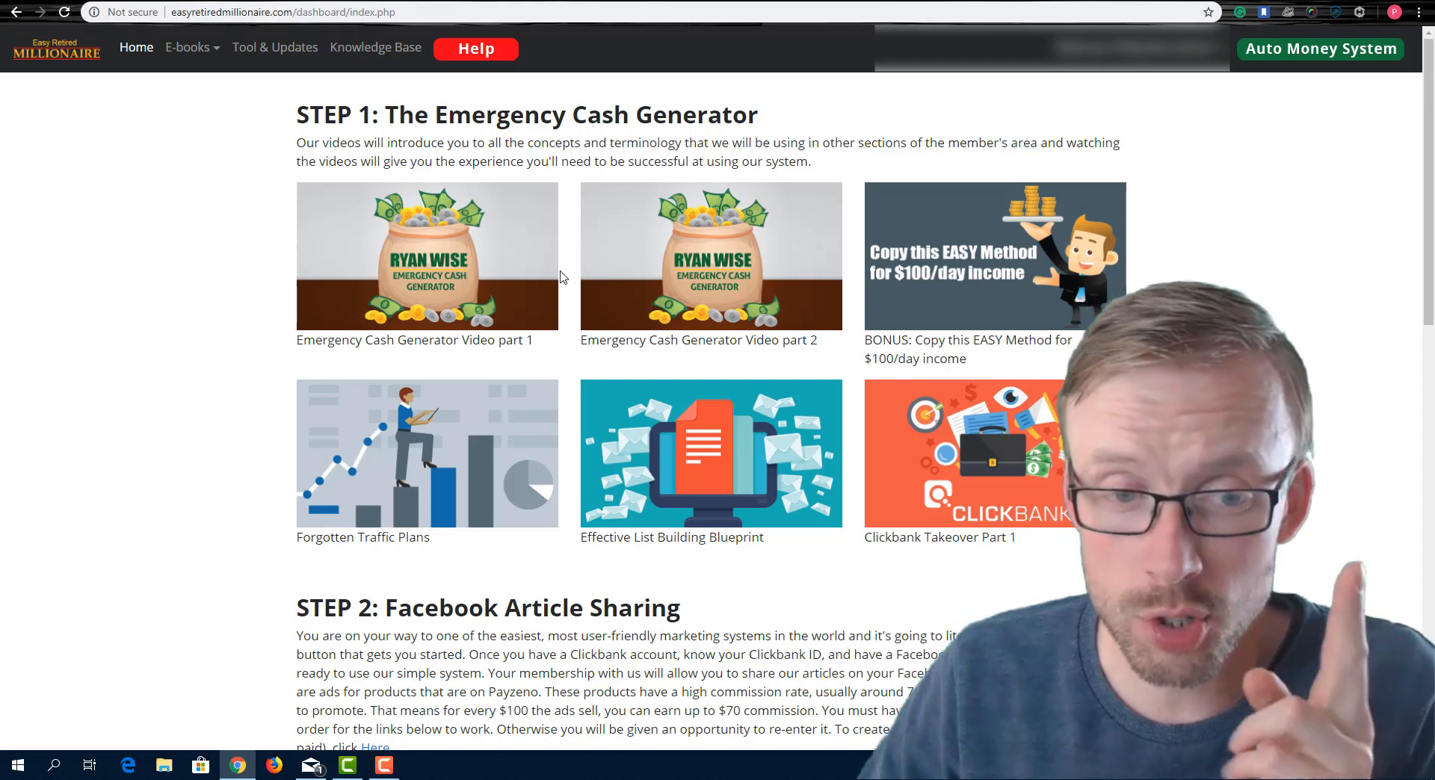
{"action": "mouse_move", "coordinate": [671, 269]}
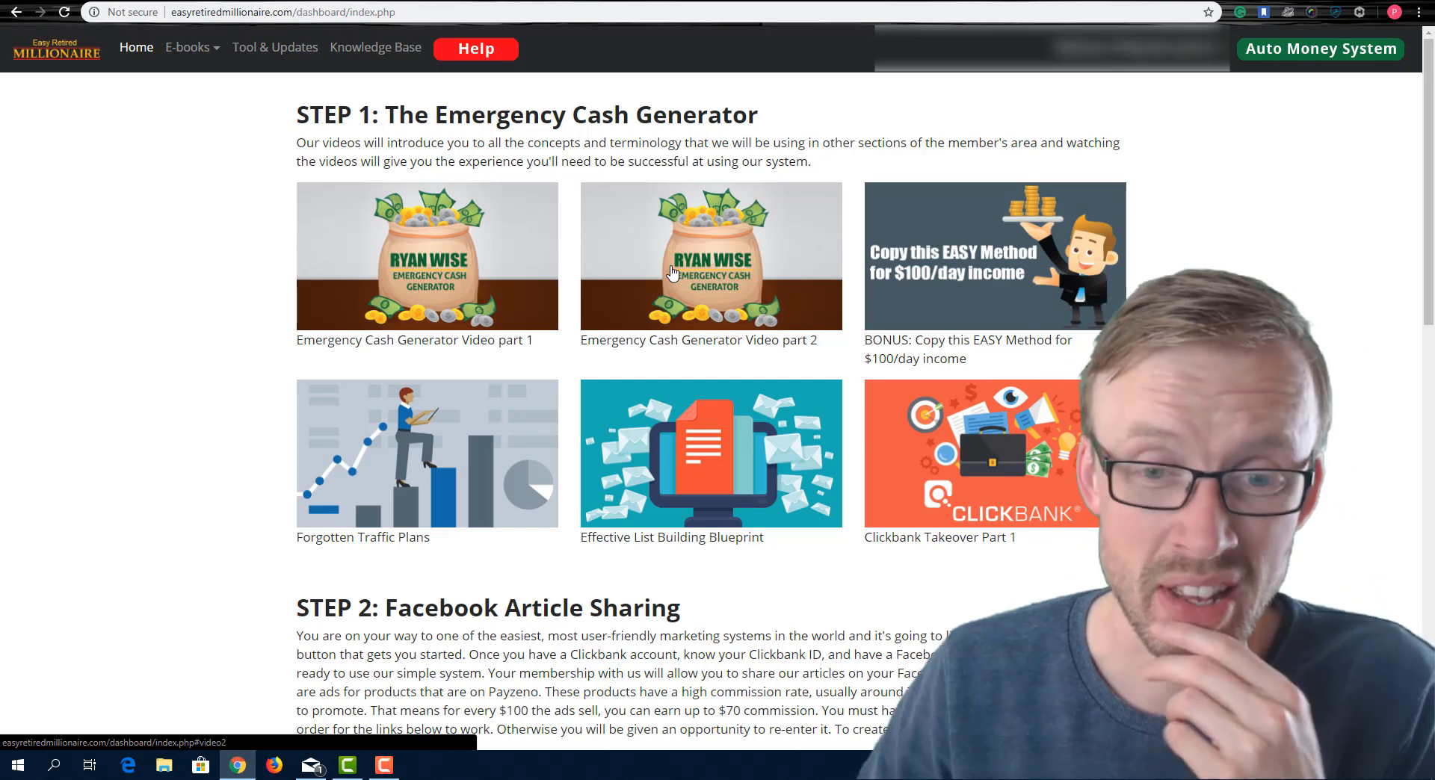
{"action": "mouse_move", "coordinate": [737, 310]}
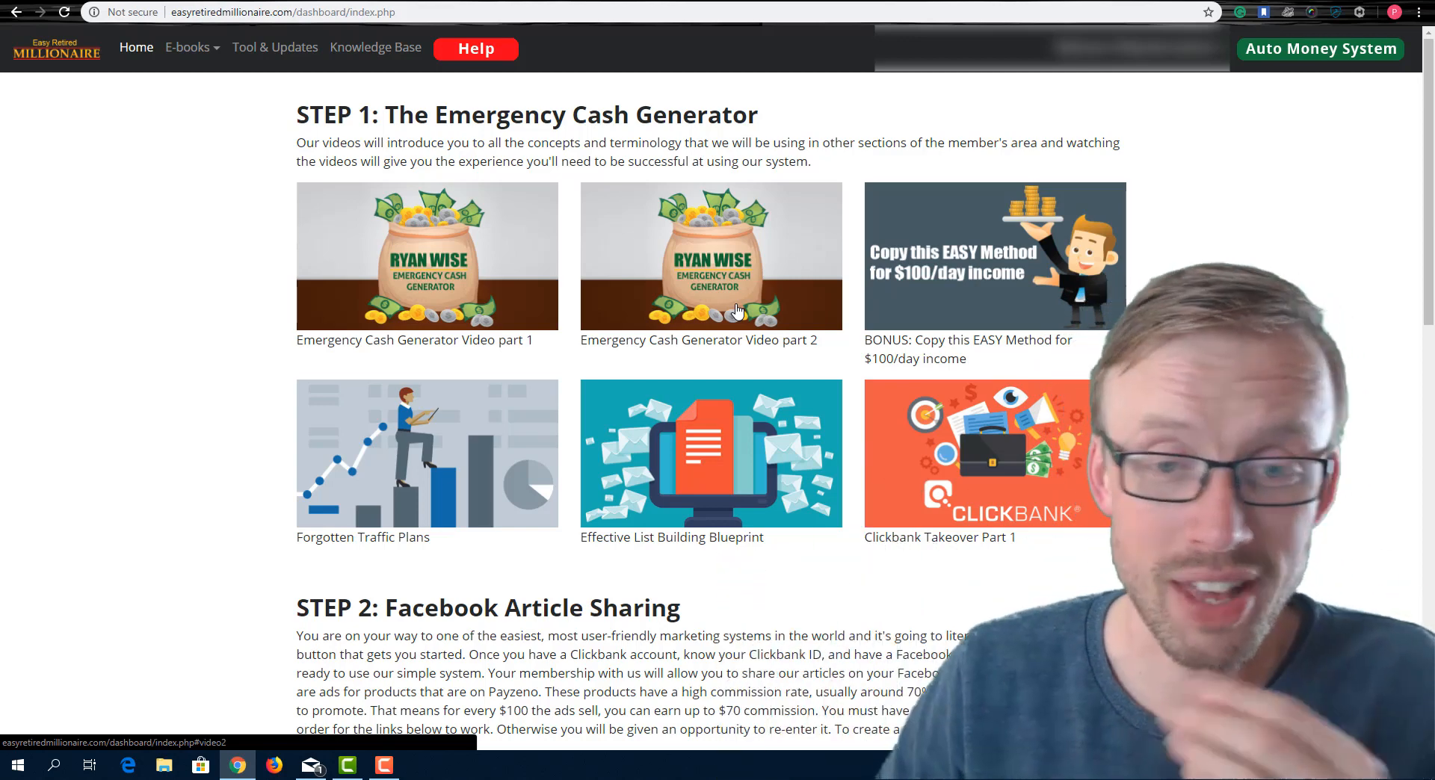
{"action": "mouse_move", "coordinate": [717, 326]}
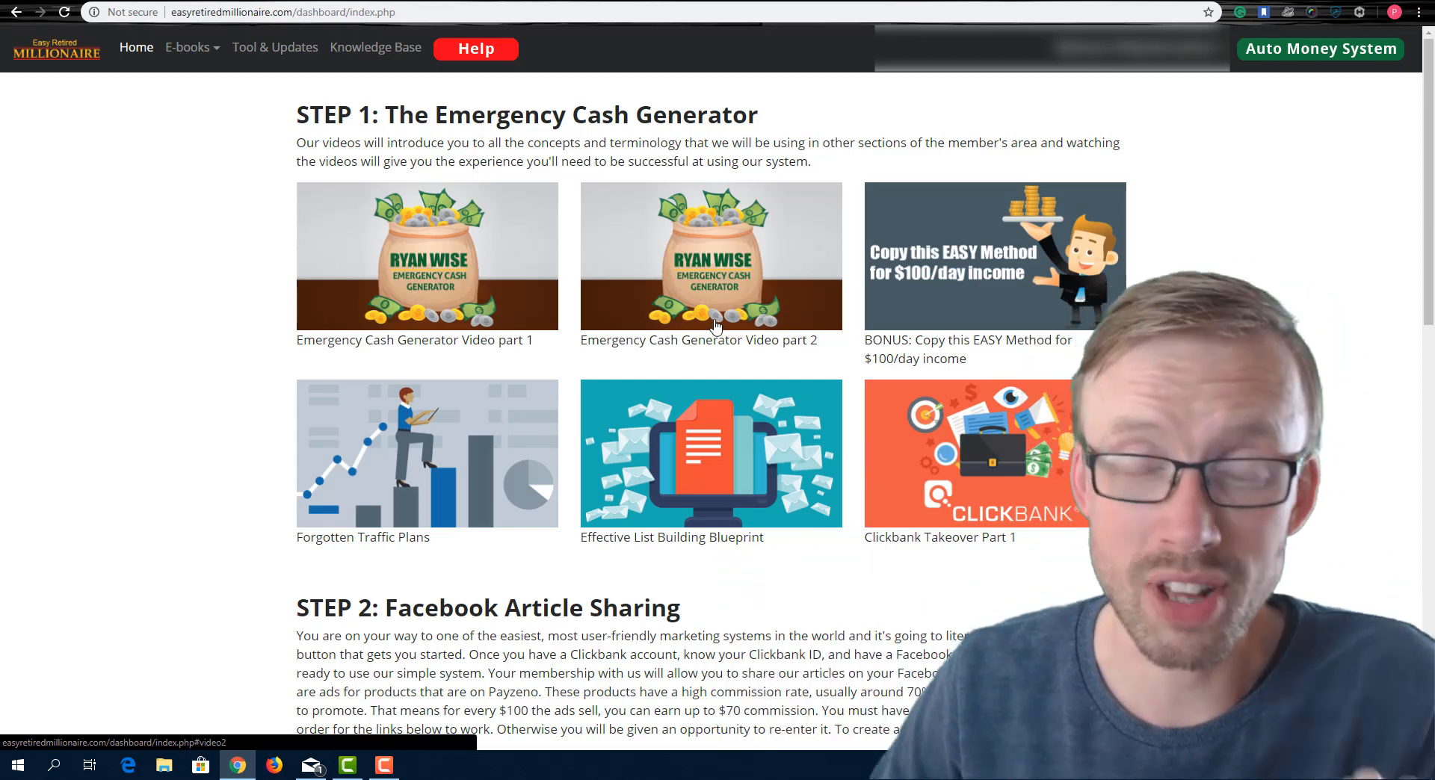
{"action": "mouse_move", "coordinate": [886, 384]}
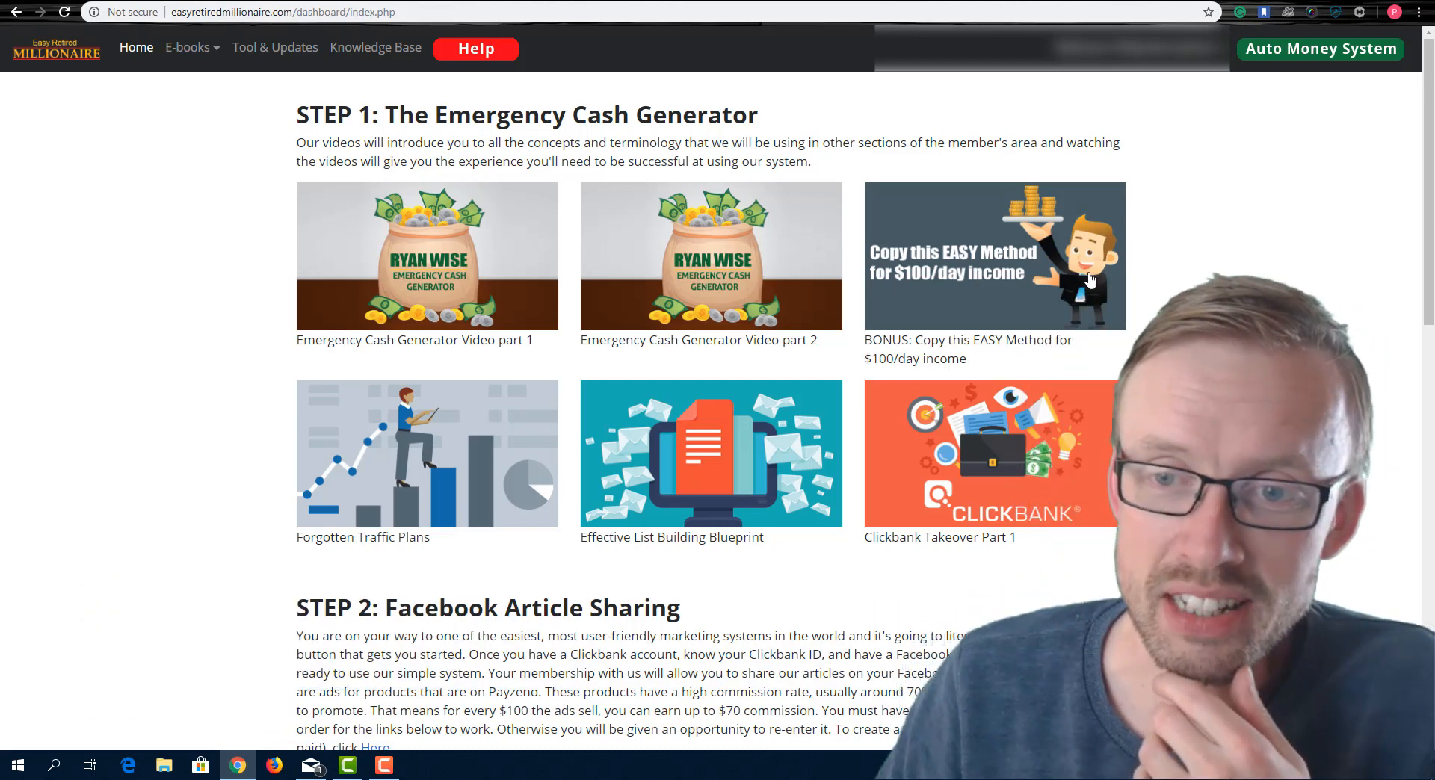
Open the 'Copy this EASY Method for $100/day income' bonus video from the Step 1 grid.
{"action": "left_click", "coordinate": [994, 256]}
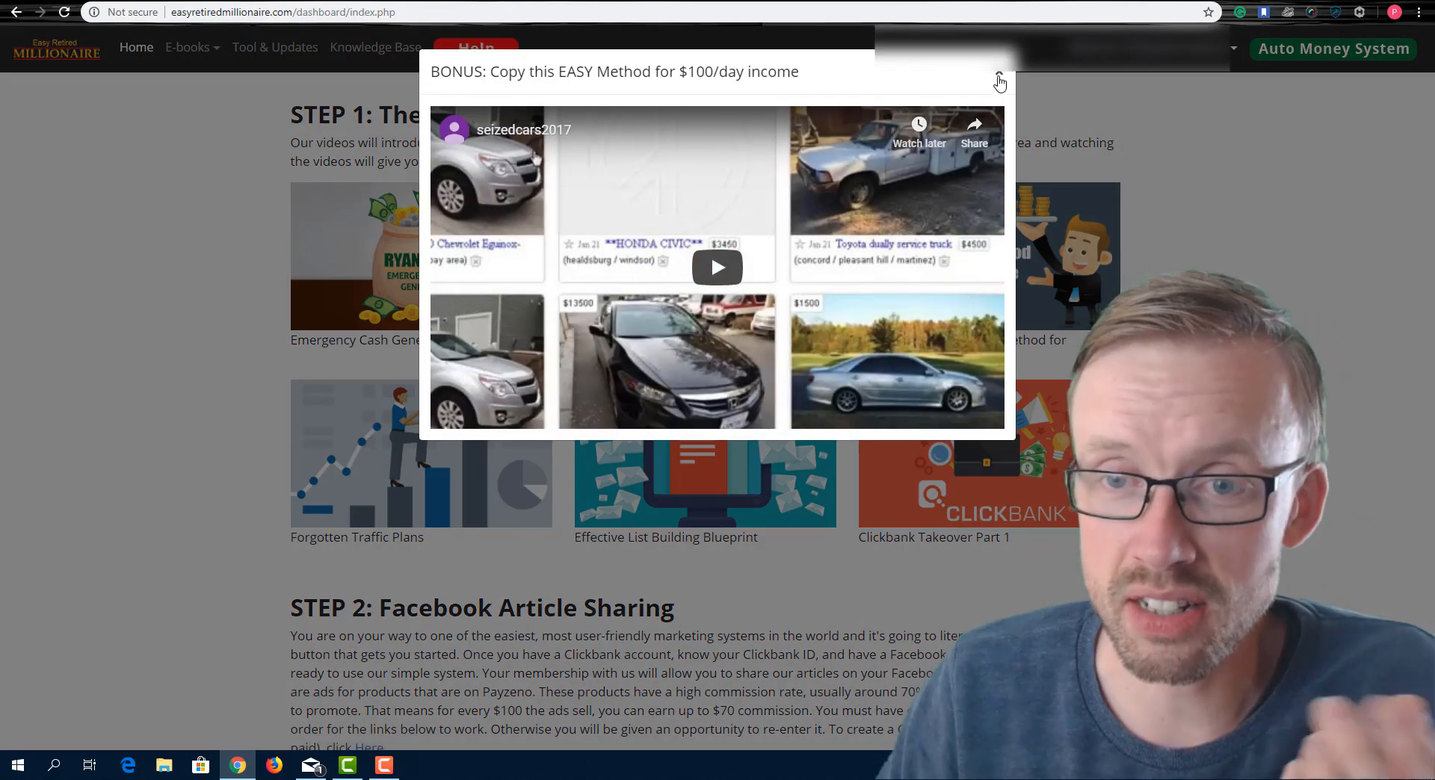
Close the BONUS $100/day video popup, reopen it, then close it again.
{"action": "left_click", "coordinate": [998, 81]}
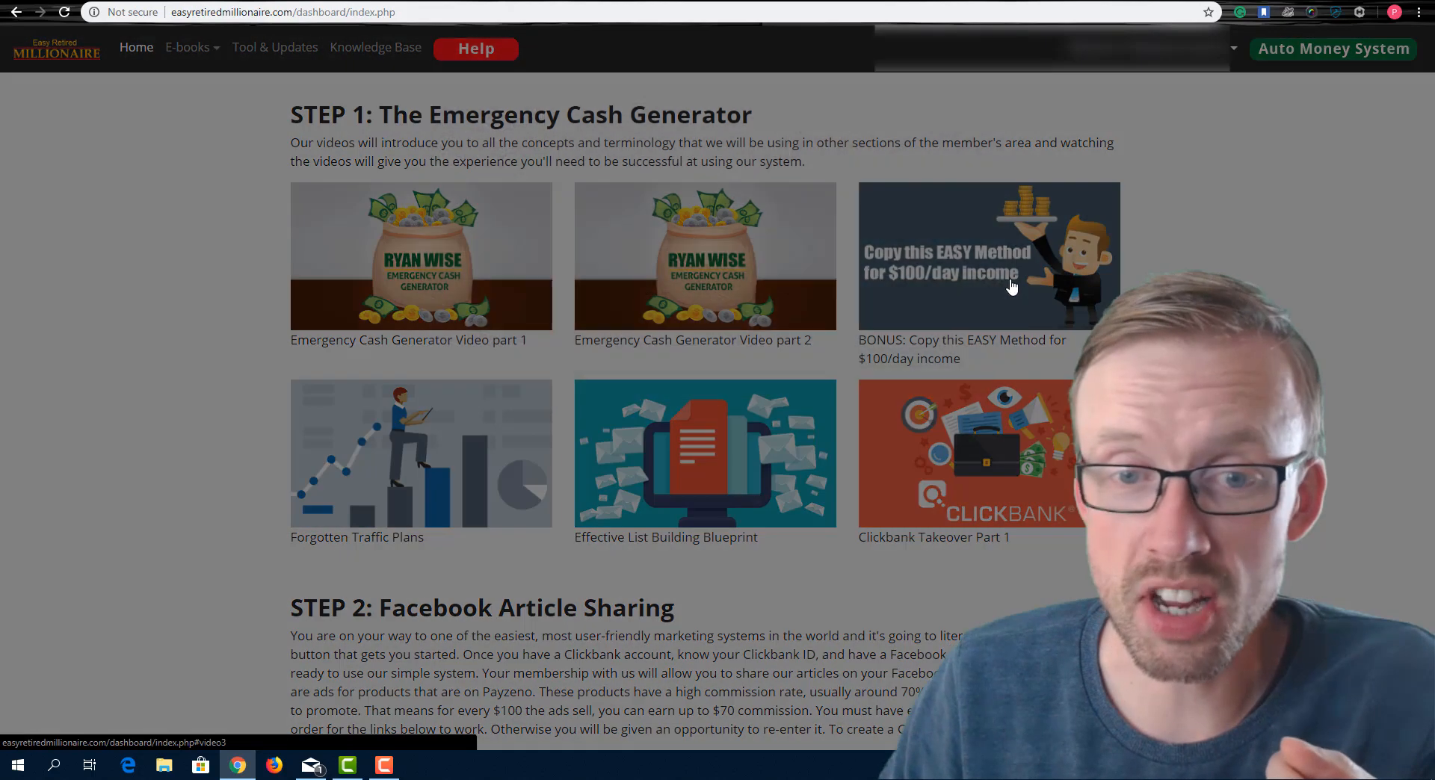
{"action": "left_click", "coordinate": [988, 254]}
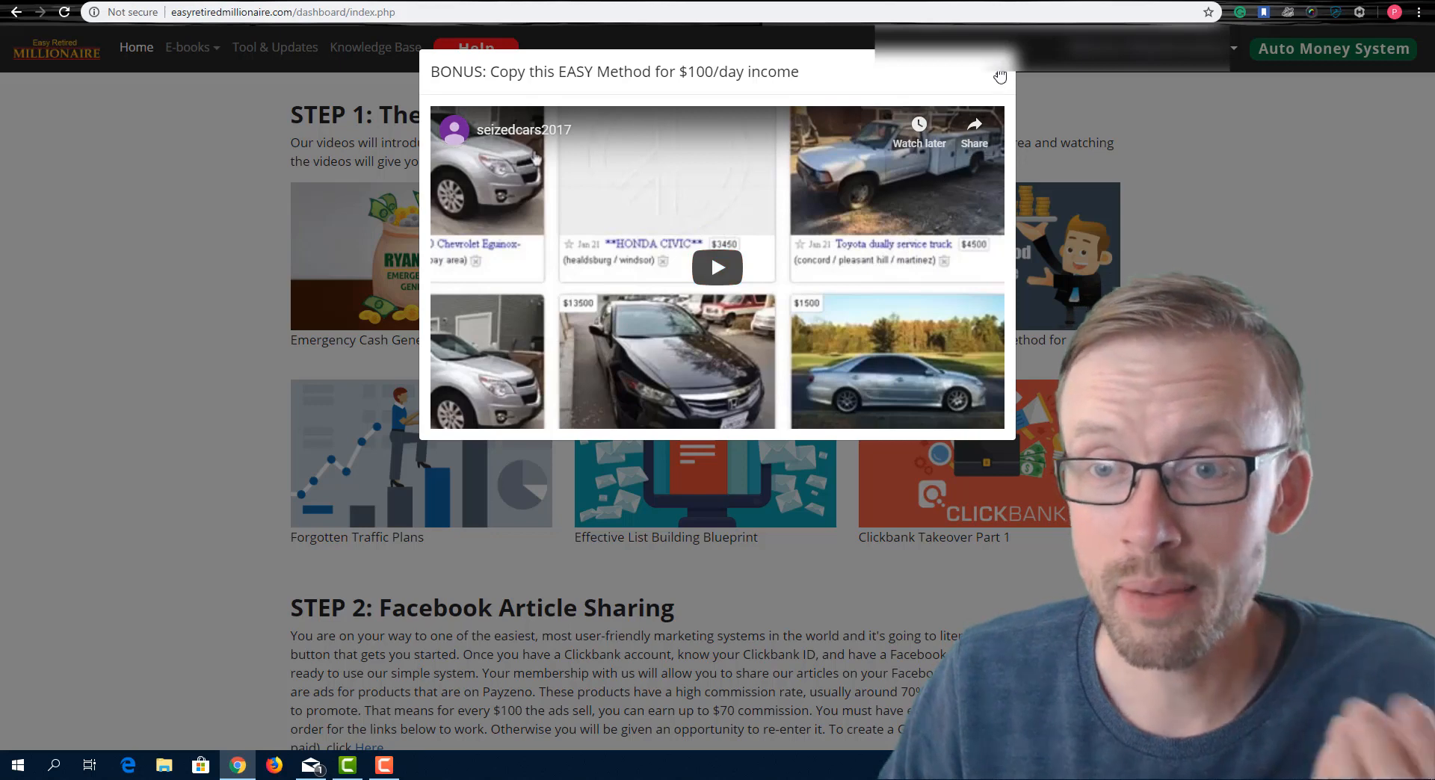
{"action": "left_click", "coordinate": [999, 75]}
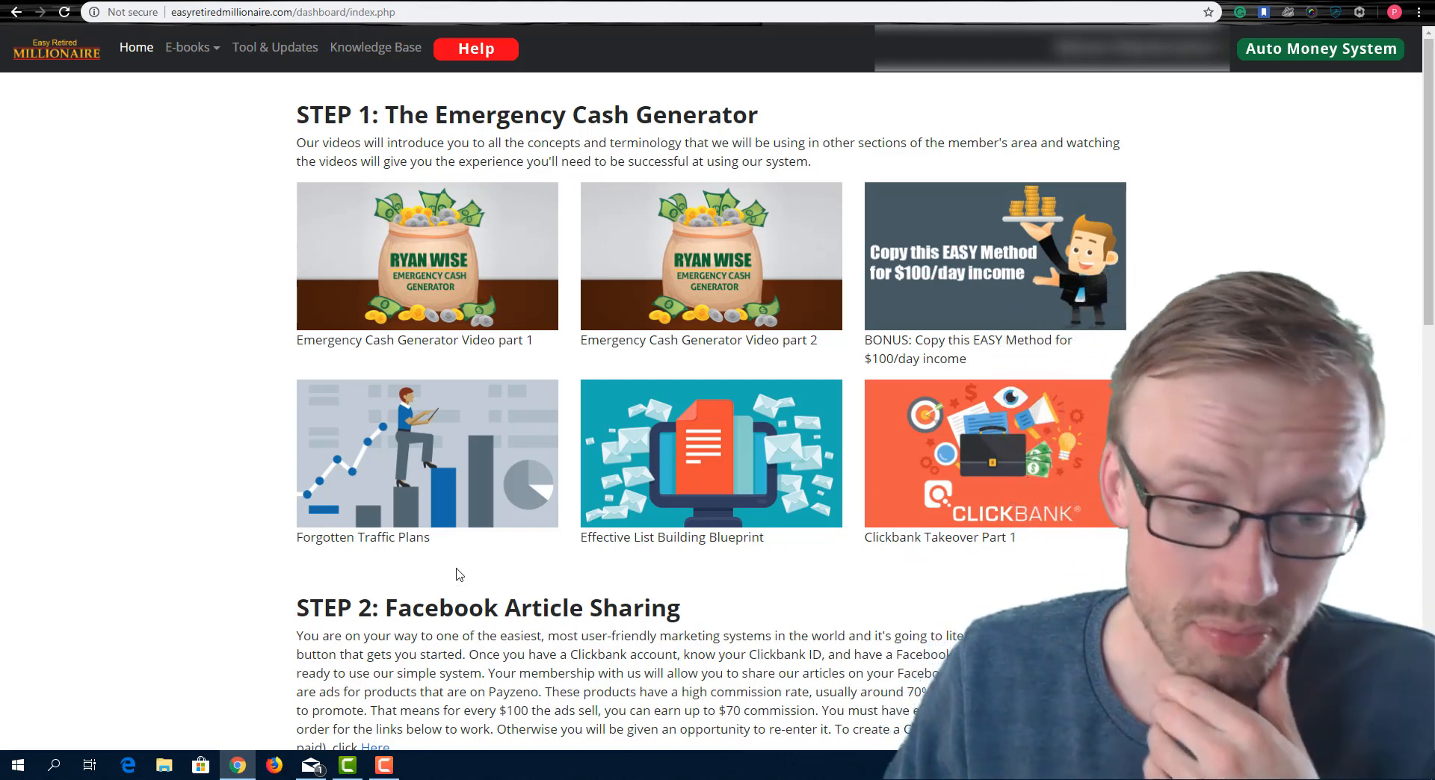
{"action": "left_click", "coordinate": [426, 453]}
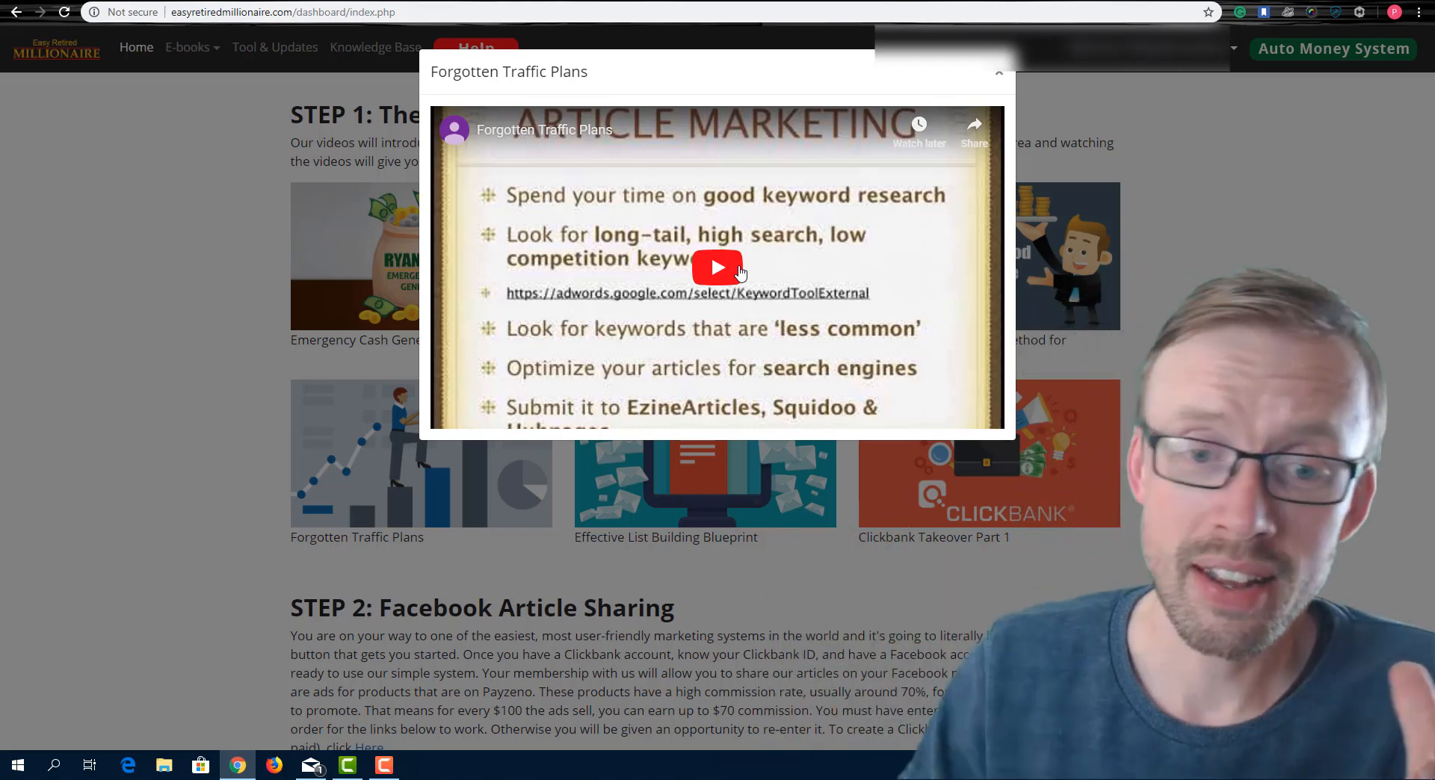
{"action": "mouse_move", "coordinate": [737, 283]}
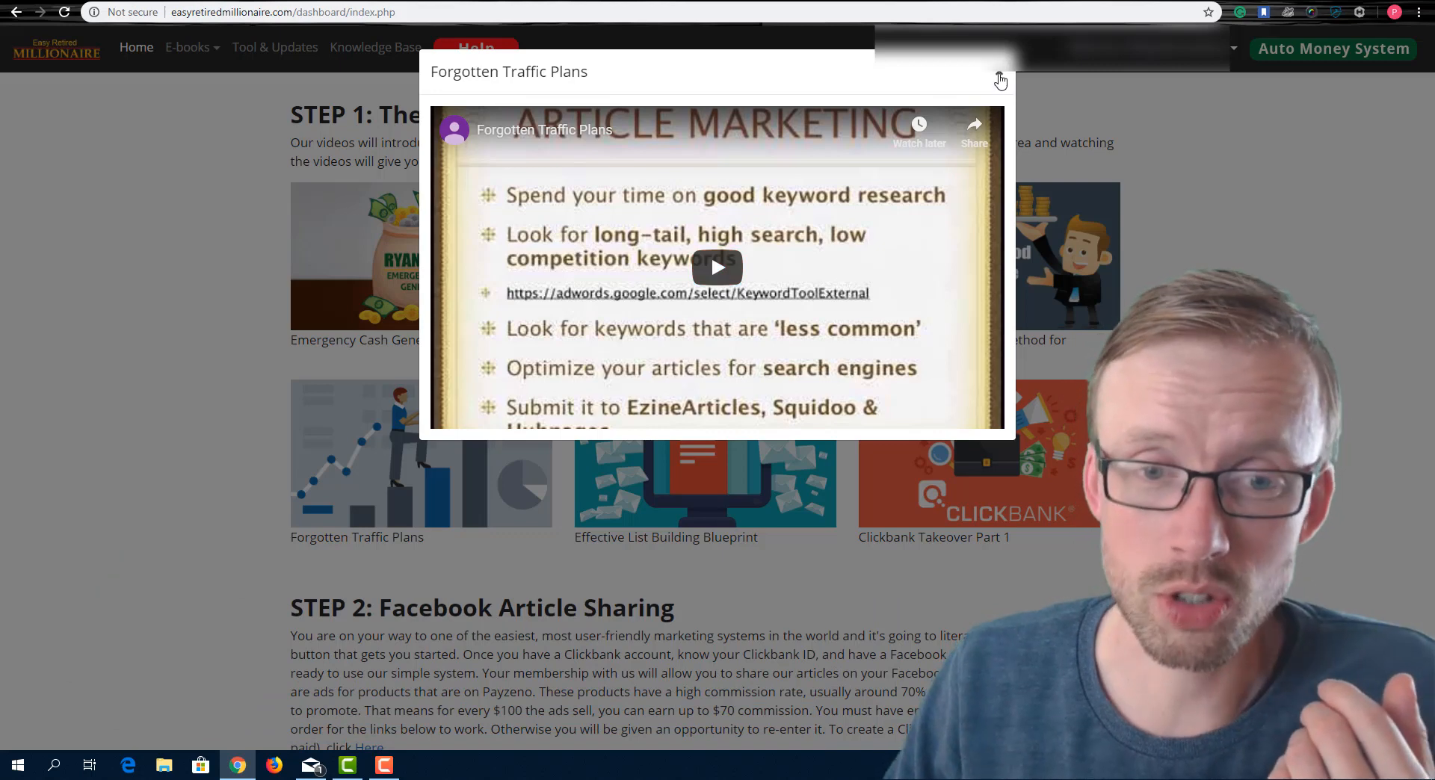
{"action": "left_click", "coordinate": [1000, 80]}
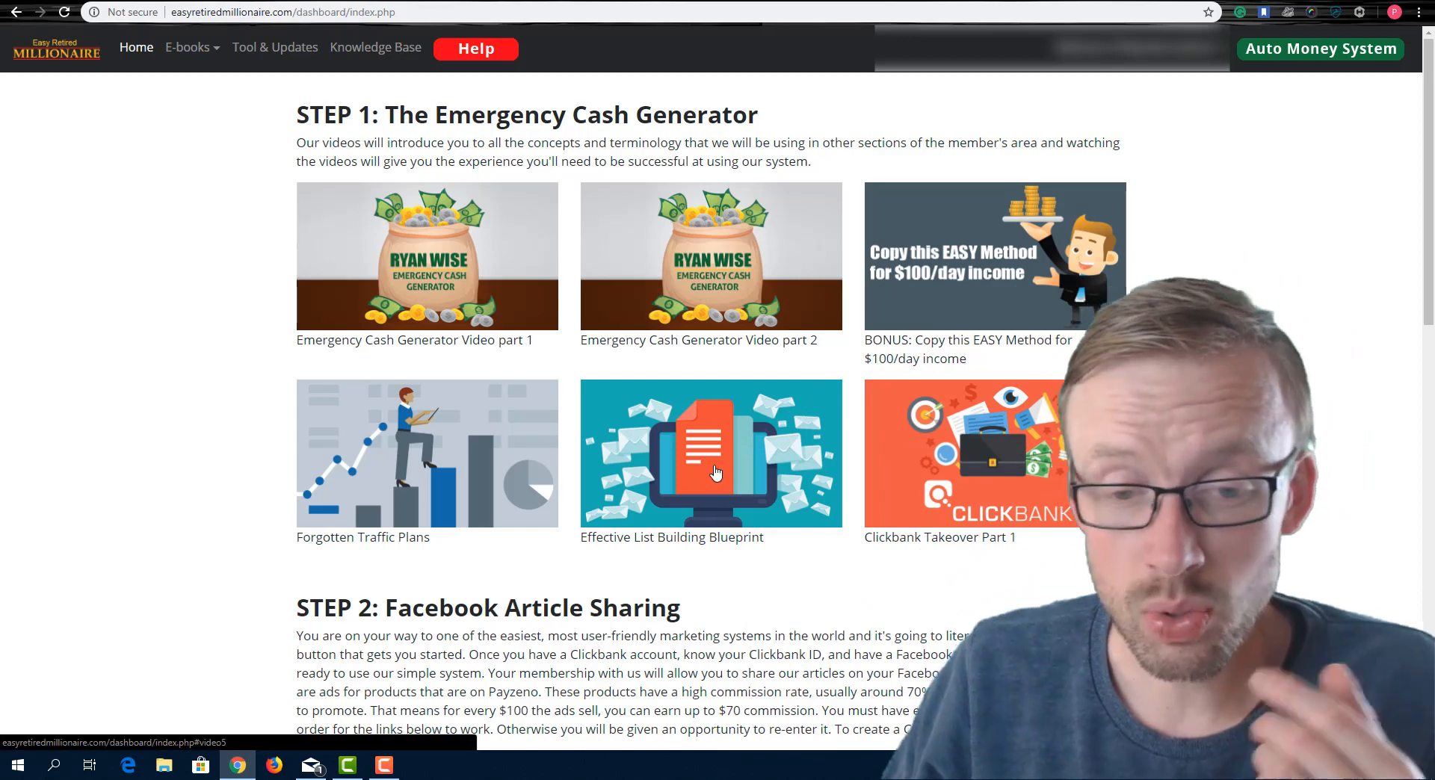
Open the Effective List Building Blueprint video popup, then close it.
{"action": "left_click", "coordinate": [710, 453]}
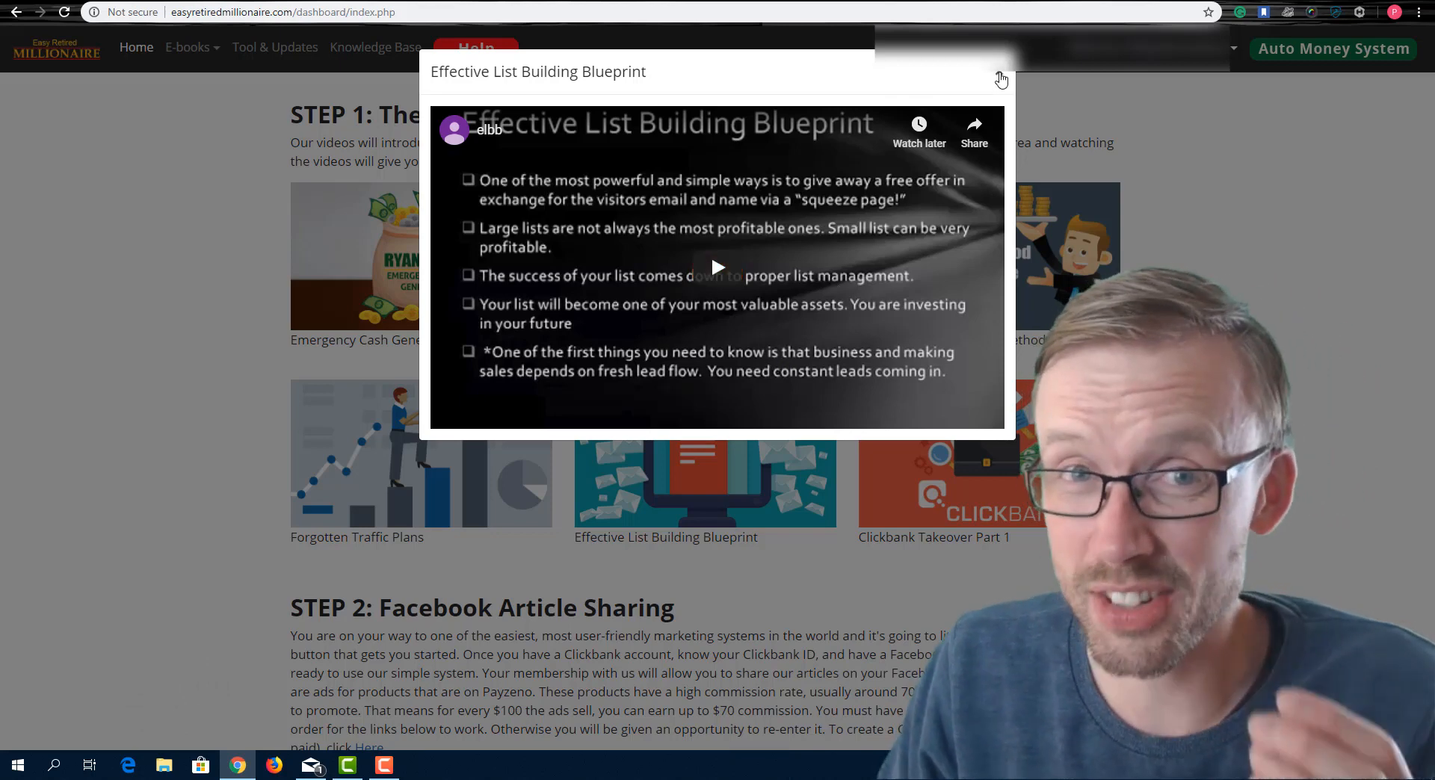
{"action": "left_click", "coordinate": [1002, 78]}
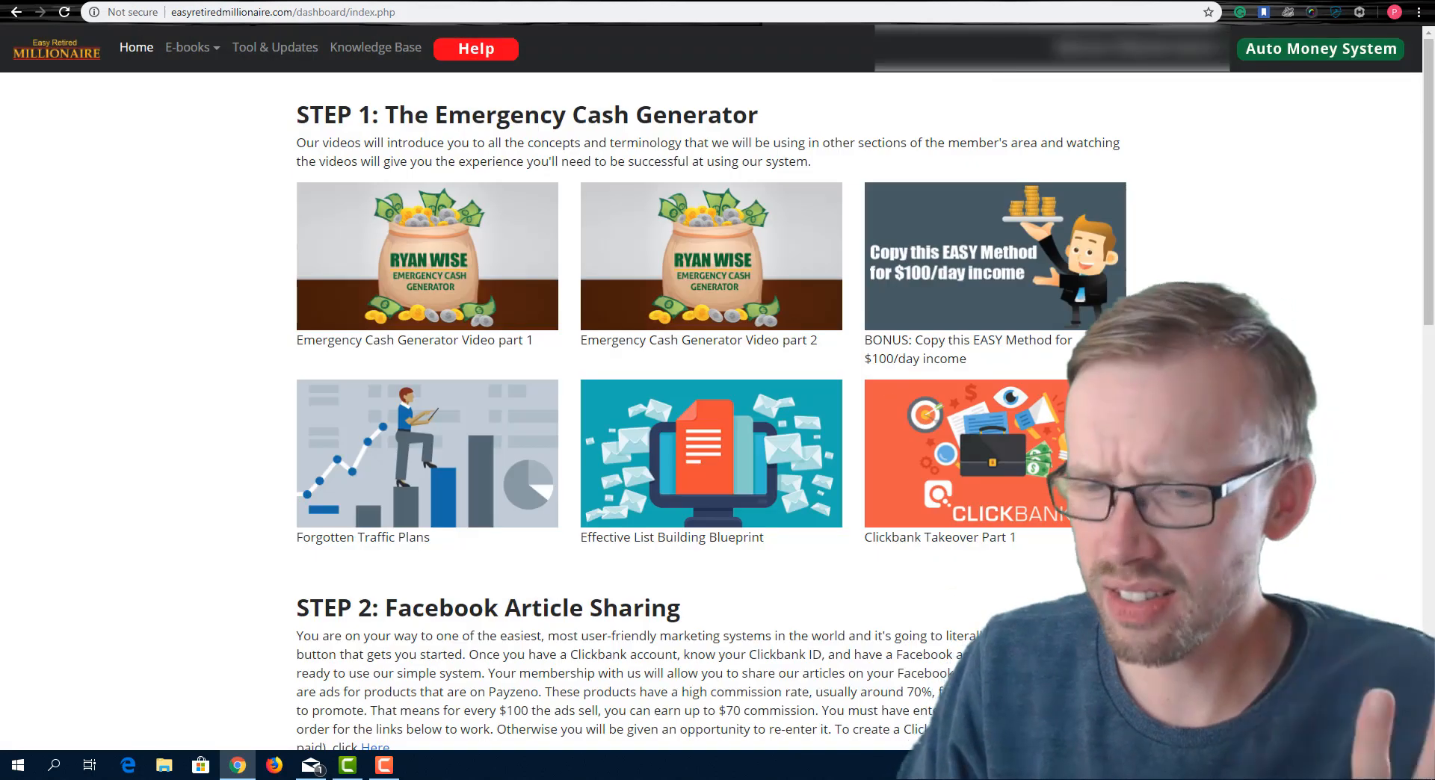
{"action": "scroll", "scroll_direction": "down", "scroll_amount": 3}
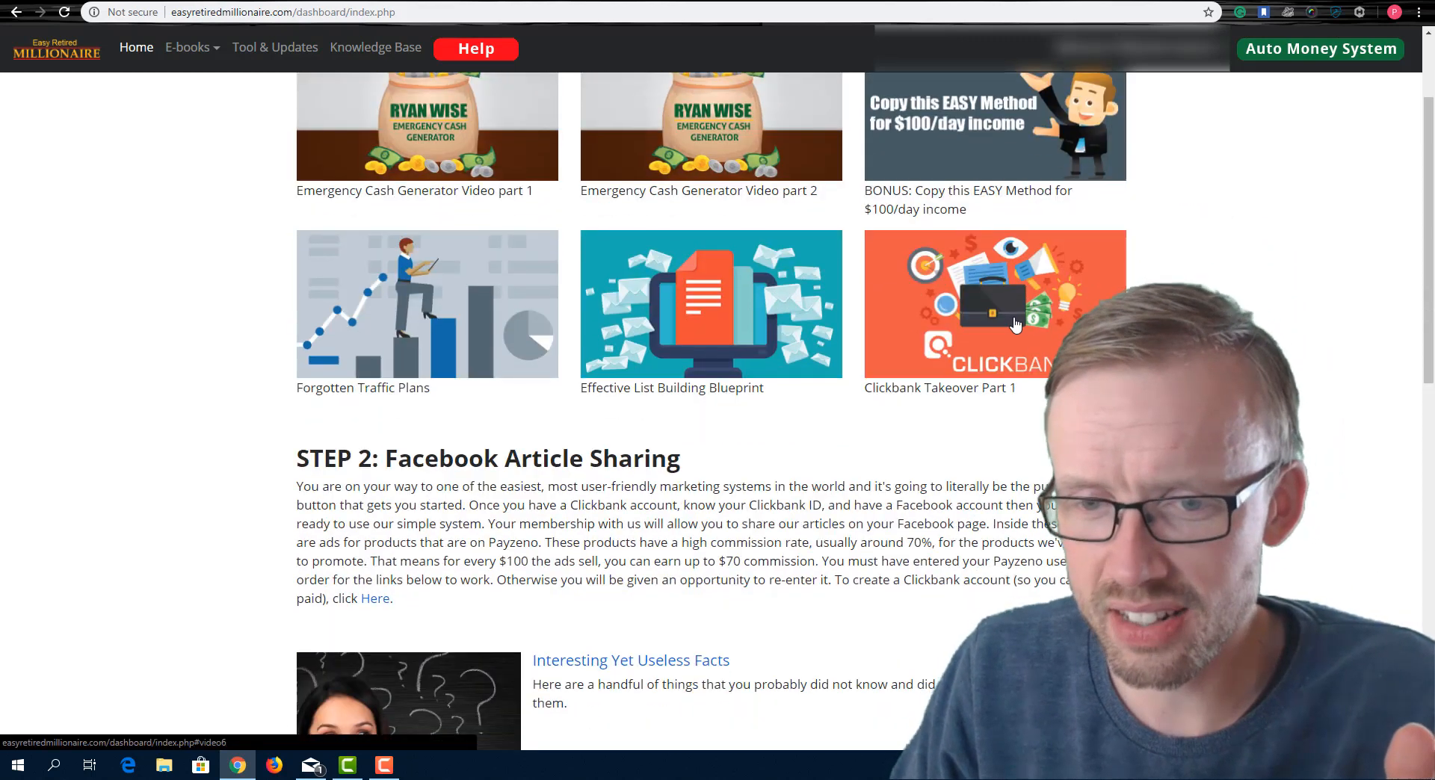
{"action": "left_click", "coordinate": [994, 305]}
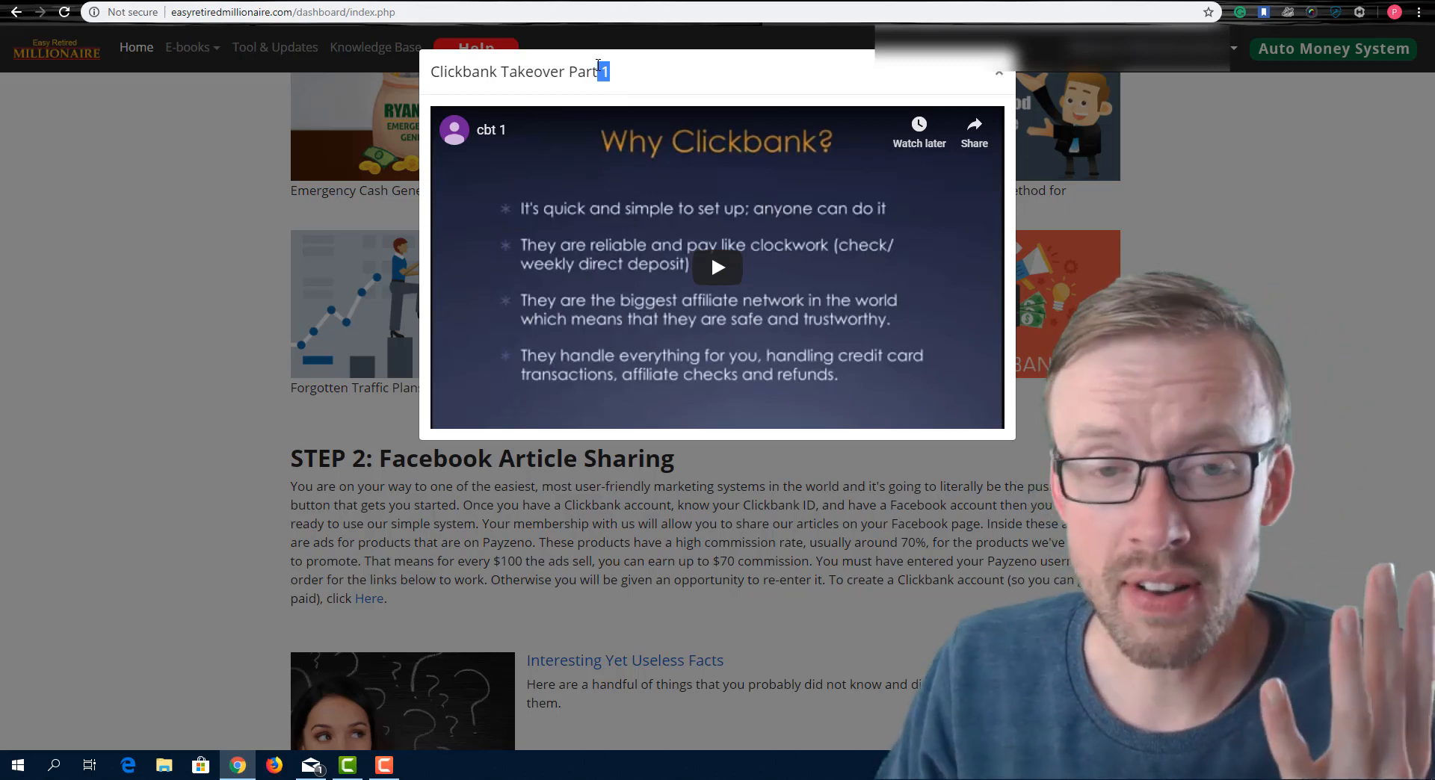
{"action": "mouse_move", "coordinate": [716, 268]}
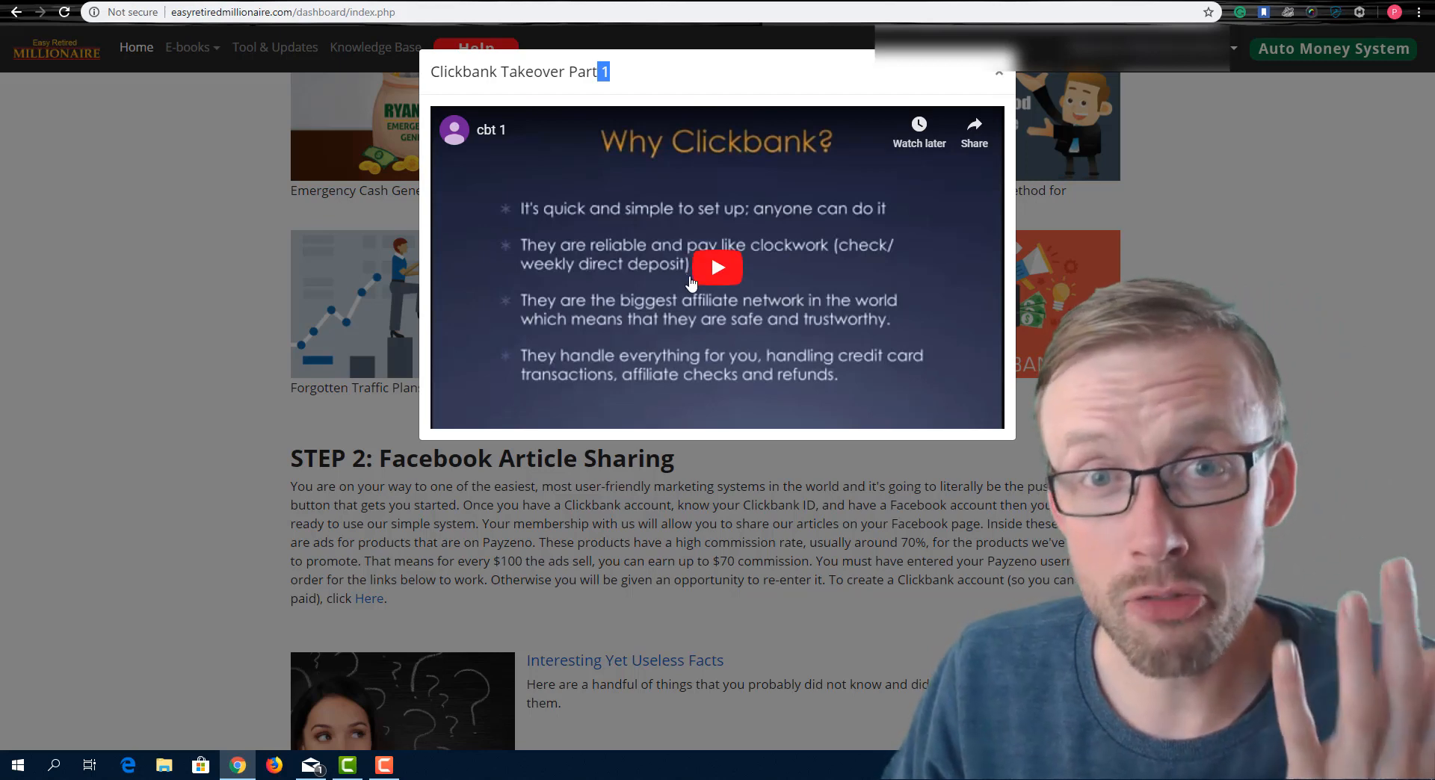
{"action": "mouse_move", "coordinate": [780, 319]}
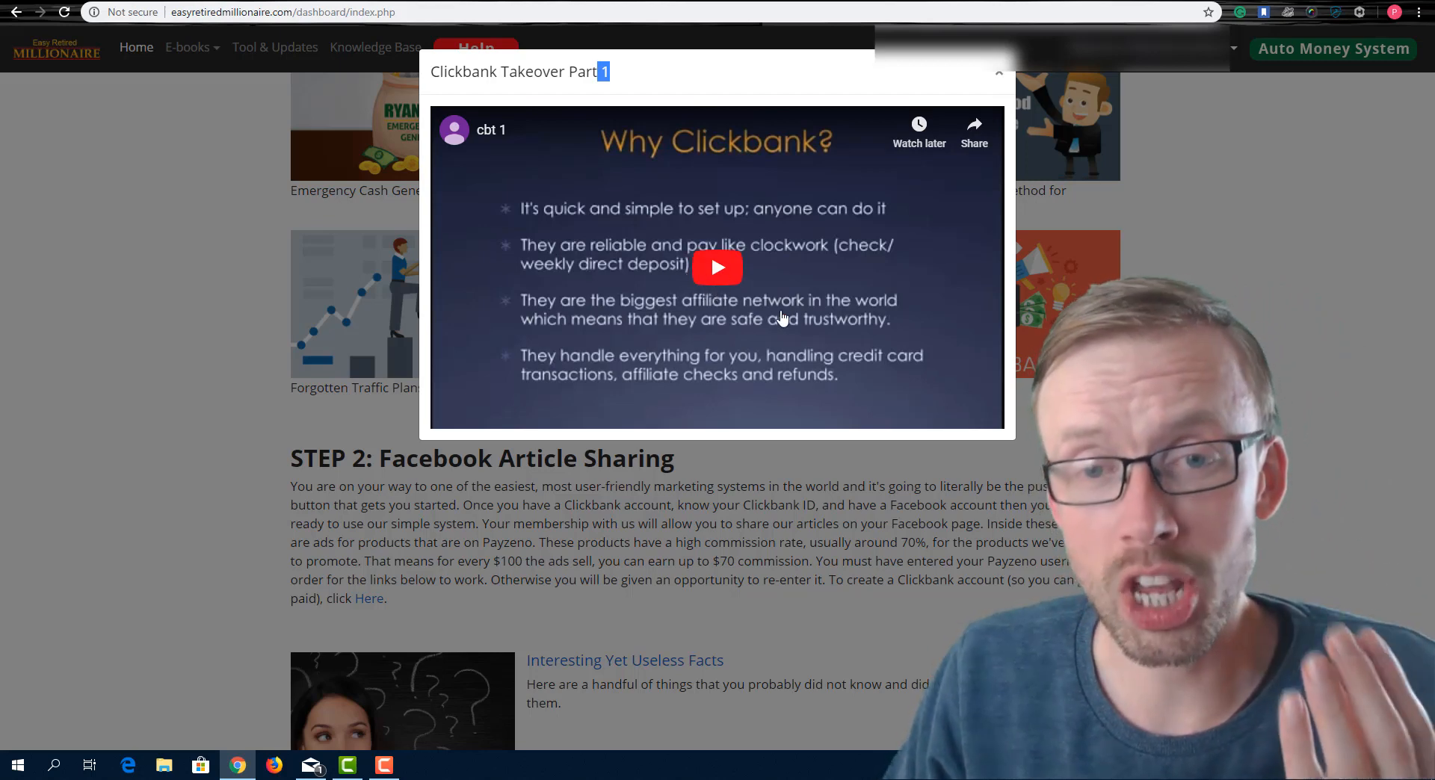
{"action": "mouse_move", "coordinate": [795, 330]}
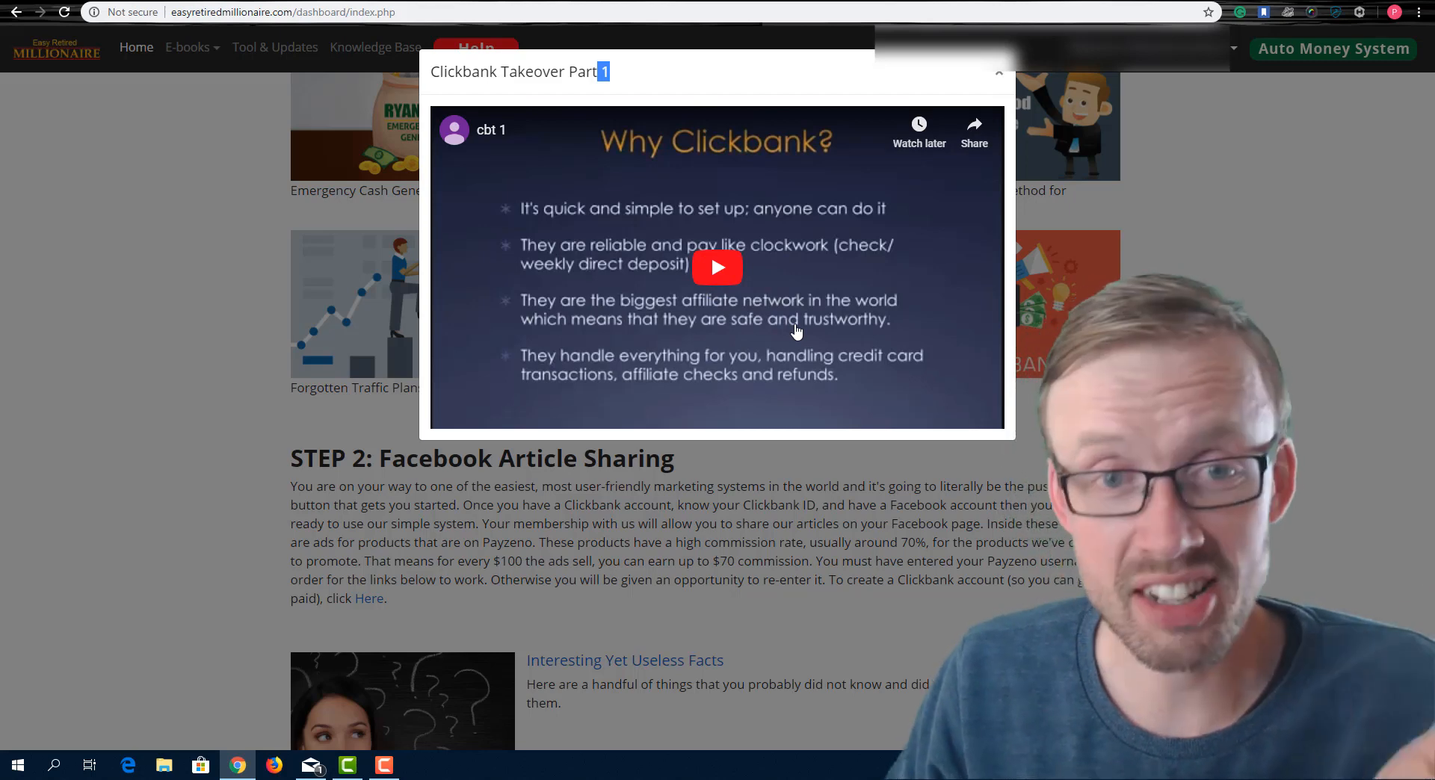
{"action": "left_click", "coordinate": [999, 74]}
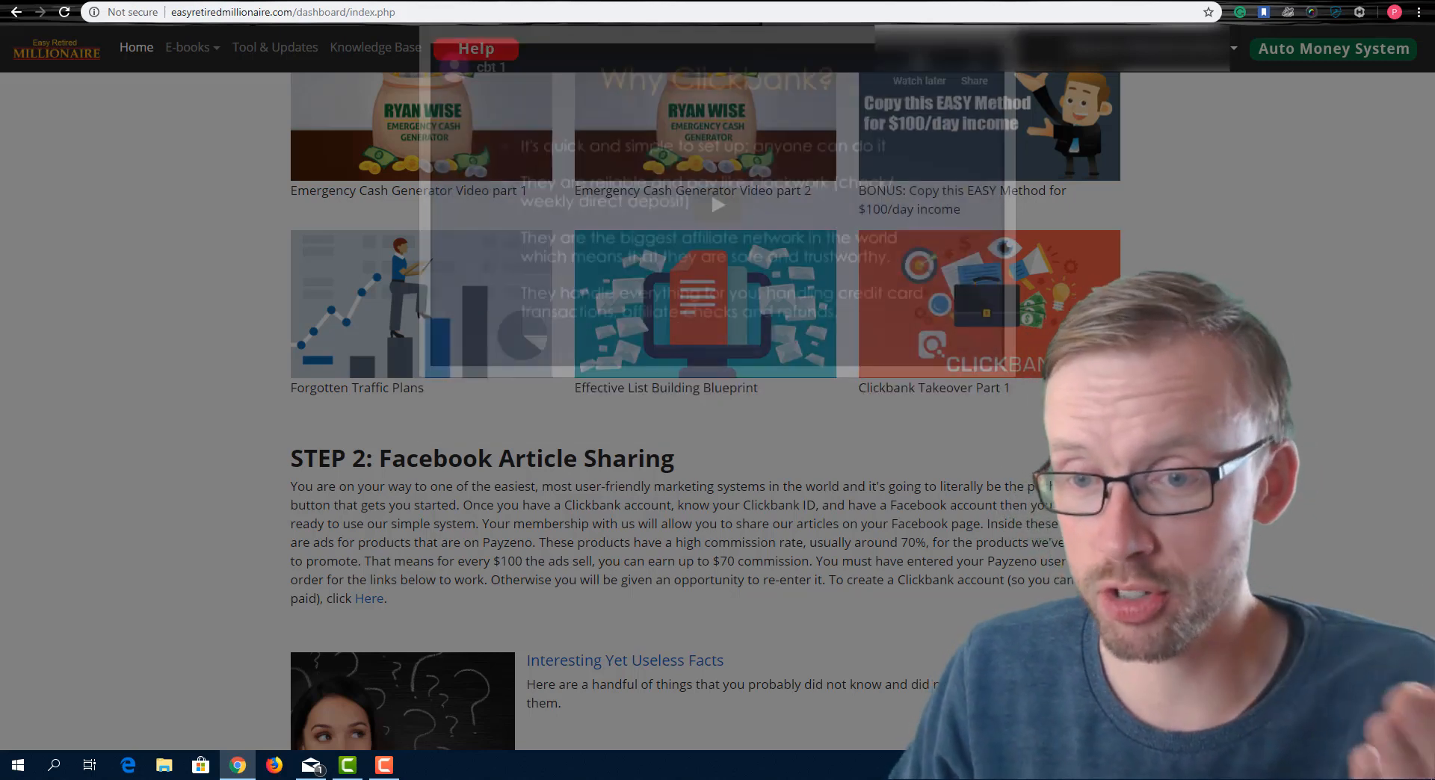
{"action": "scroll", "scroll_direction": "down", "scroll_amount": 3}
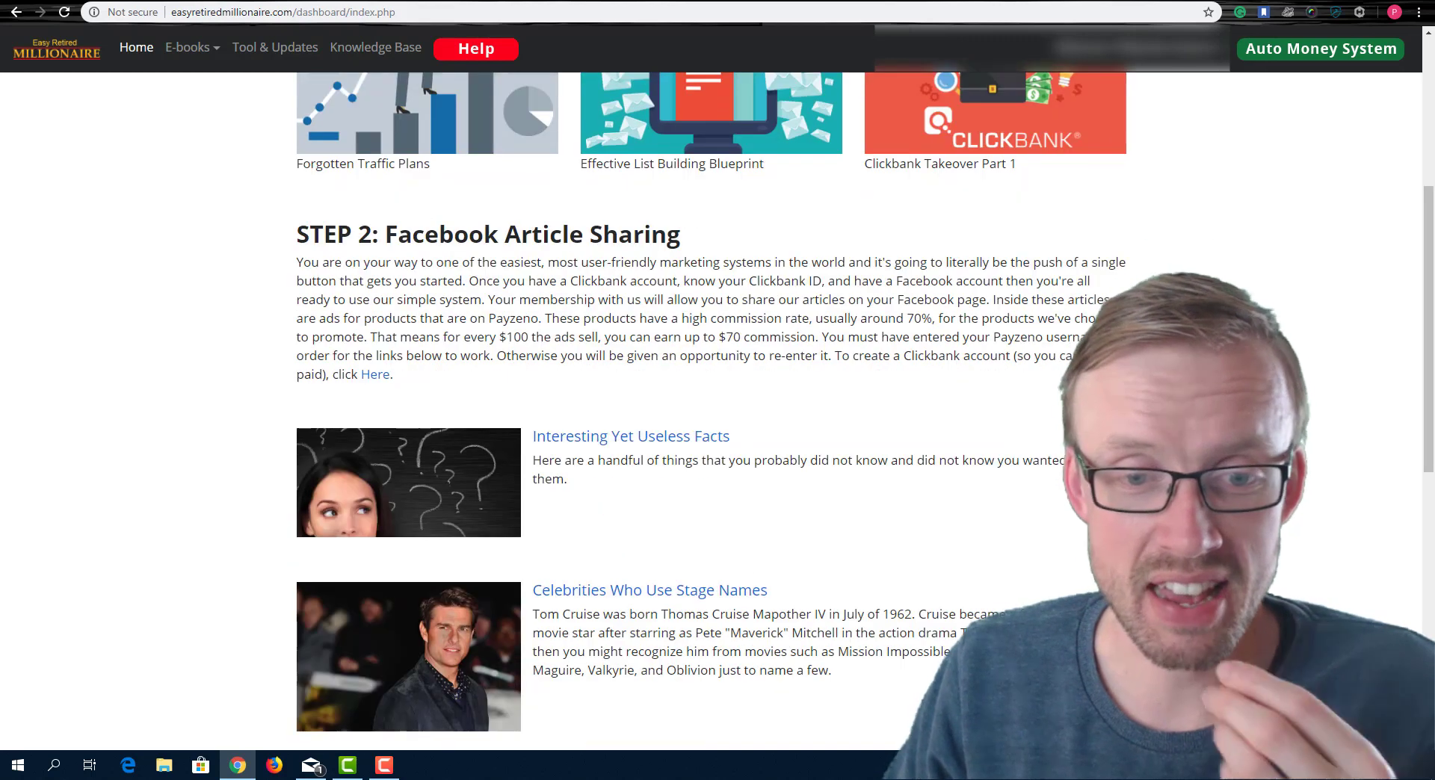
{"action": "left_click_drag", "start_coordinate": [306, 234], "coordinate": [501, 262]}
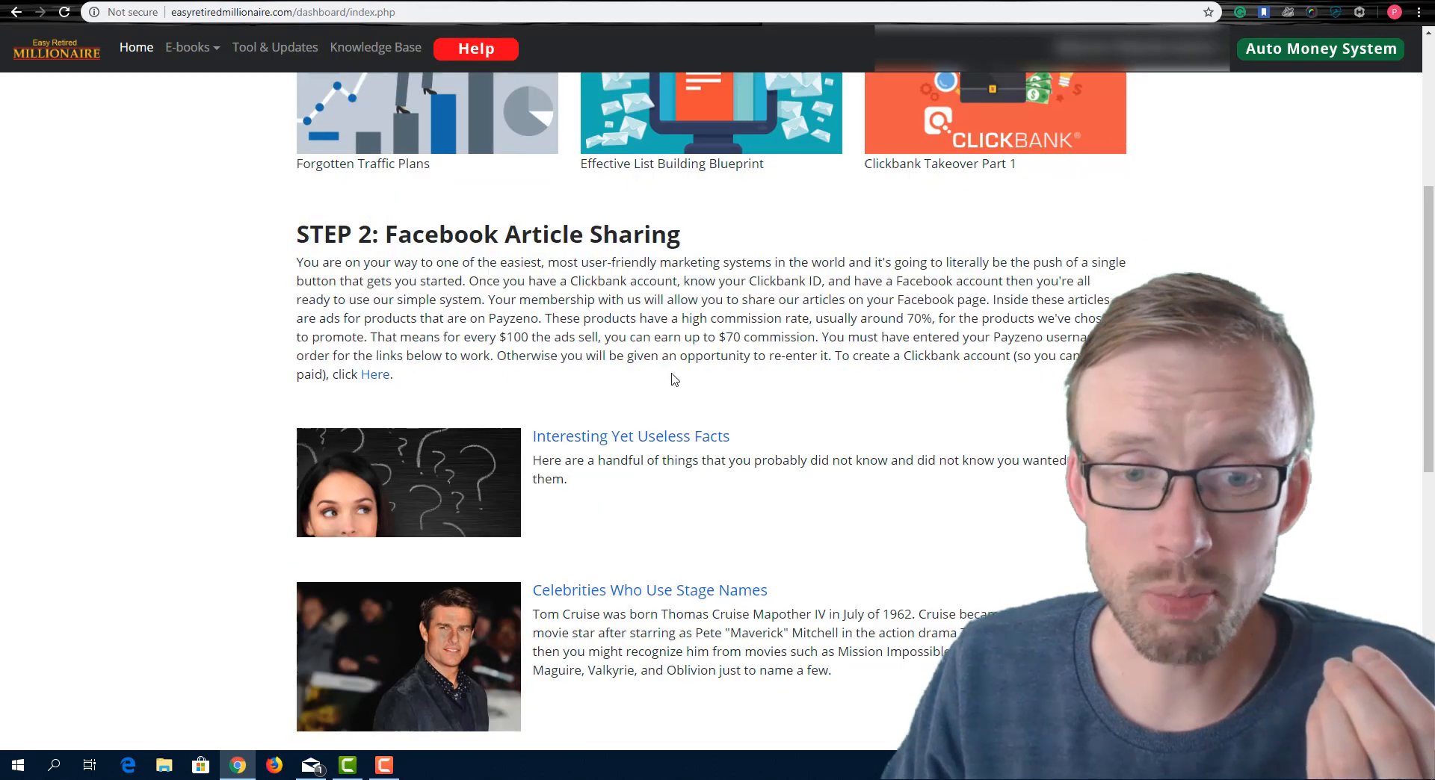
{"action": "scroll", "scroll_direction": "down", "scroll_amount": 3}
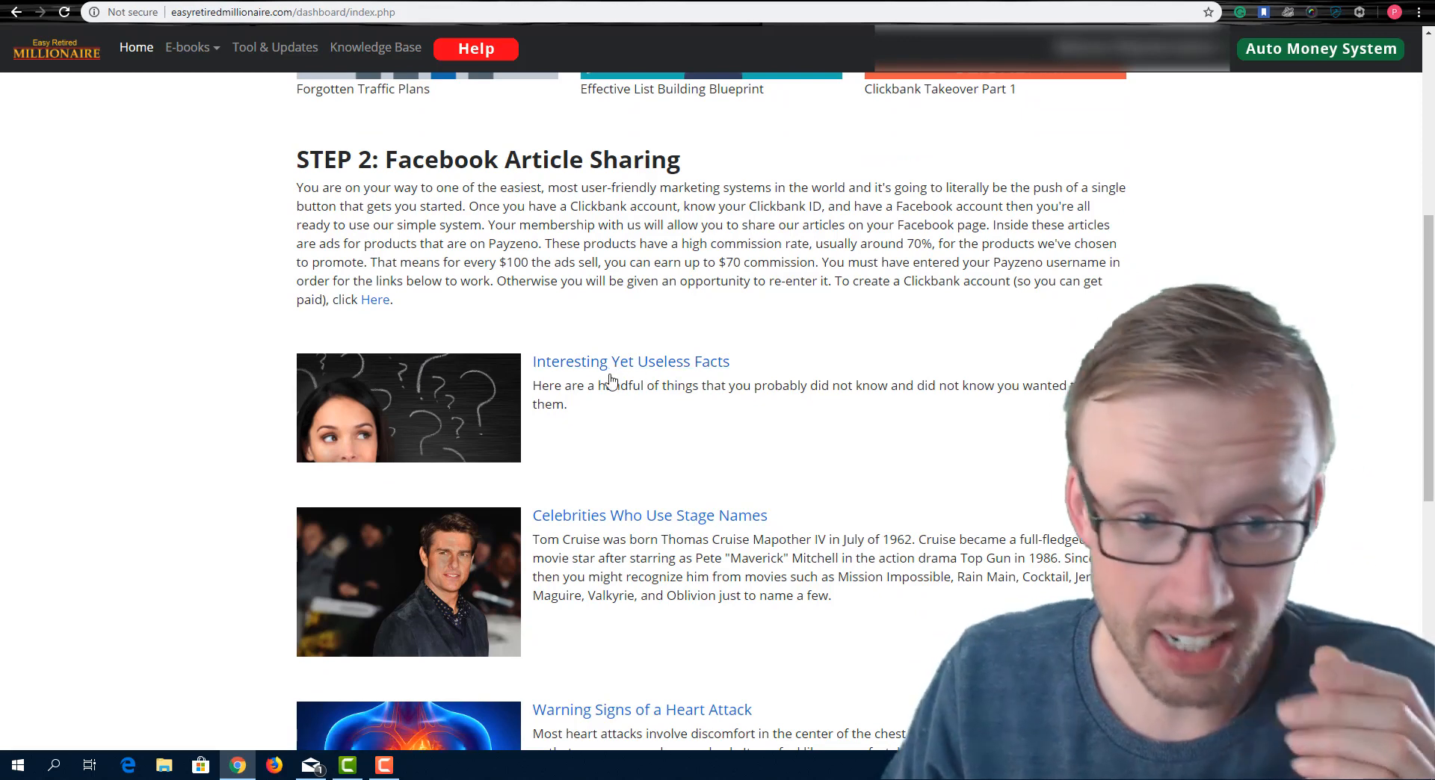
{"action": "left_click", "coordinate": [374, 299]}
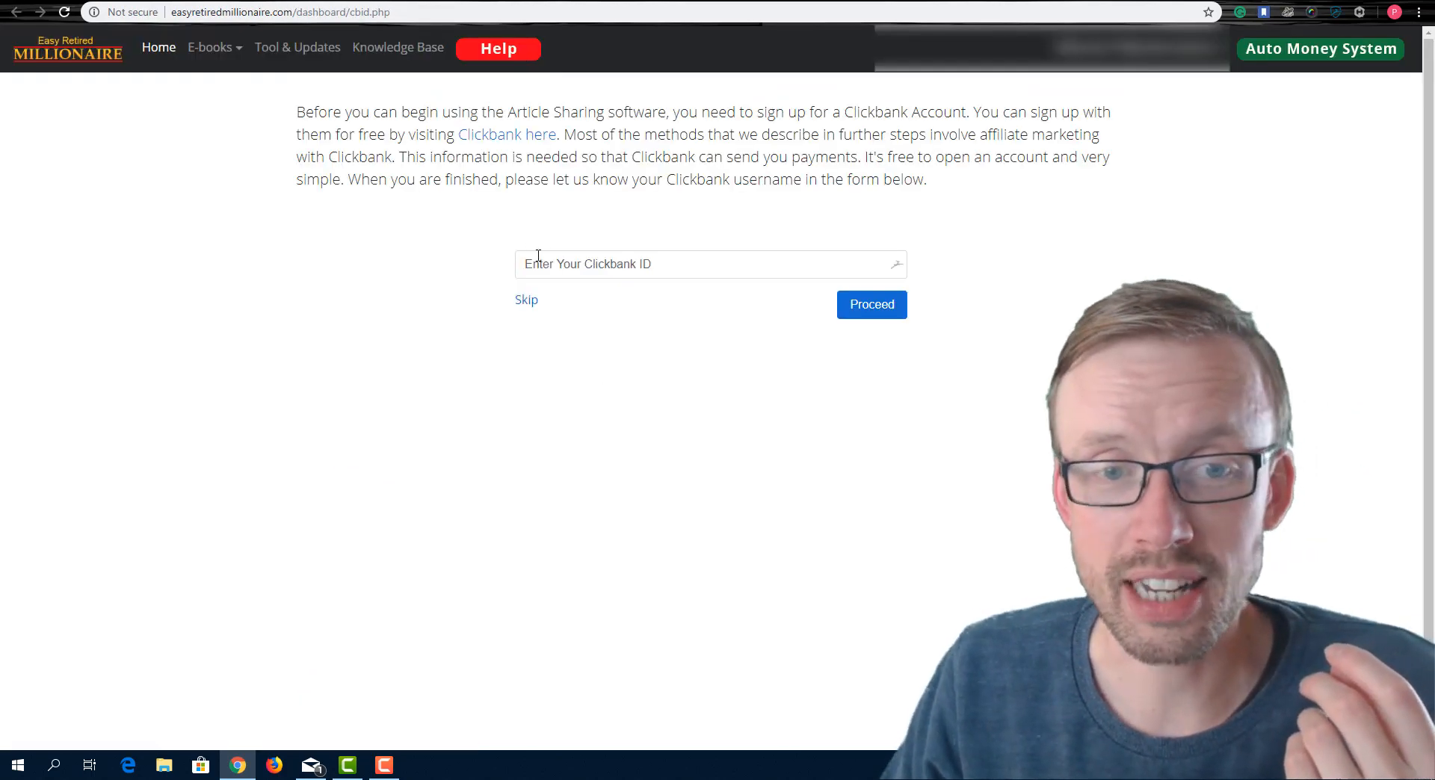
{"action": "left_click", "coordinate": [526, 299]}
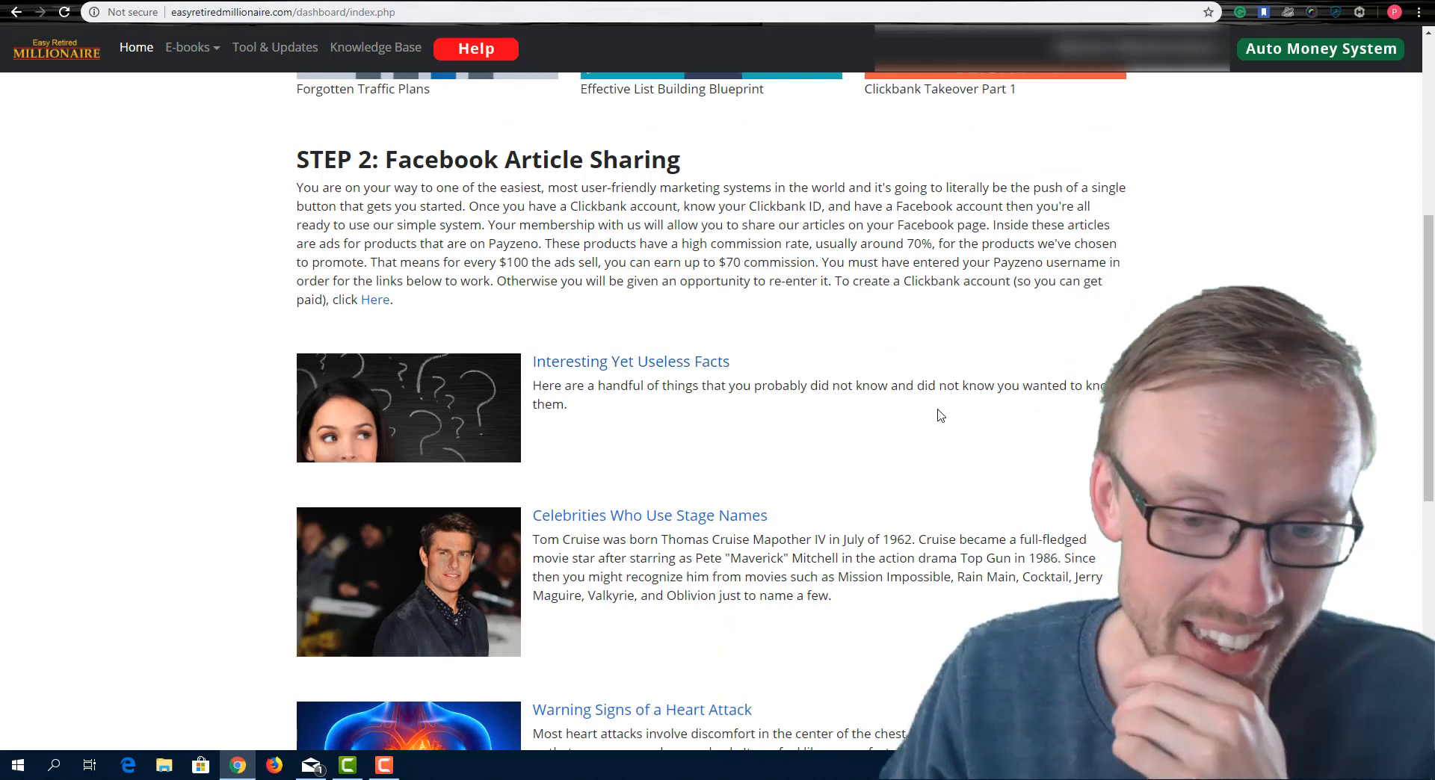
Open the 7 Secrets Of Affiliate Marketing e-book from the E-books menu.
{"action": "scroll", "scroll_direction": "up", "scroll_amount": 3}
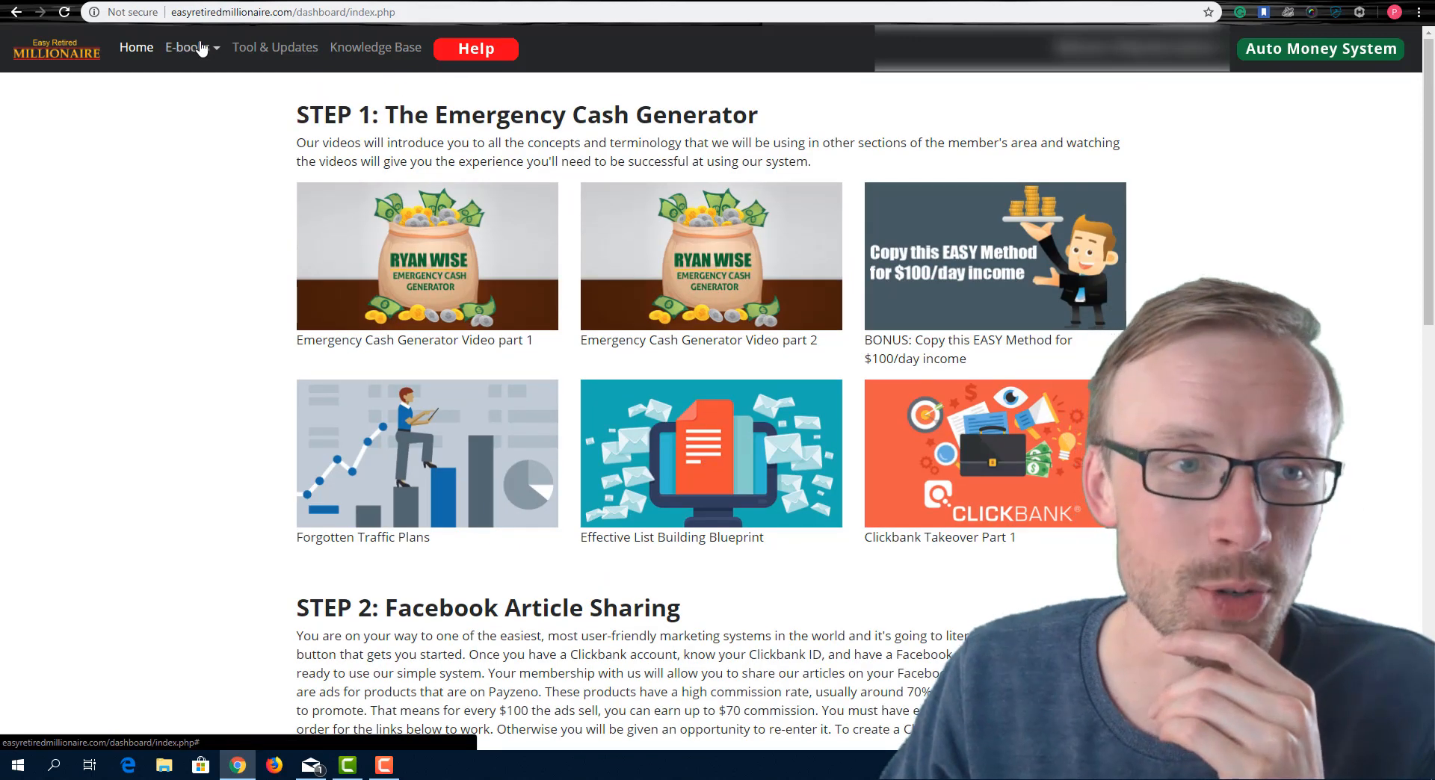
{"action": "left_click", "coordinate": [188, 48]}
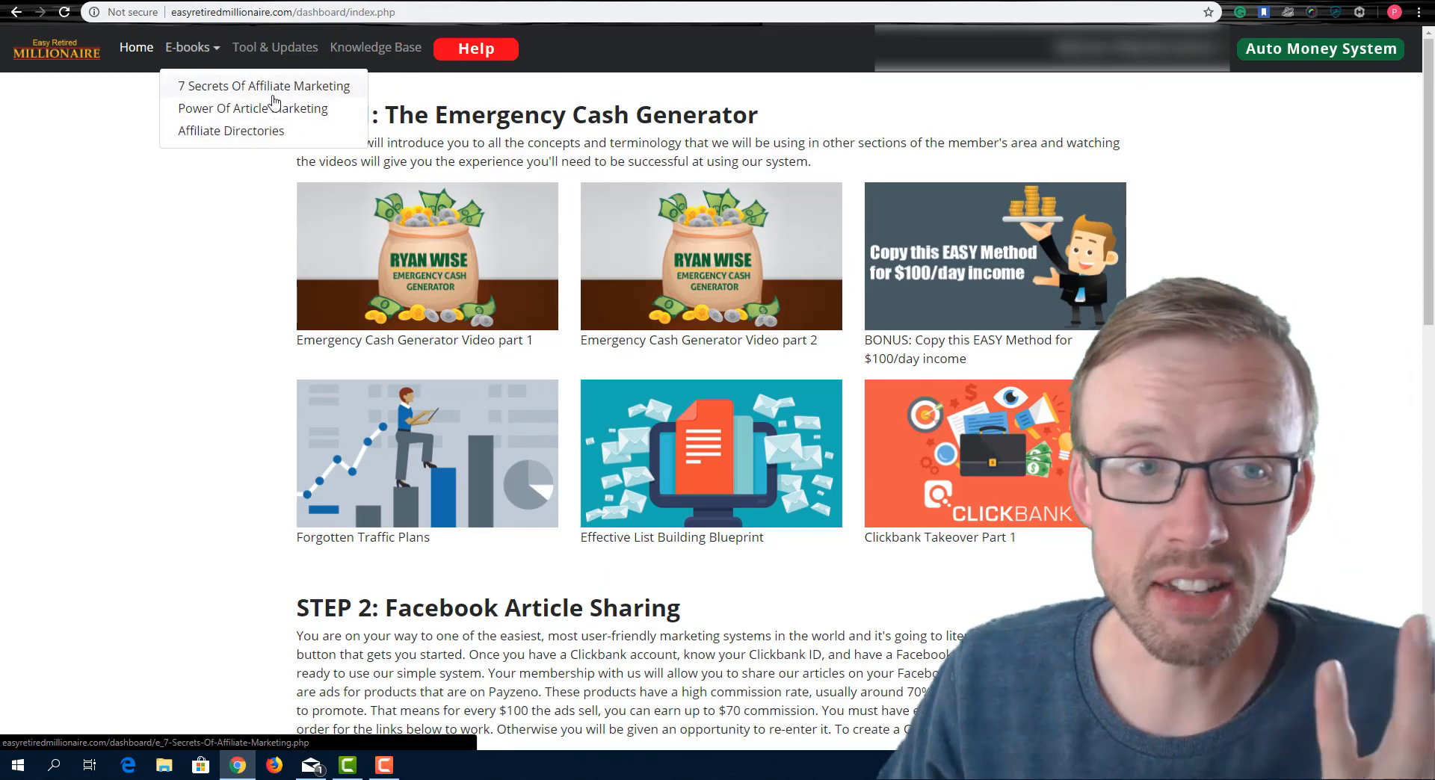
{"action": "left_click", "coordinate": [264, 85]}
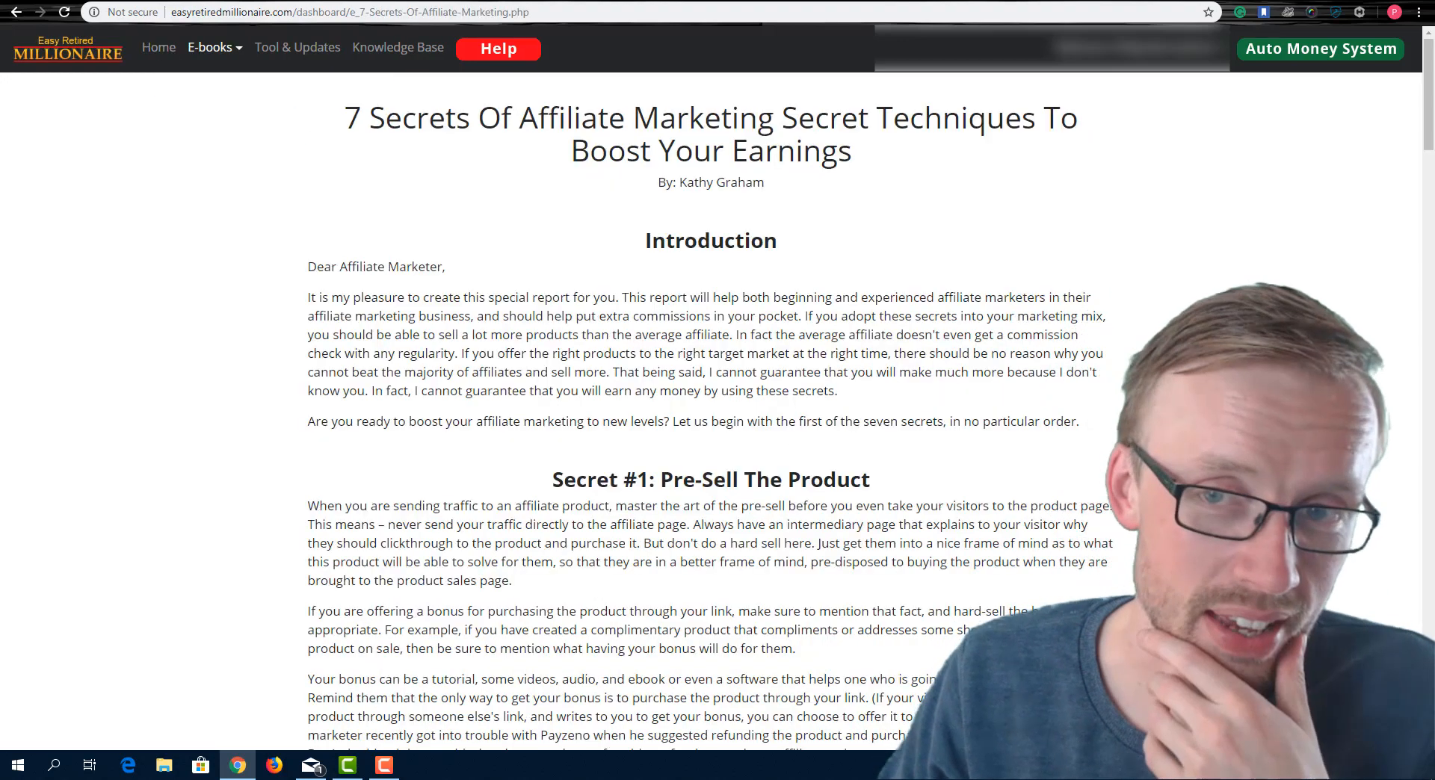
Skim through the e-book and bring up the E-books list again.
{"action": "scroll", "scroll_direction": "down", "scroll_amount": 3}
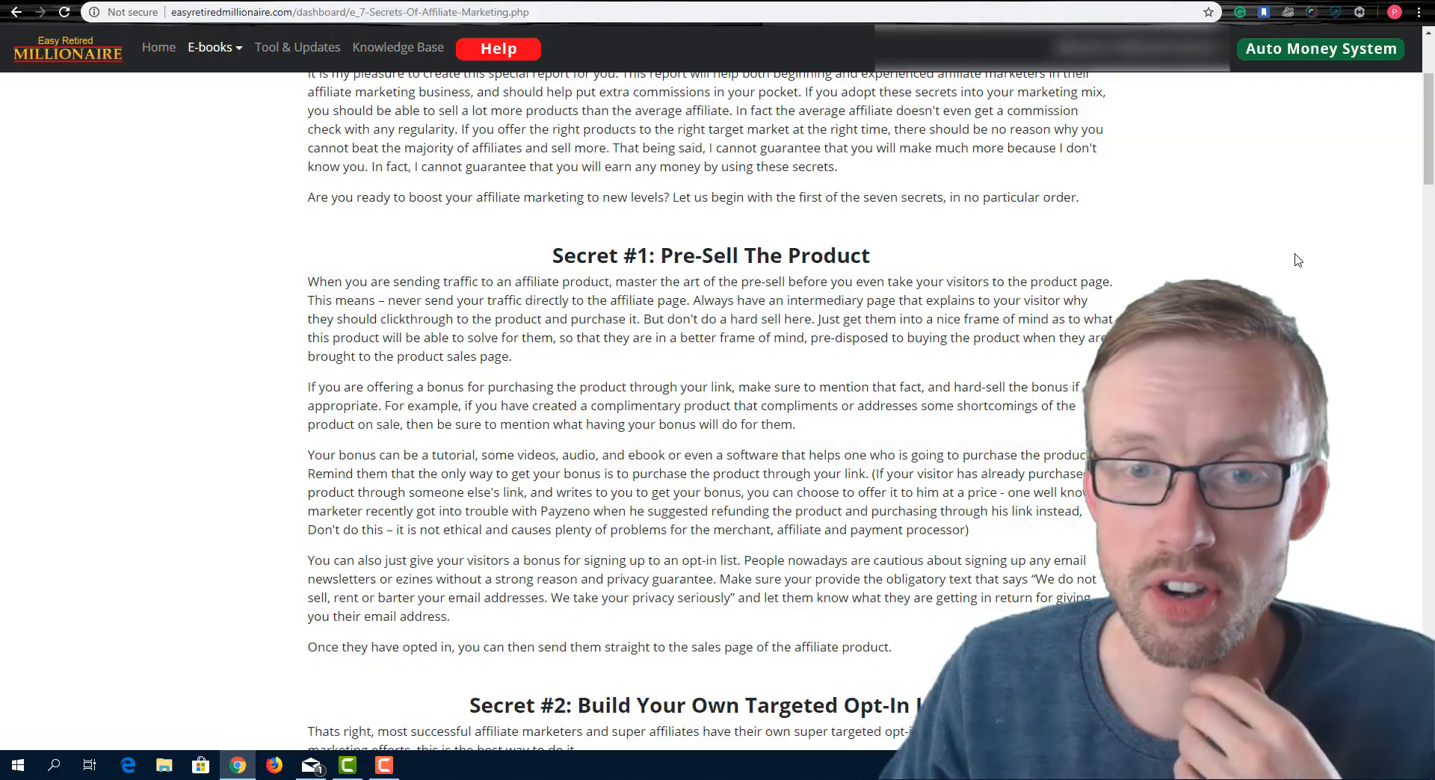
{"action": "scroll", "scroll_direction": "down", "scroll_amount": 3}
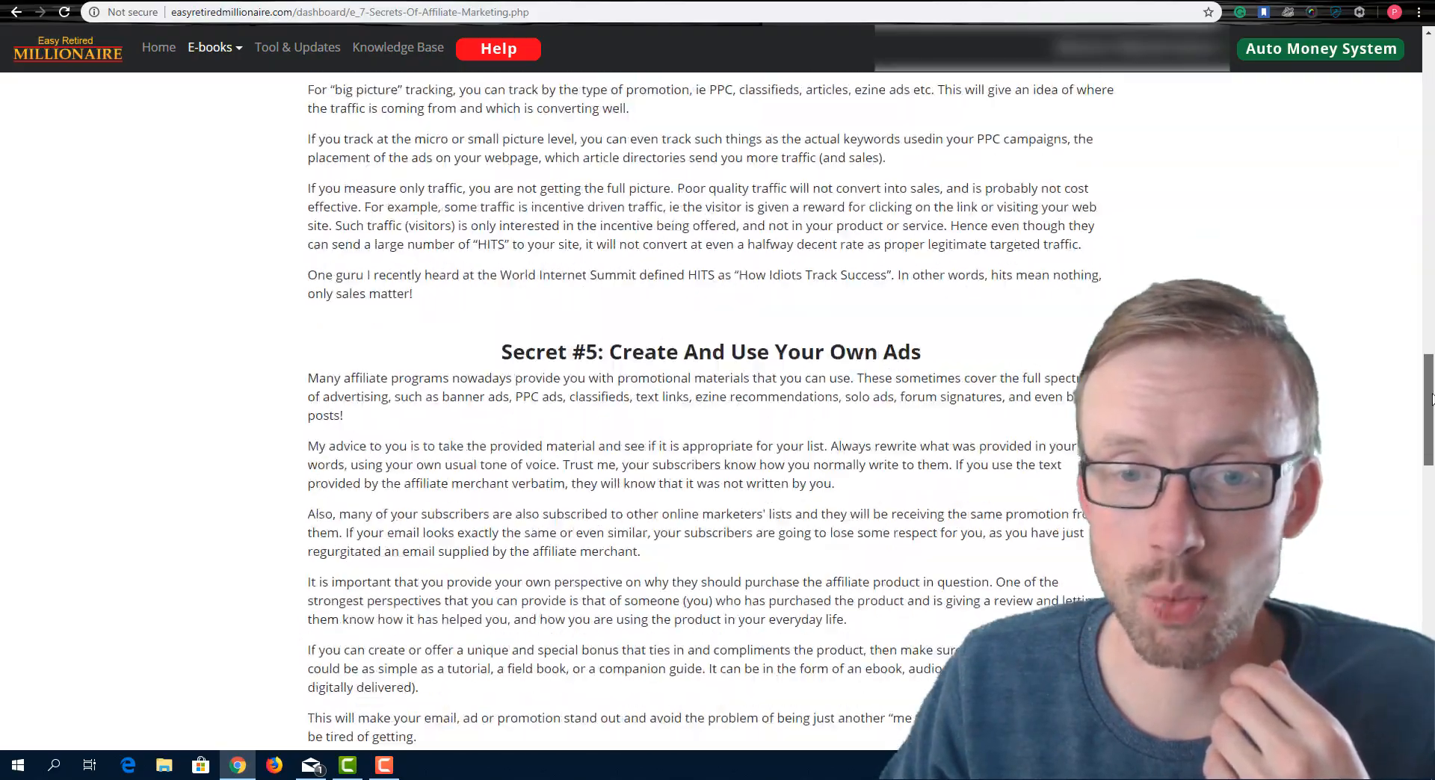
{"action": "scroll", "scroll_direction": "down", "scroll_amount": 3}
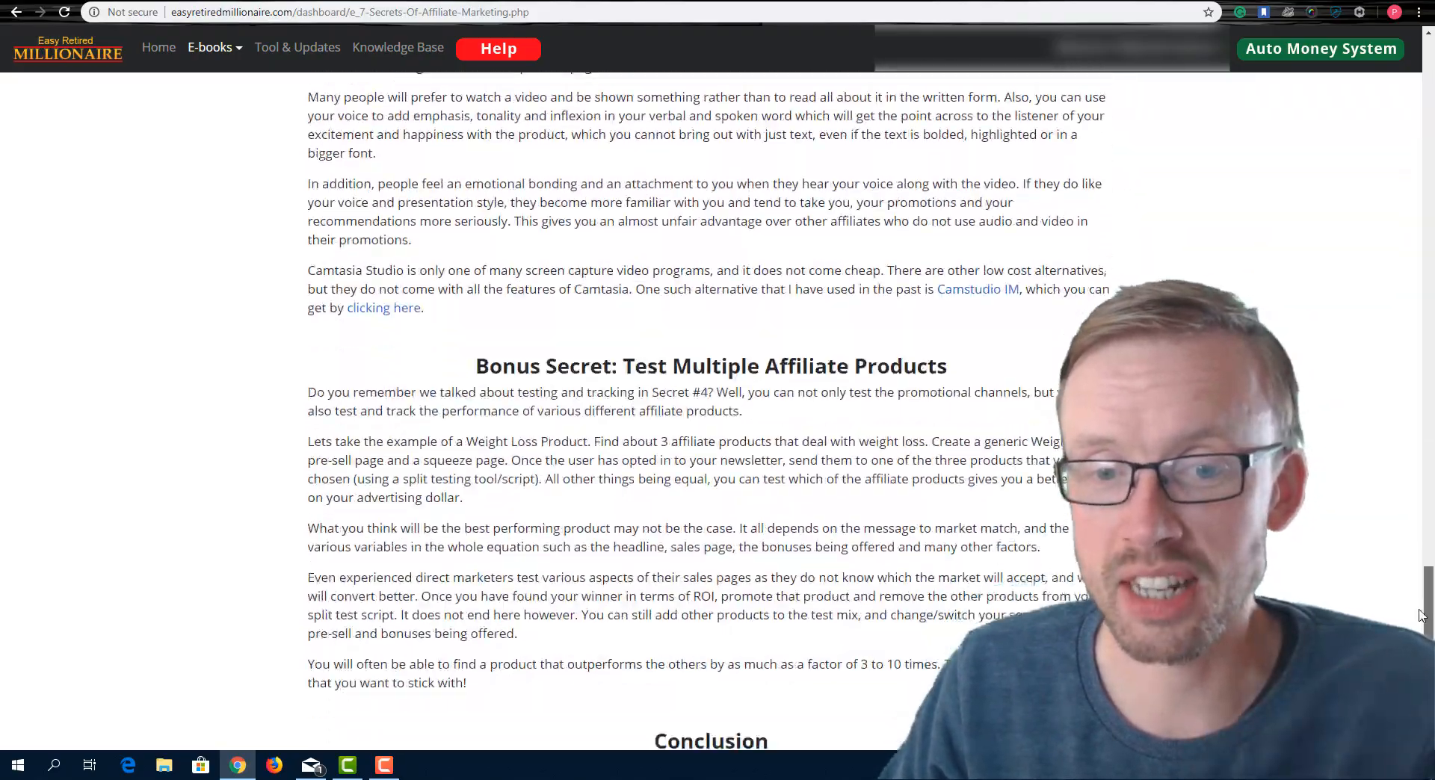
{"action": "scroll", "scroll_direction": "down", "scroll_amount": 3}
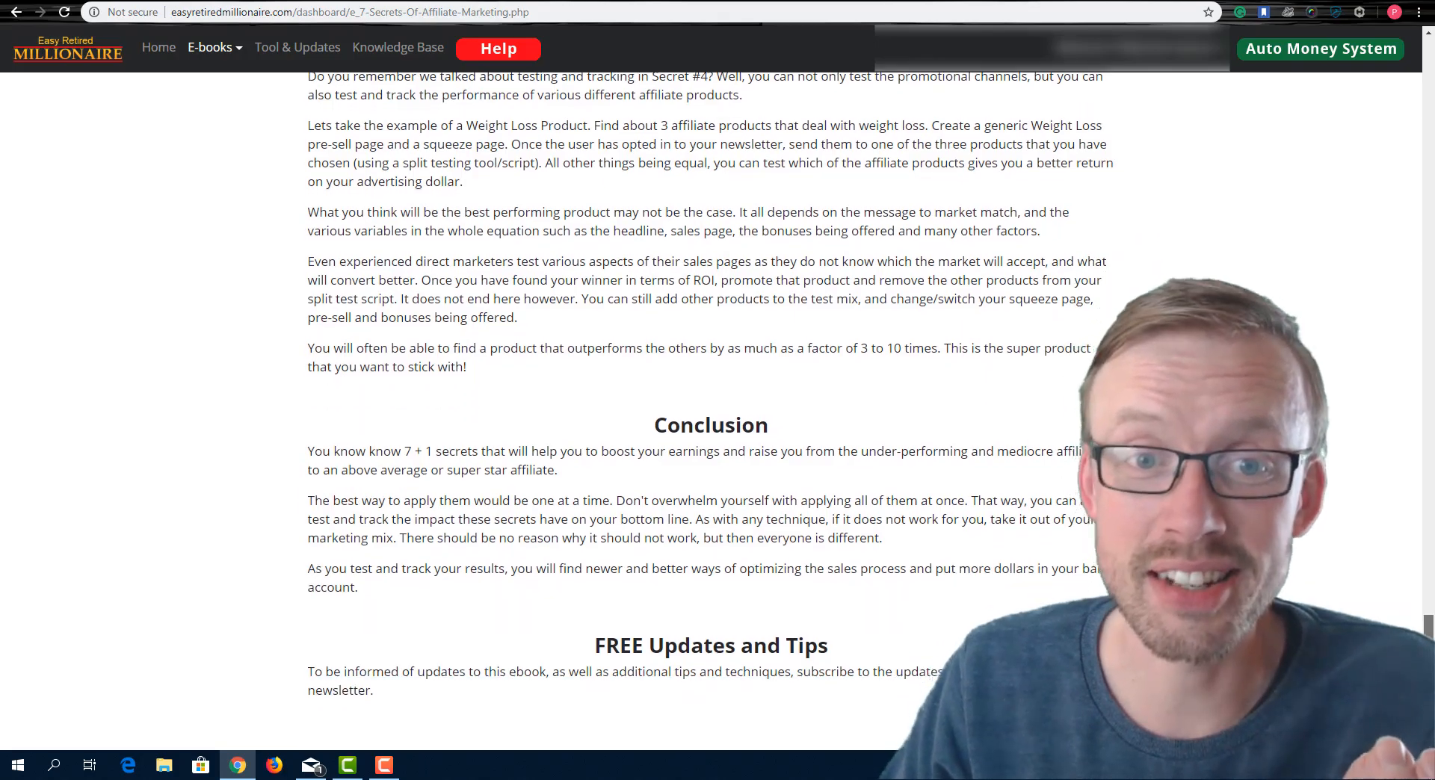
{"action": "scroll", "scroll_direction": "up", "scroll_amount": 3}
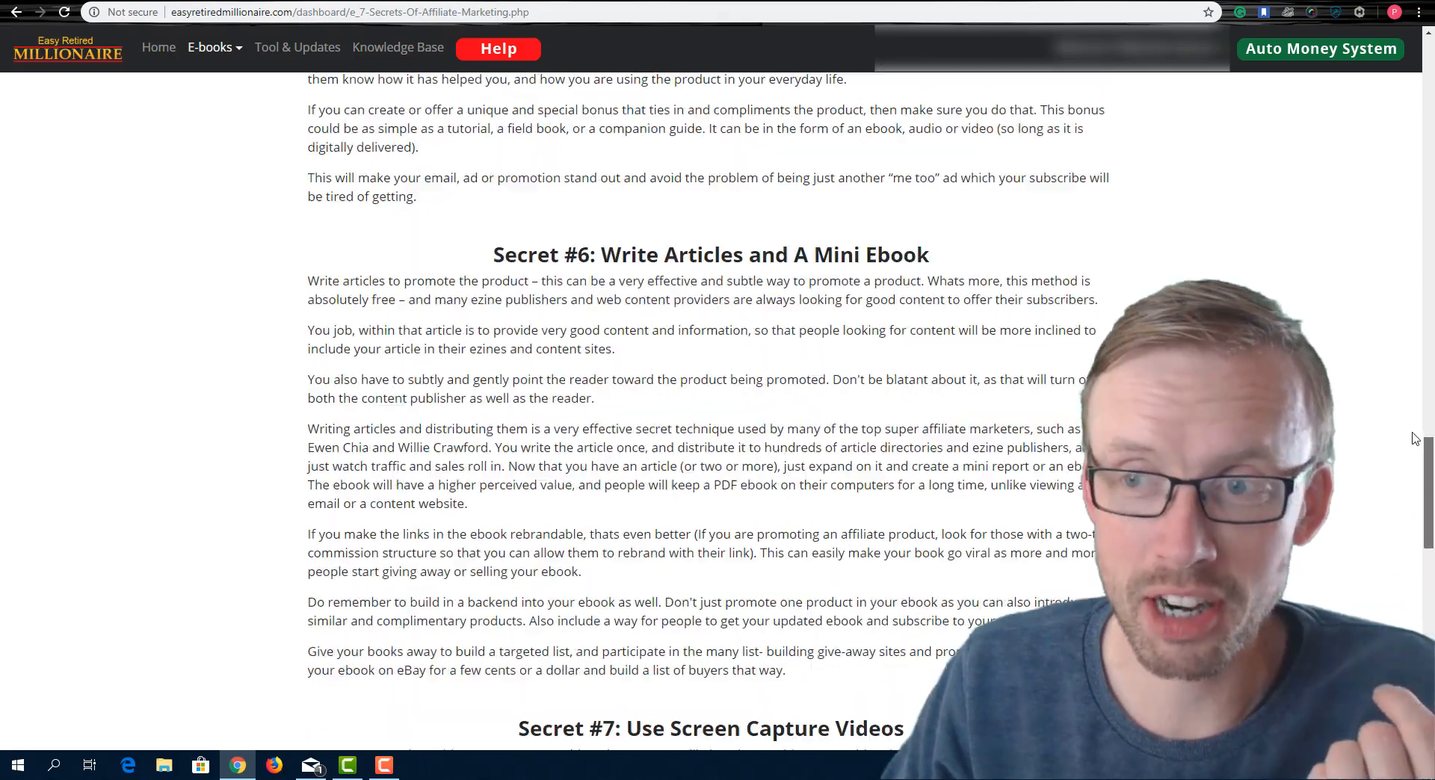
{"action": "scroll", "scroll_direction": "up", "scroll_amount": 3}
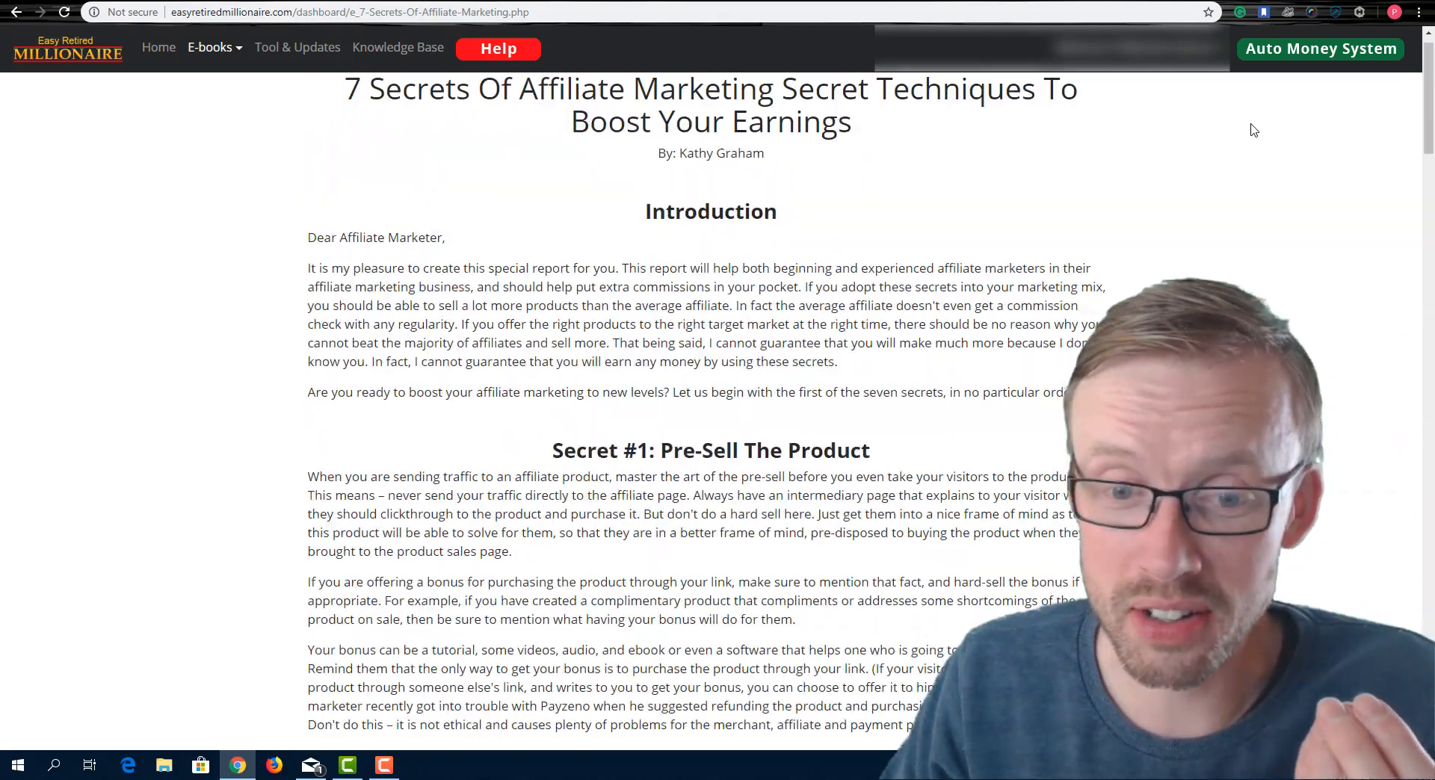
{"action": "scroll", "scroll_direction": "down", "scroll_amount": 3}
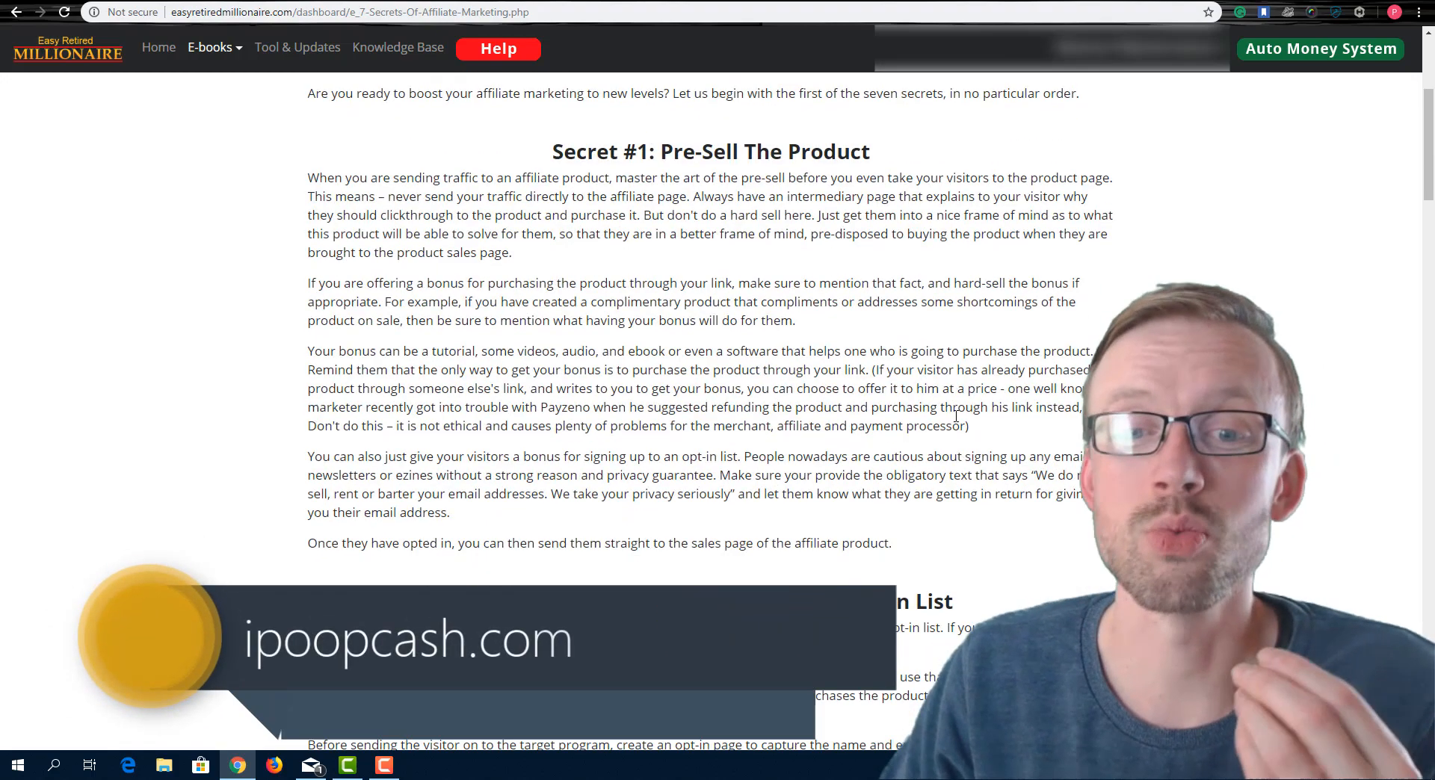
{"action": "scroll", "scroll_direction": "down", "scroll_amount": 3}
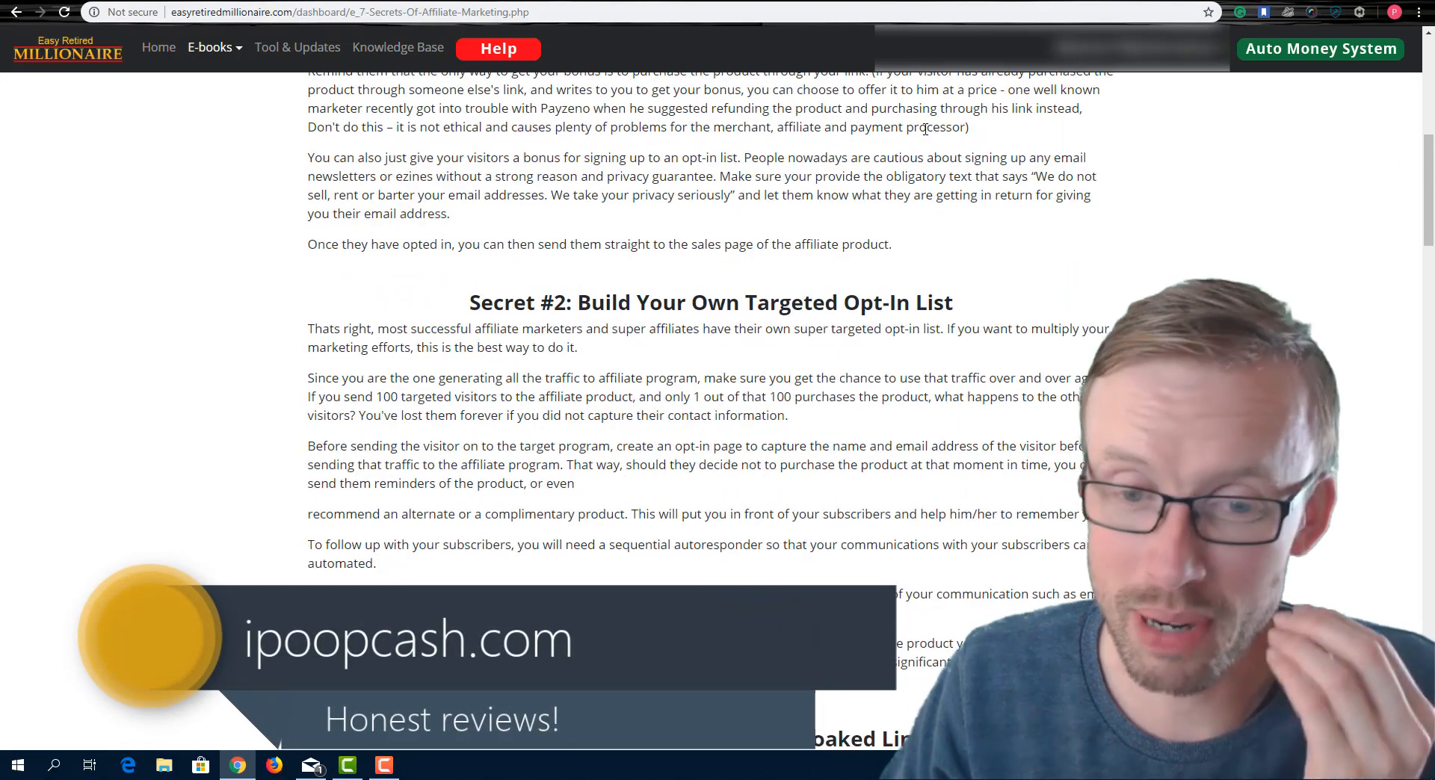
{"action": "scroll", "scroll_direction": "up", "scroll_amount": 3}
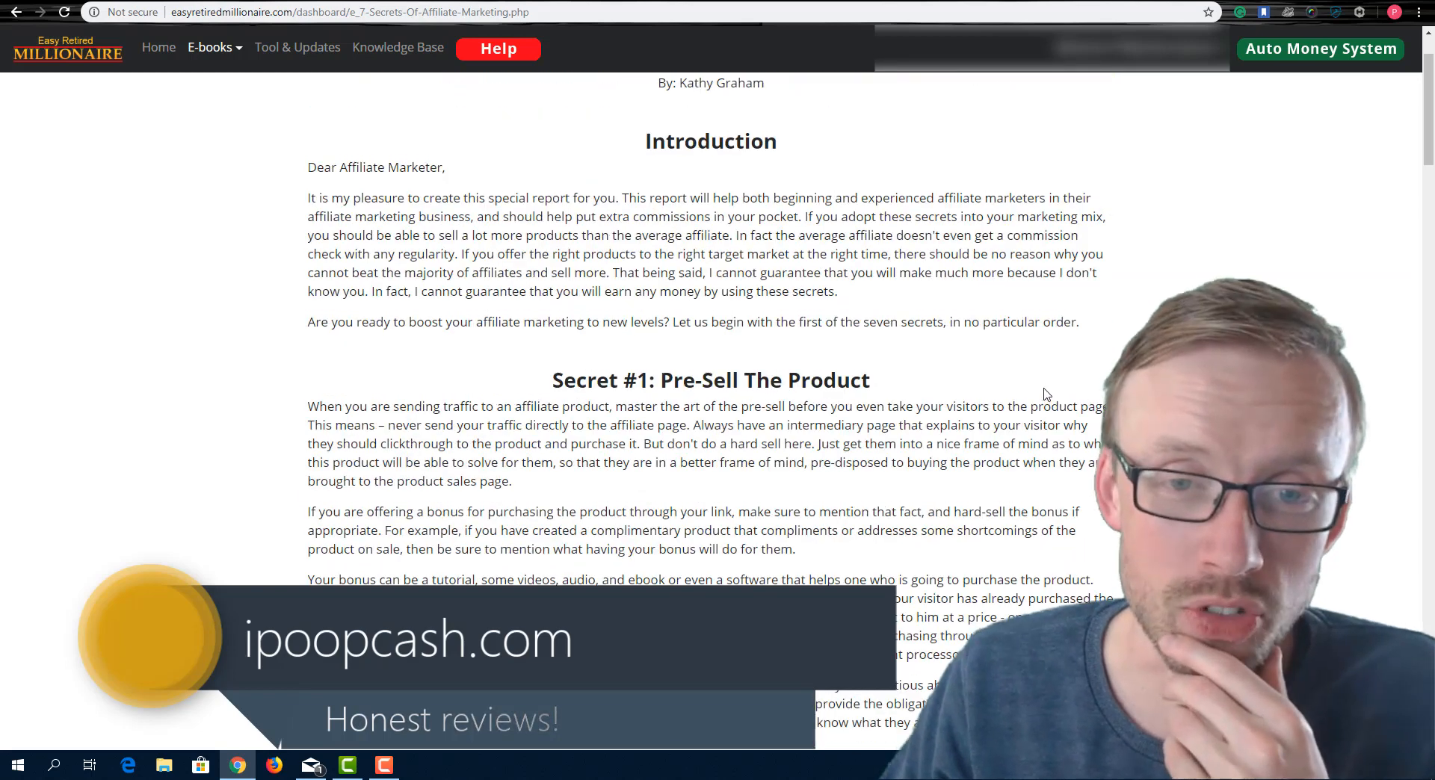
{"action": "scroll", "scroll_direction": "up", "scroll_amount": 3}
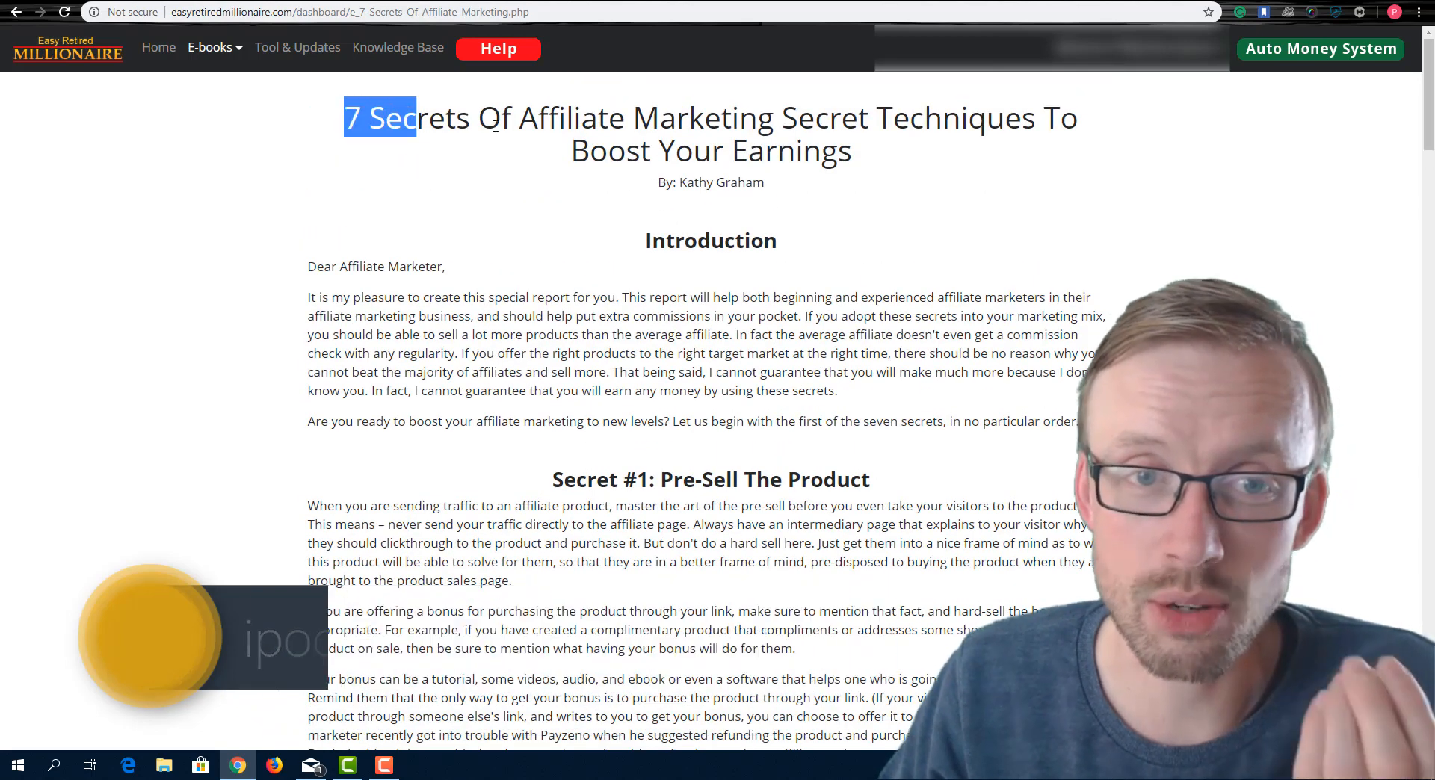
{"action": "left_click", "coordinate": [211, 47]}
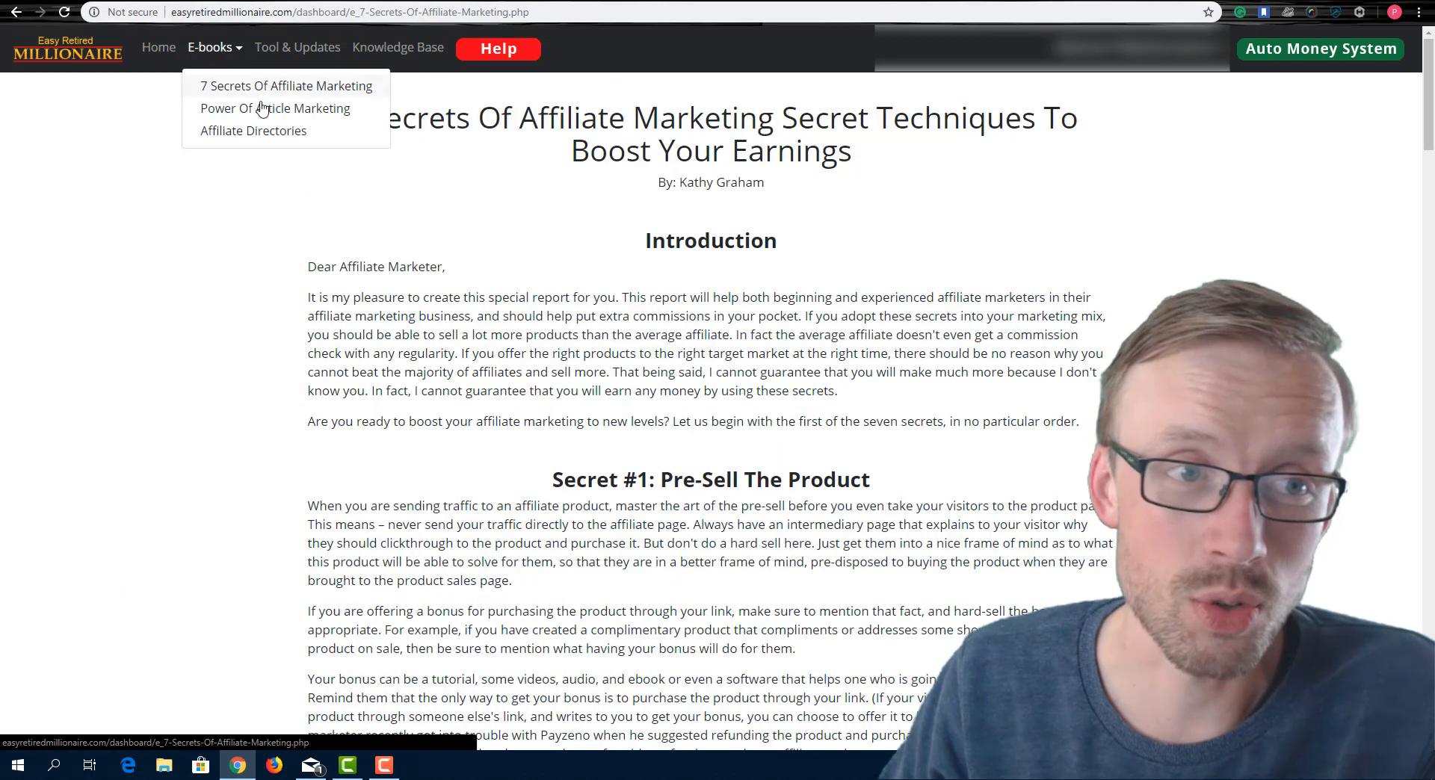
Open The Power Of Article Marketing e-book, skim it, and scroll back up.
{"action": "left_click", "coordinate": [274, 108]}
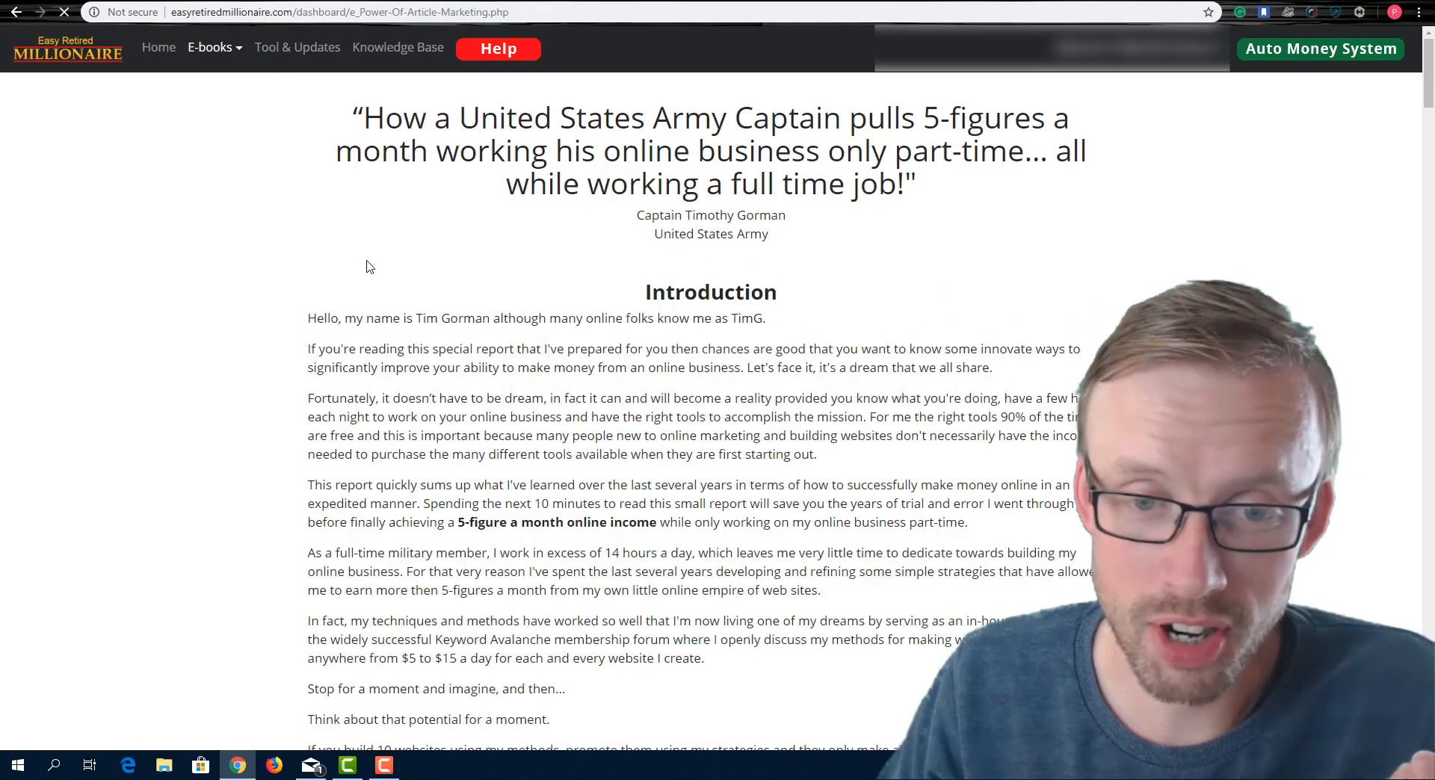
{"action": "scroll", "scroll_direction": "down", "scroll_amount": 3}
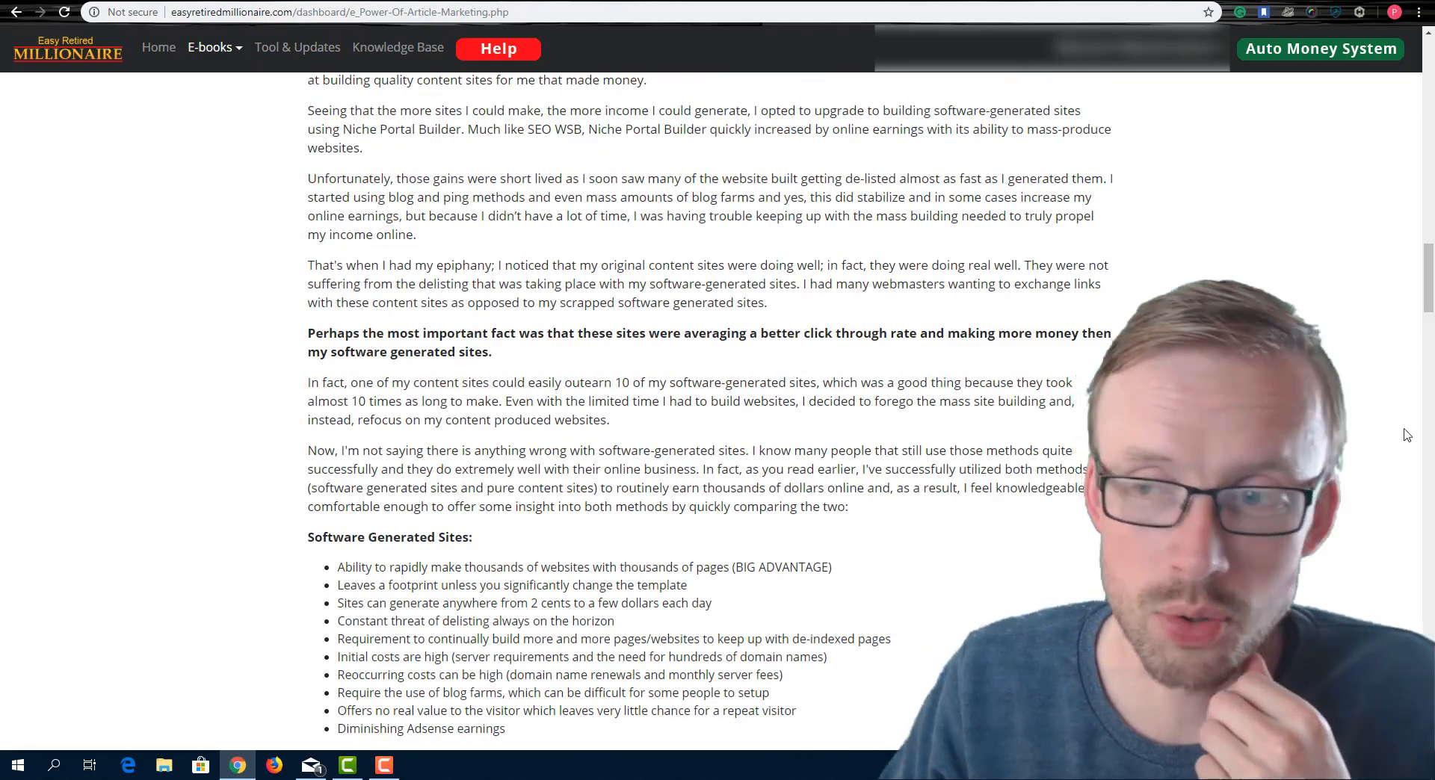
{"action": "scroll", "scroll_direction": "down", "scroll_amount": 3}
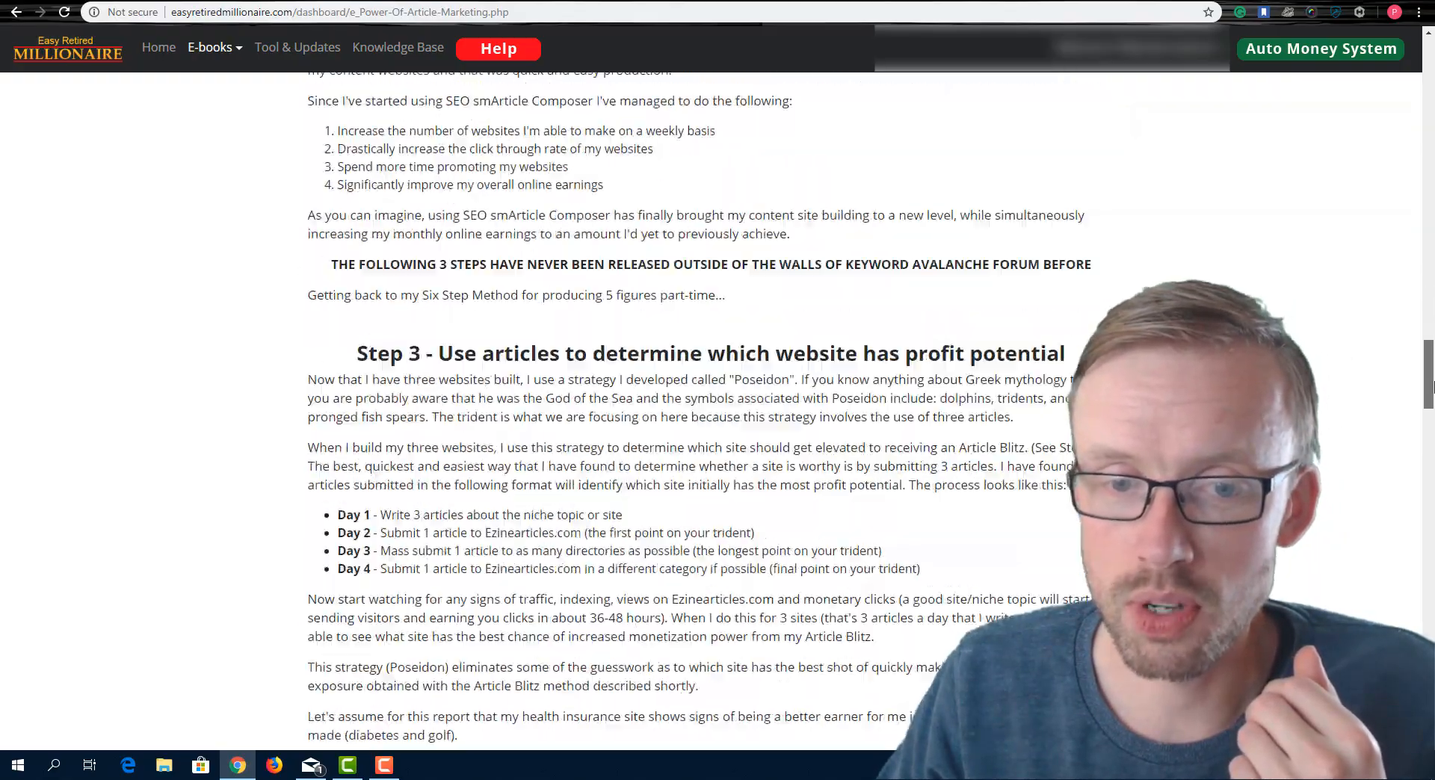
{"action": "scroll", "scroll_direction": "down", "scroll_amount": 3}
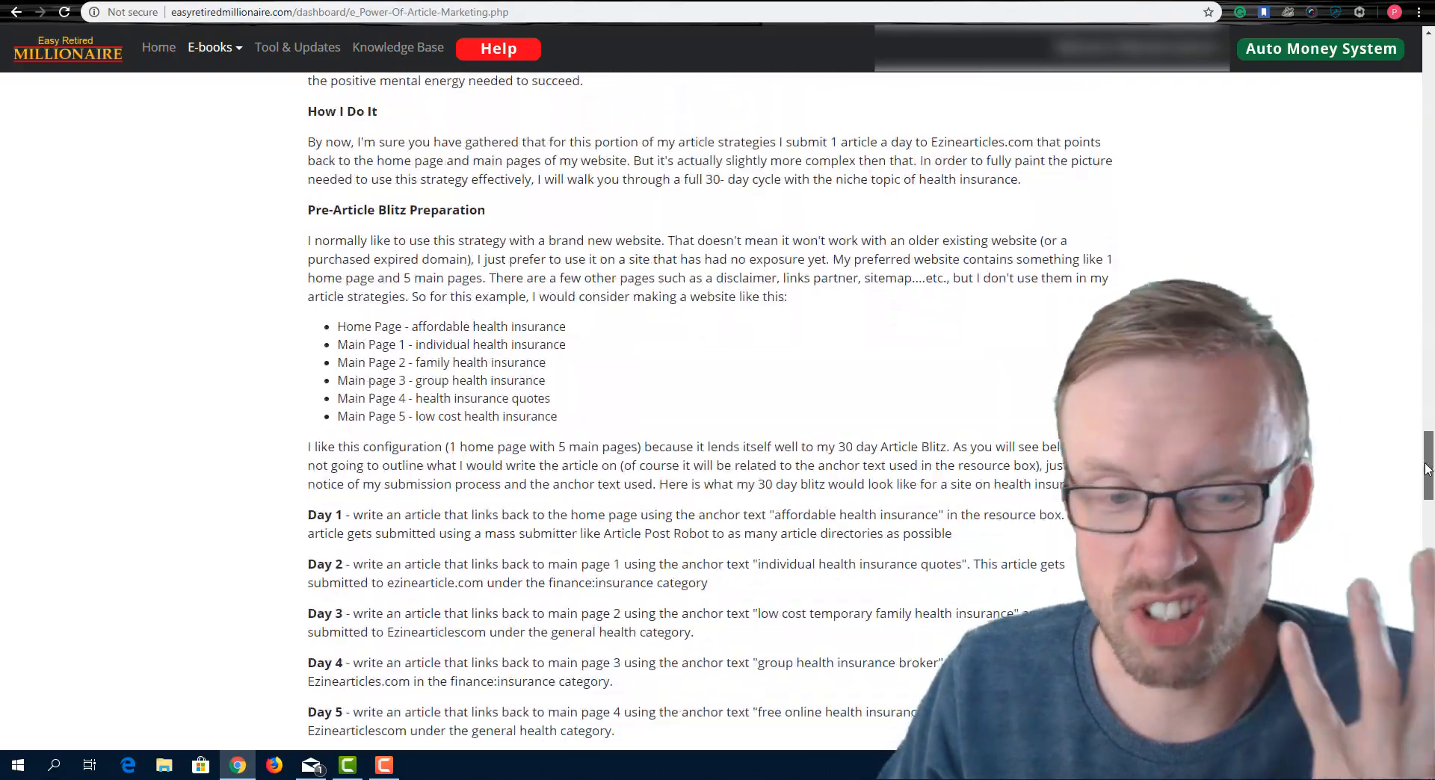
{"action": "scroll", "scroll_direction": "up", "scroll_amount": 3}
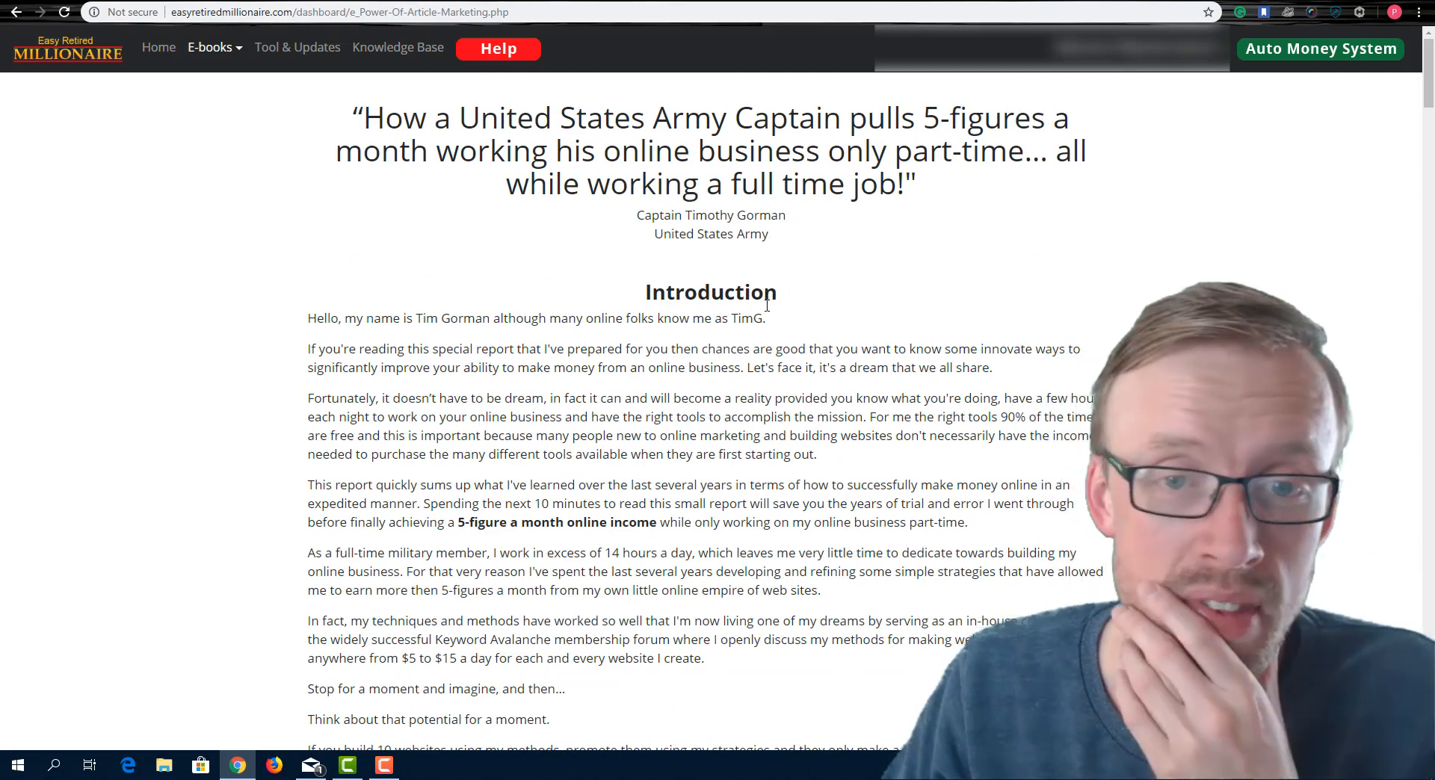
{"action": "left_click", "coordinate": [297, 46]}
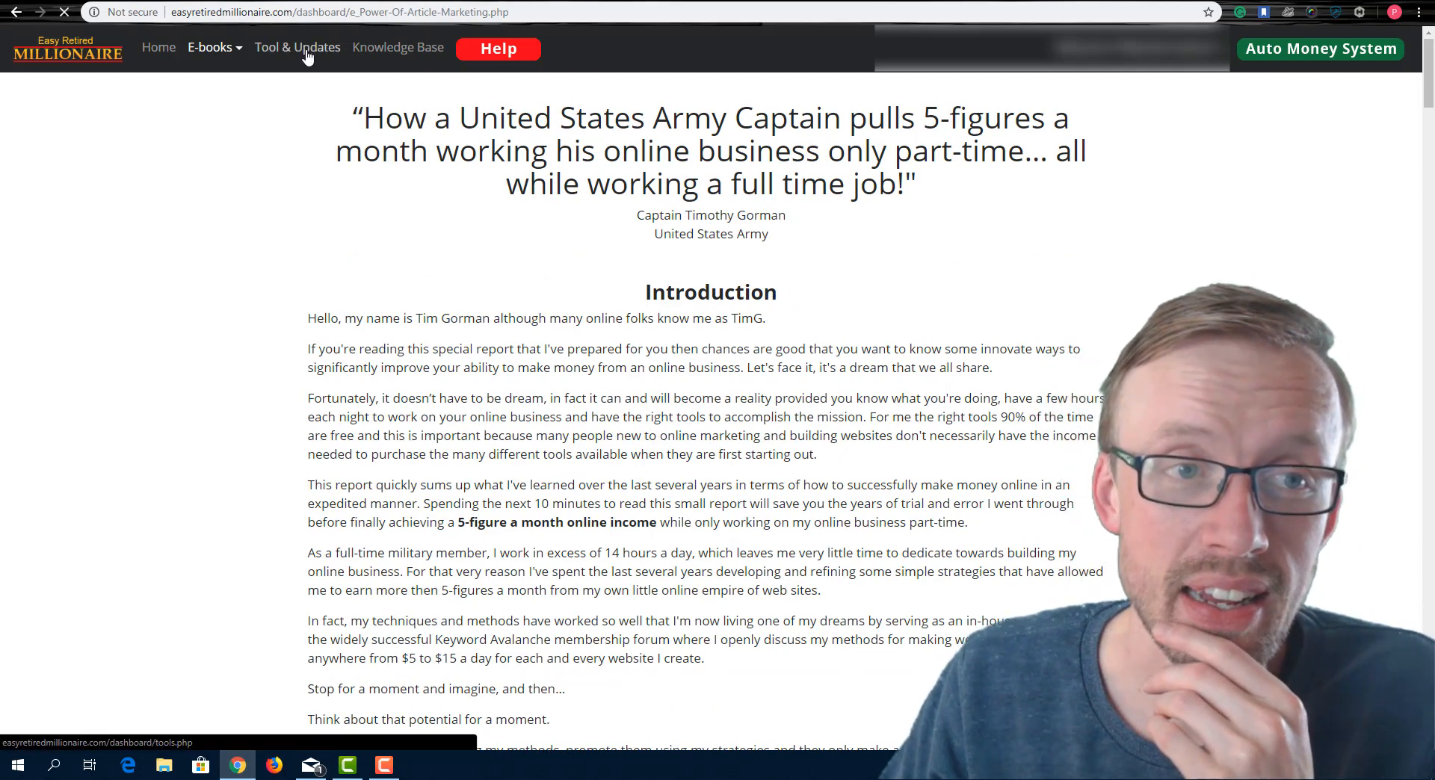
Show the Tool & Updates page with its four course downloads like Business Vitality.
{"action": "left_click", "coordinate": [298, 48]}
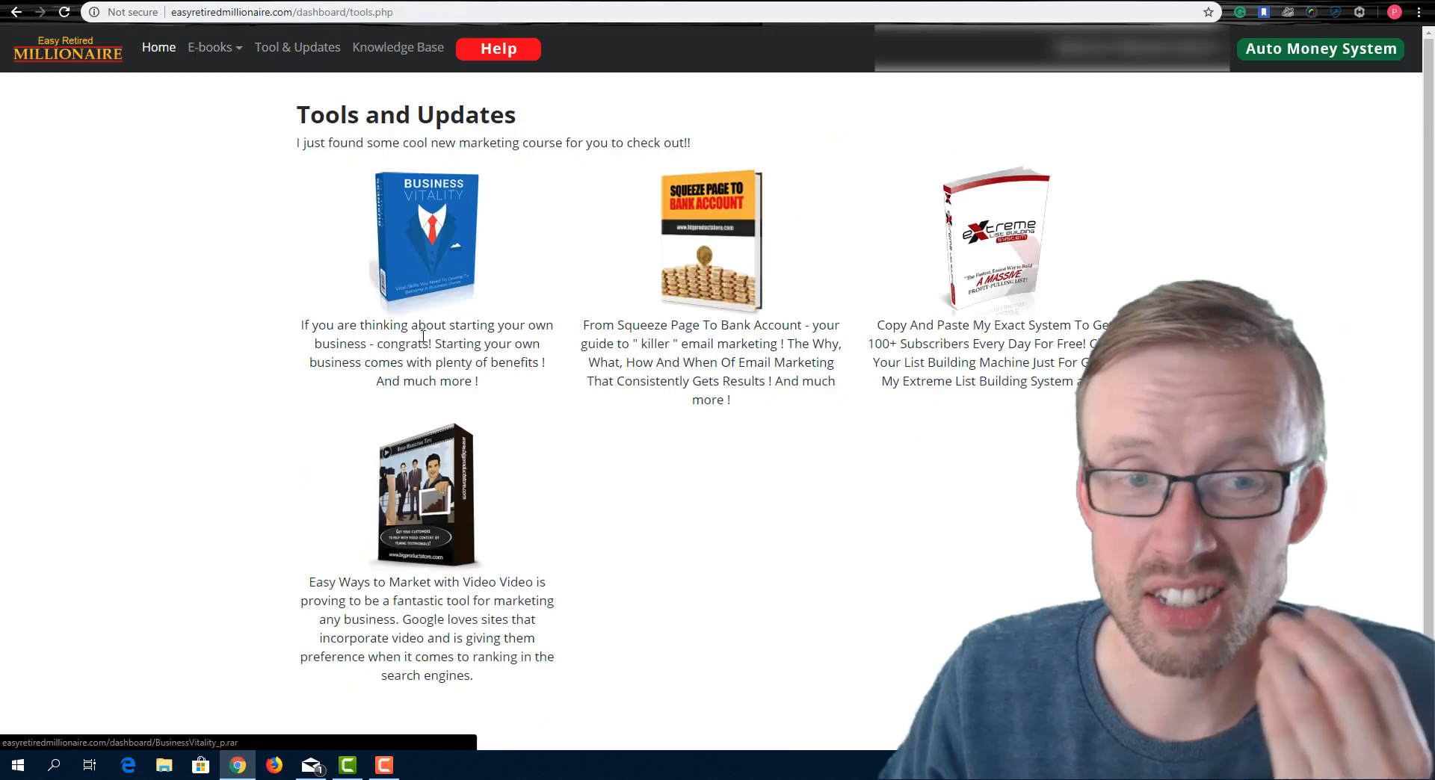
{"action": "mouse_move", "coordinate": [455, 258]}
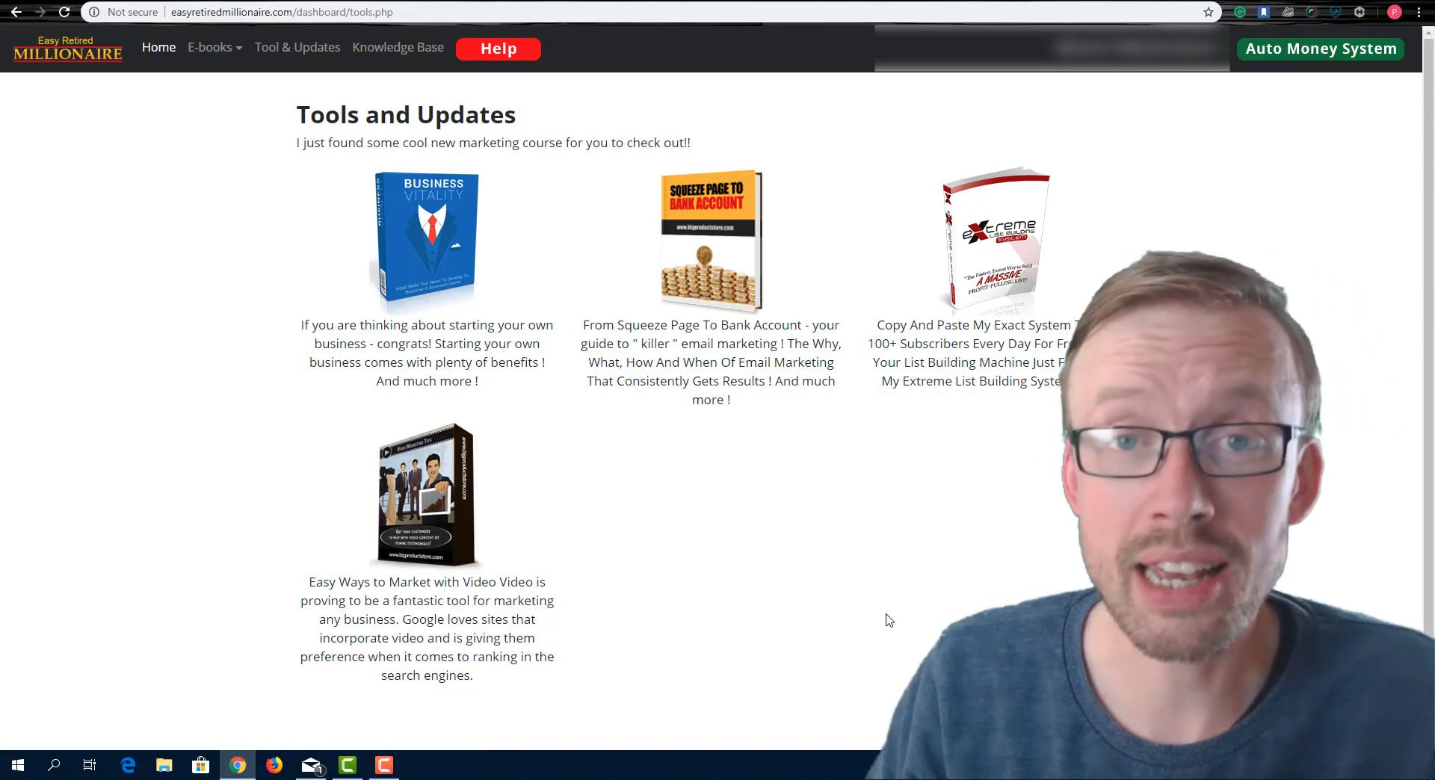
{"action": "mouse_move", "coordinate": [437, 510]}
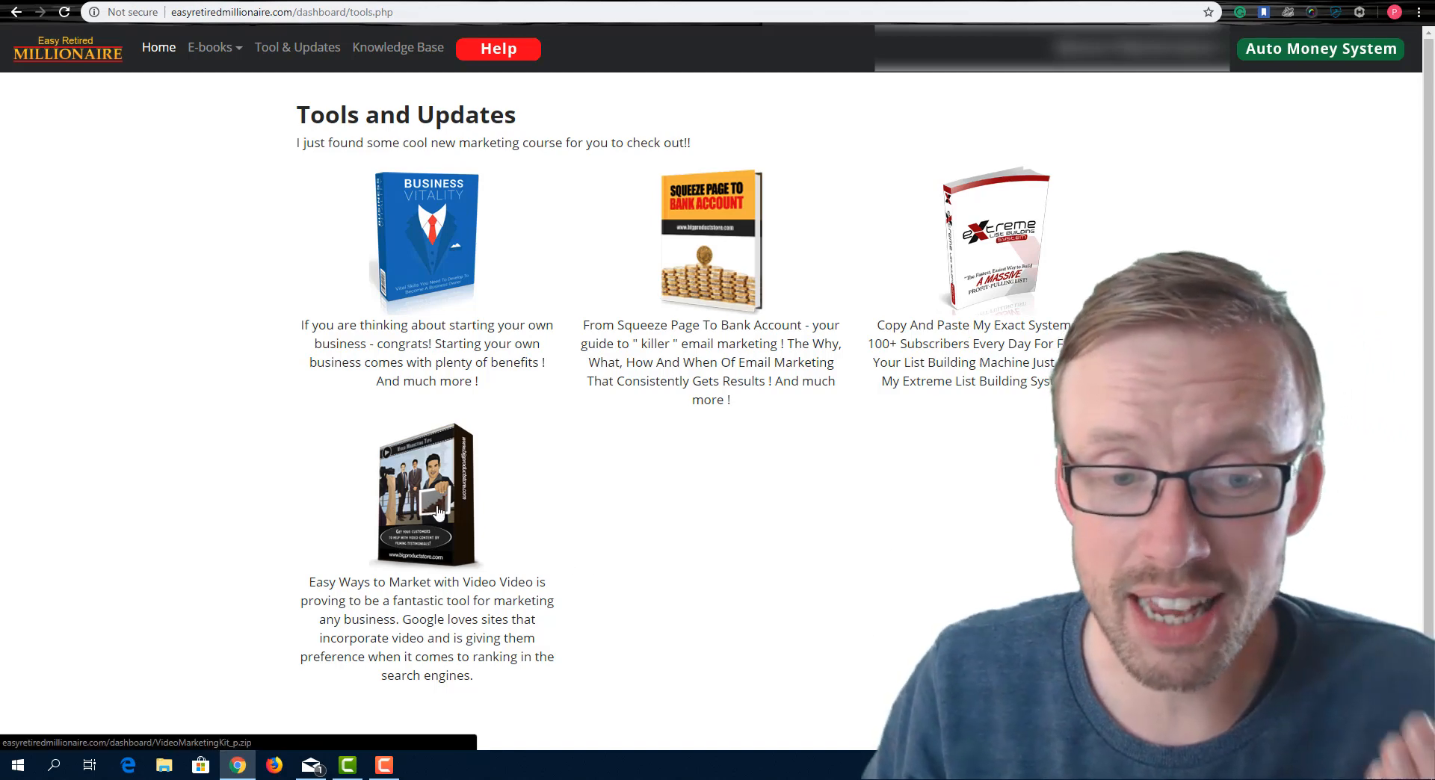
{"action": "mouse_move", "coordinate": [628, 504]}
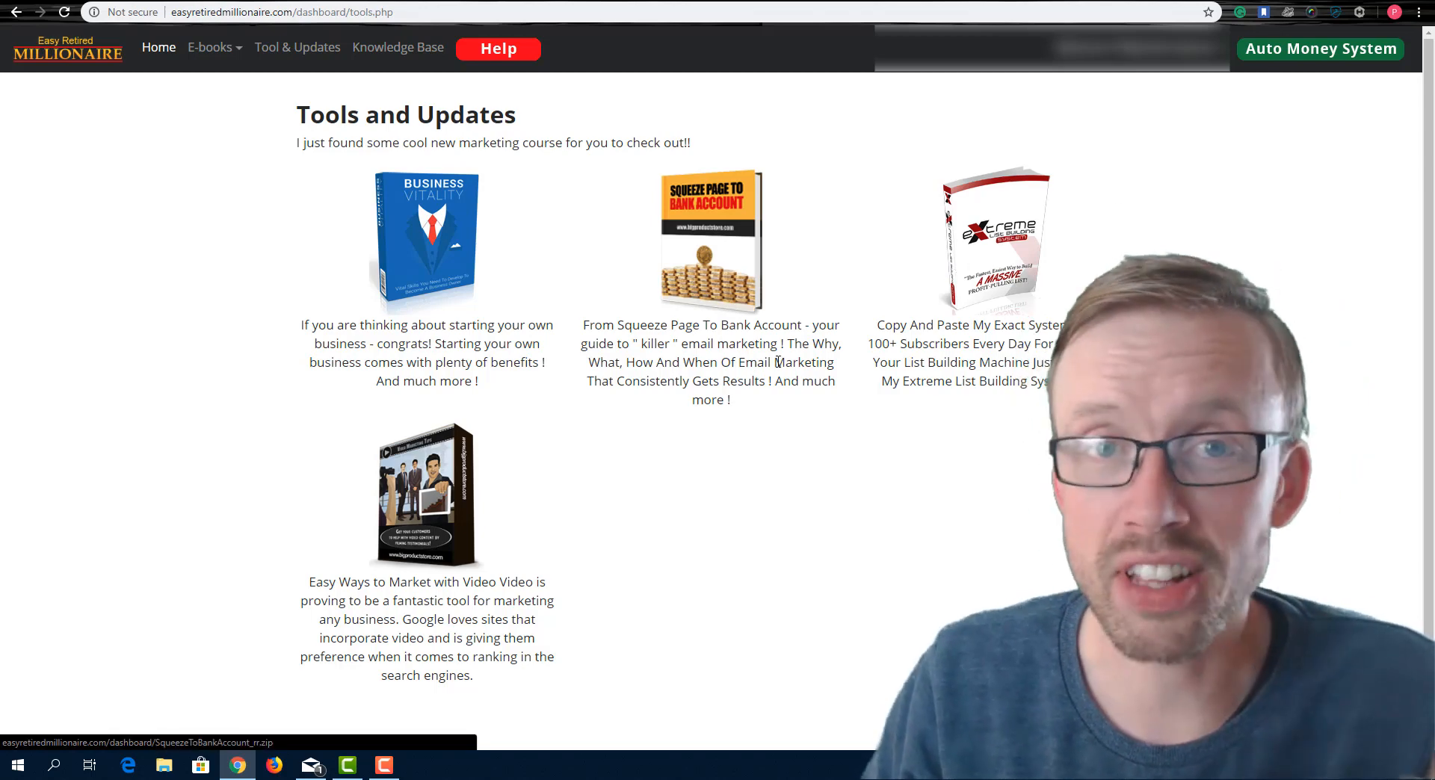
{"action": "mouse_move", "coordinate": [397, 48]}
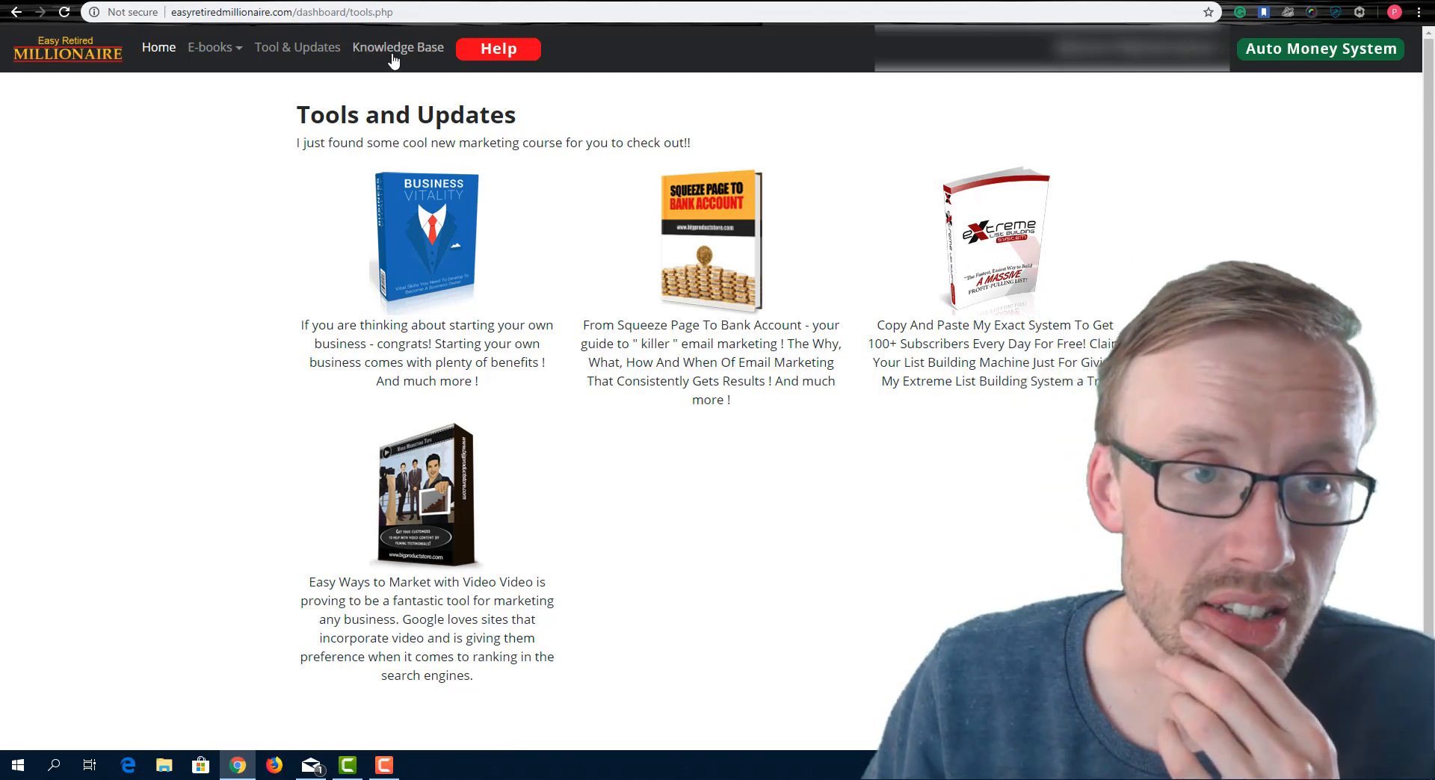
Open the Knowledge Base page listing member FAQs such as refund questions.
{"action": "left_click", "coordinate": [398, 46]}
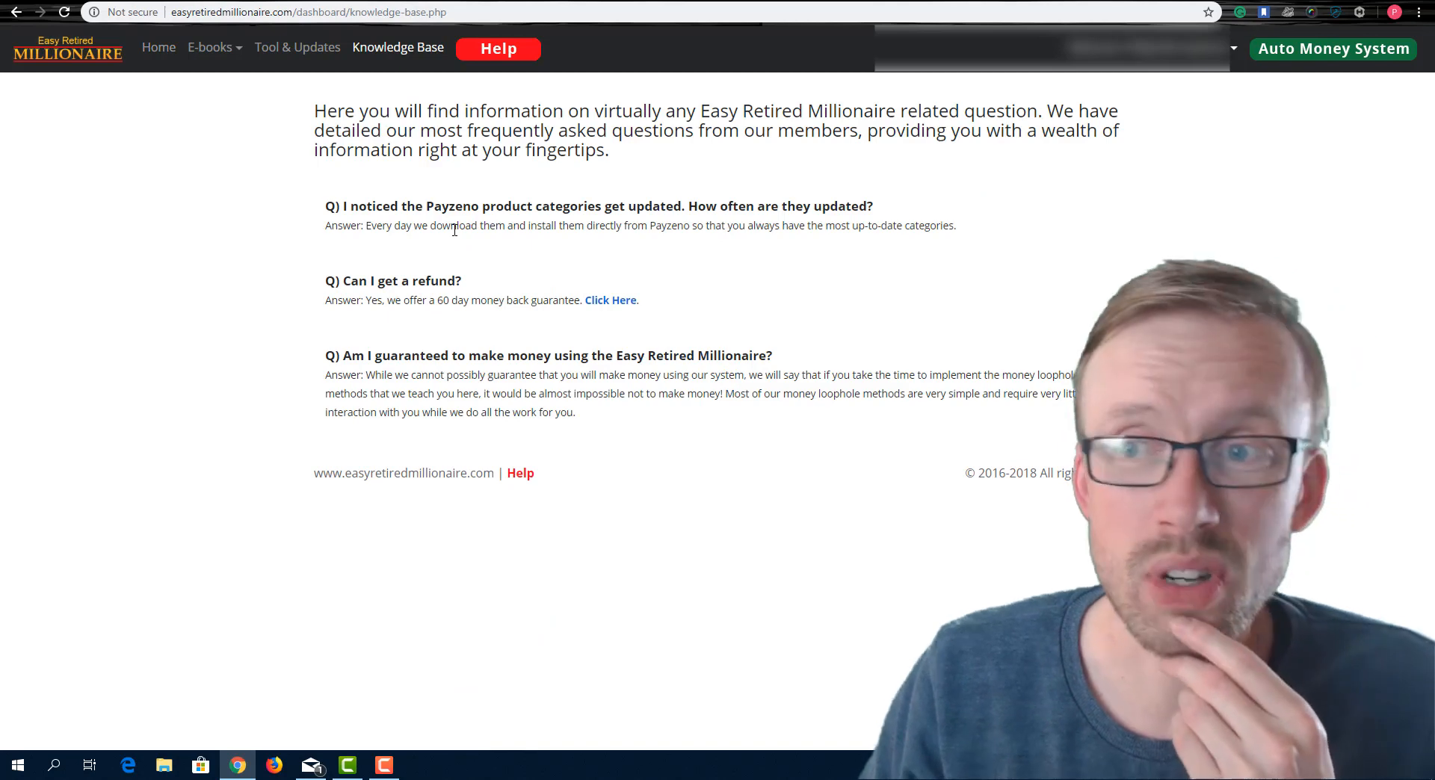
{"action": "mouse_move", "coordinate": [443, 191]}
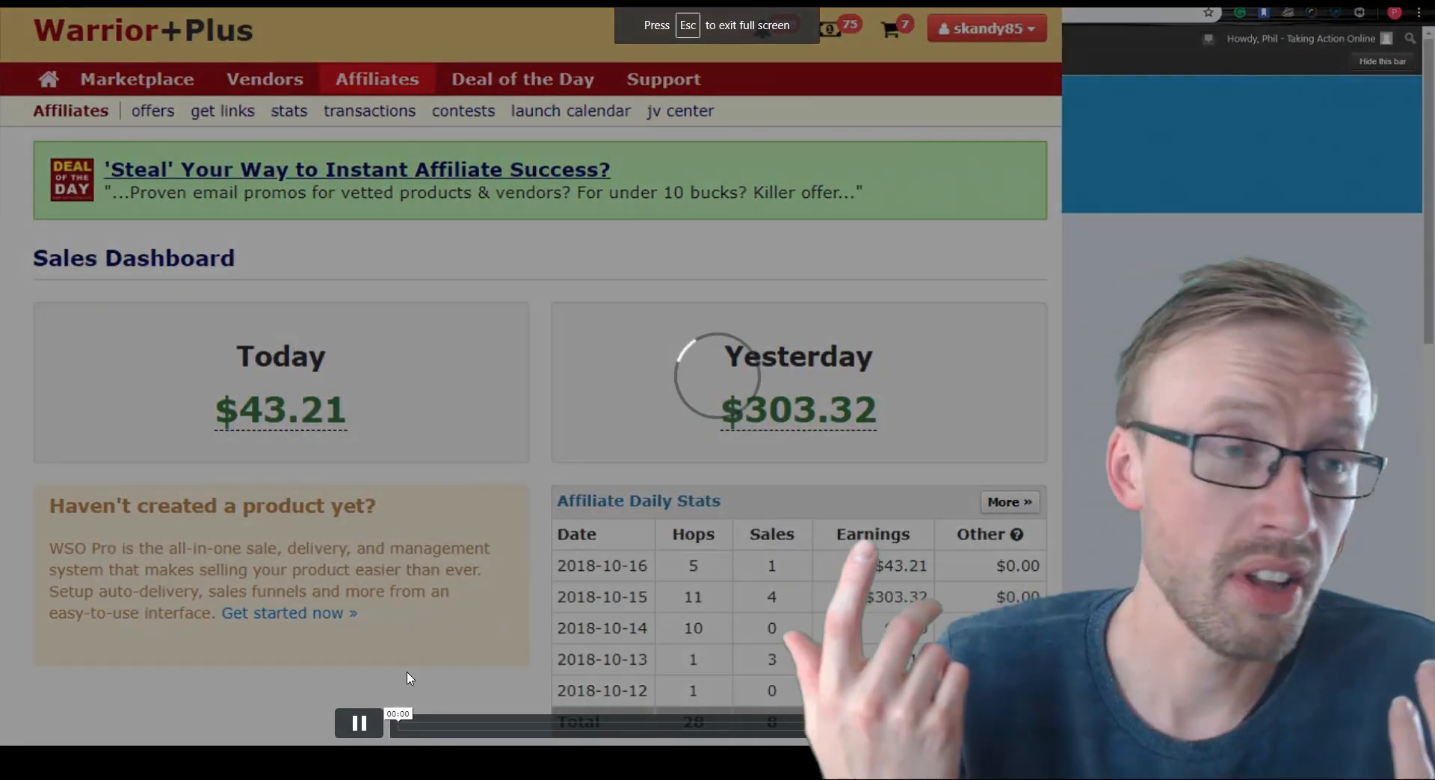
Exit the full-screen video and scroll the Taking Action Online page toward 'Meet The Creator'.
{"action": "left_click", "coordinate": [359, 723]}
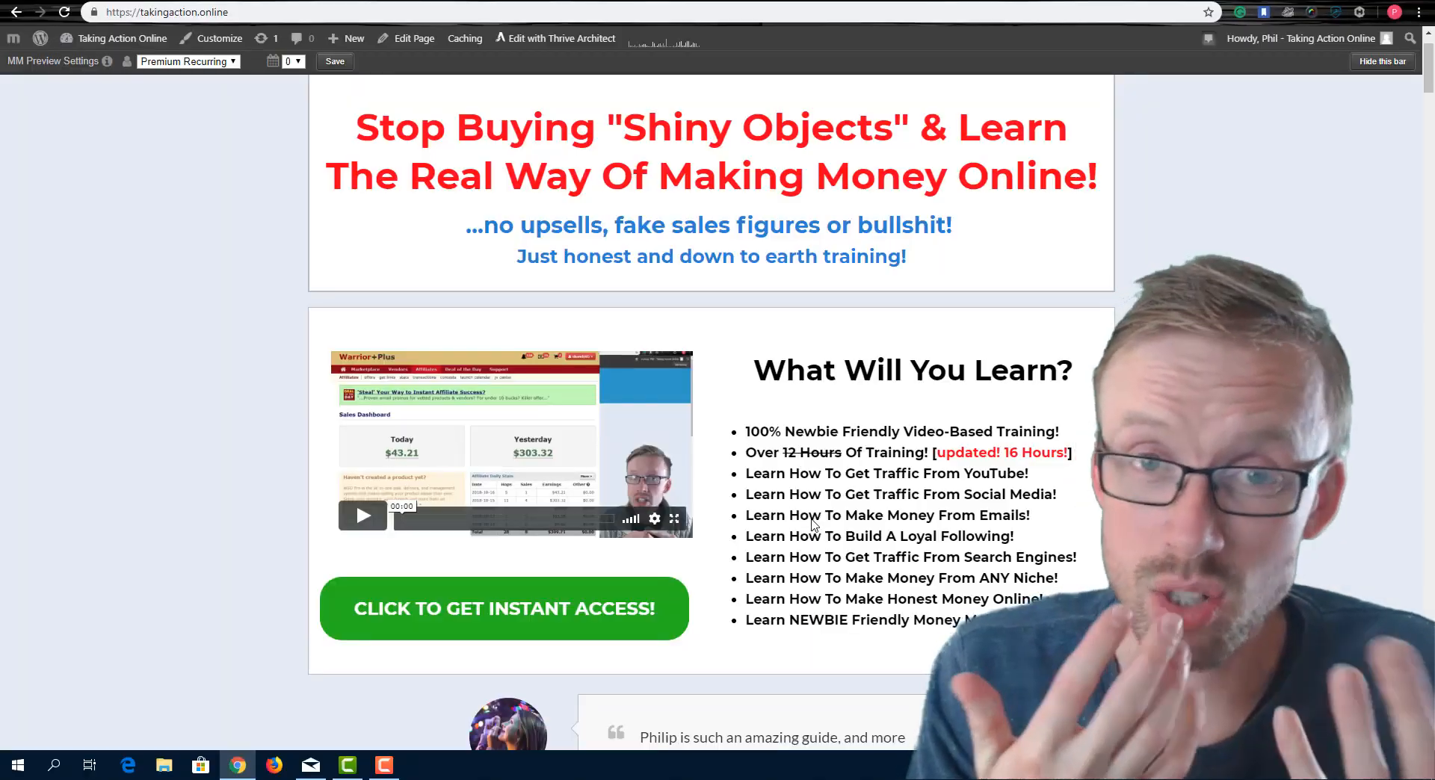
{"action": "scroll", "scroll_direction": "down", "scroll_amount": 3}
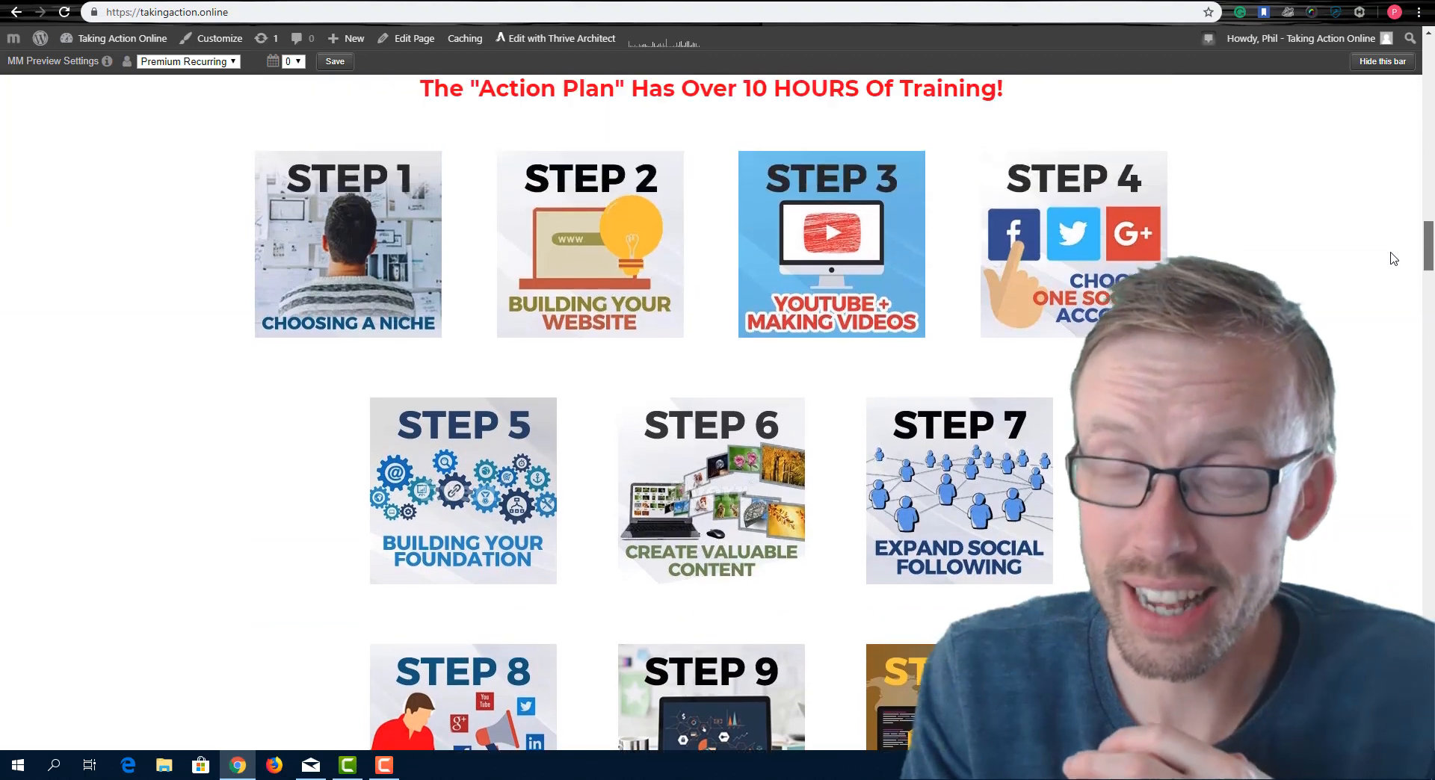
{"action": "scroll", "scroll_direction": "down", "scroll_amount": 3}
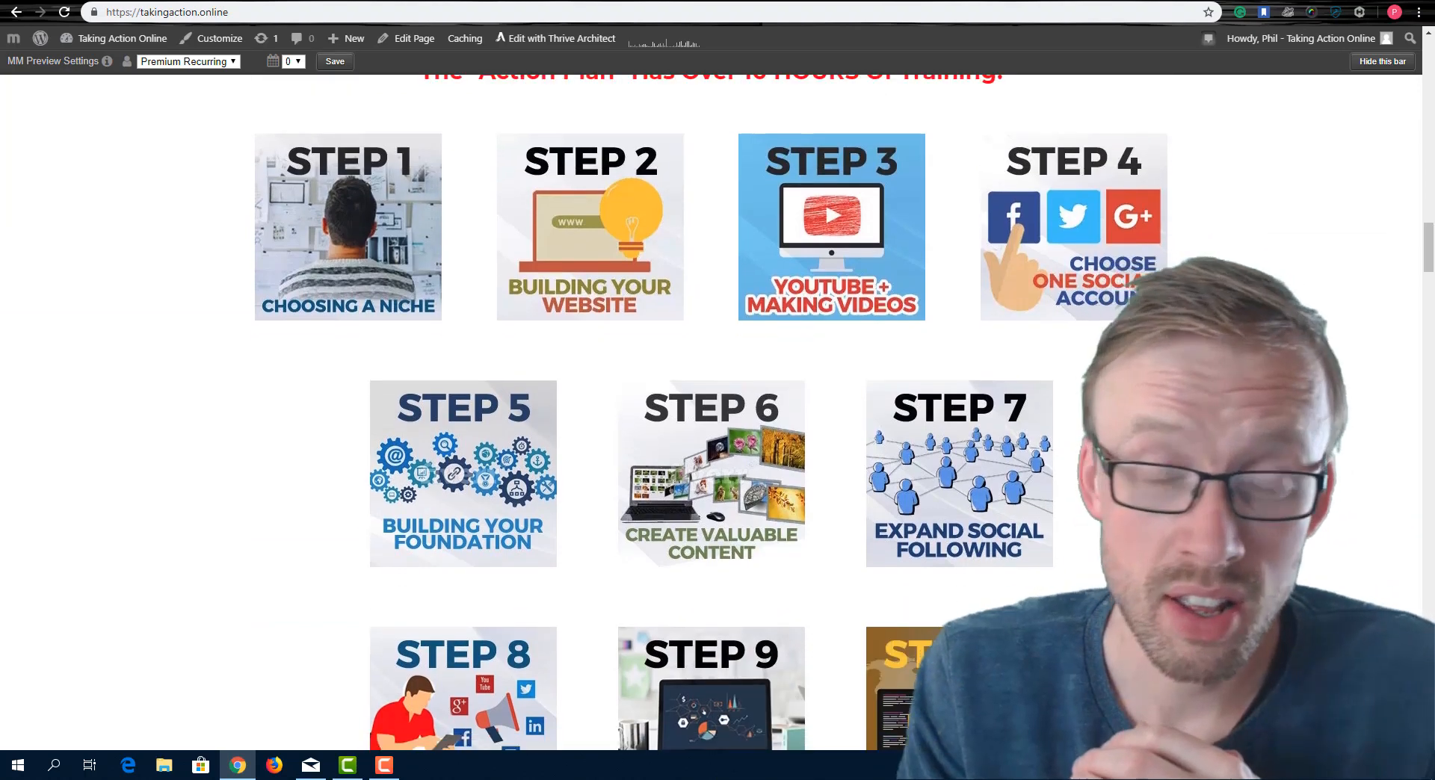
{"action": "scroll", "scroll_direction": "down", "scroll_amount": 3}
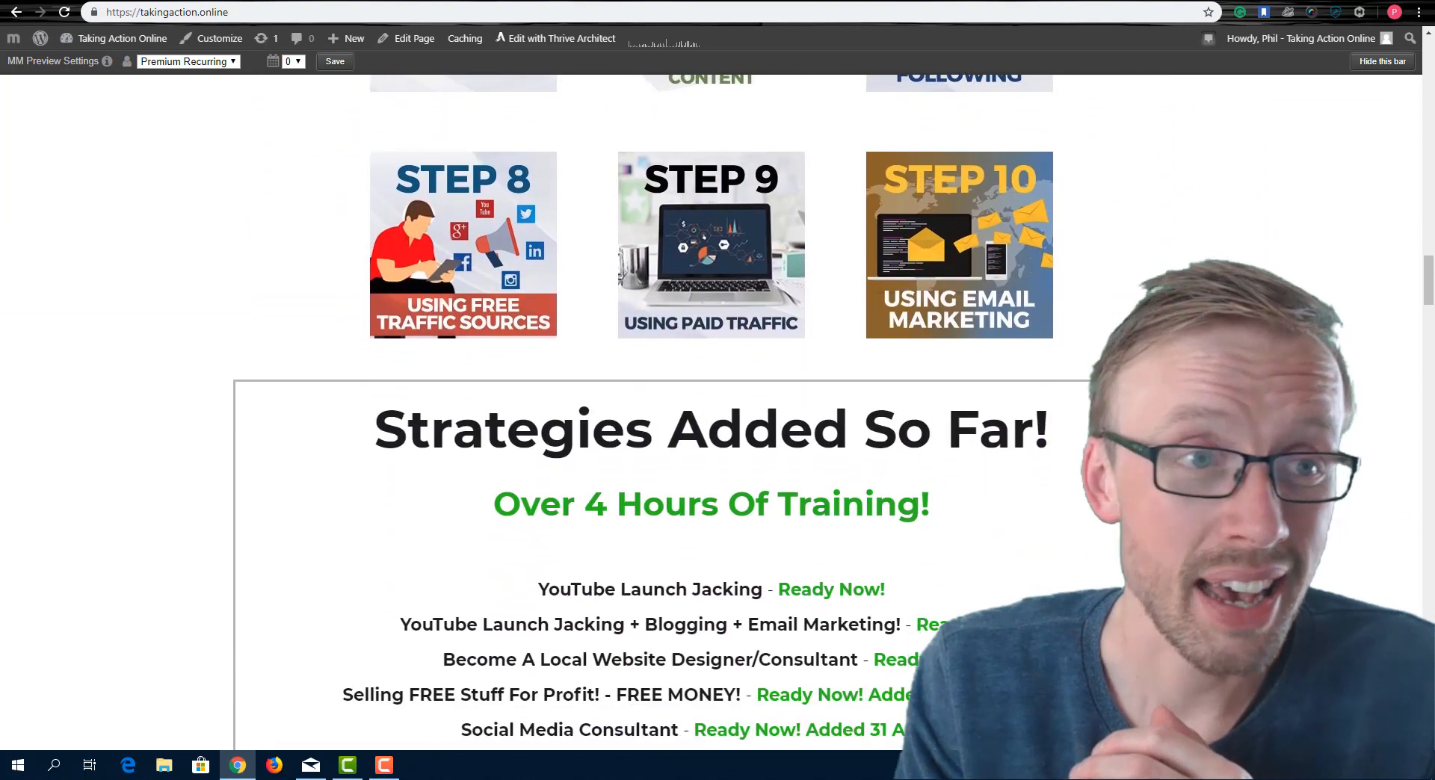
{"action": "scroll", "scroll_direction": "down", "scroll_amount": 3}
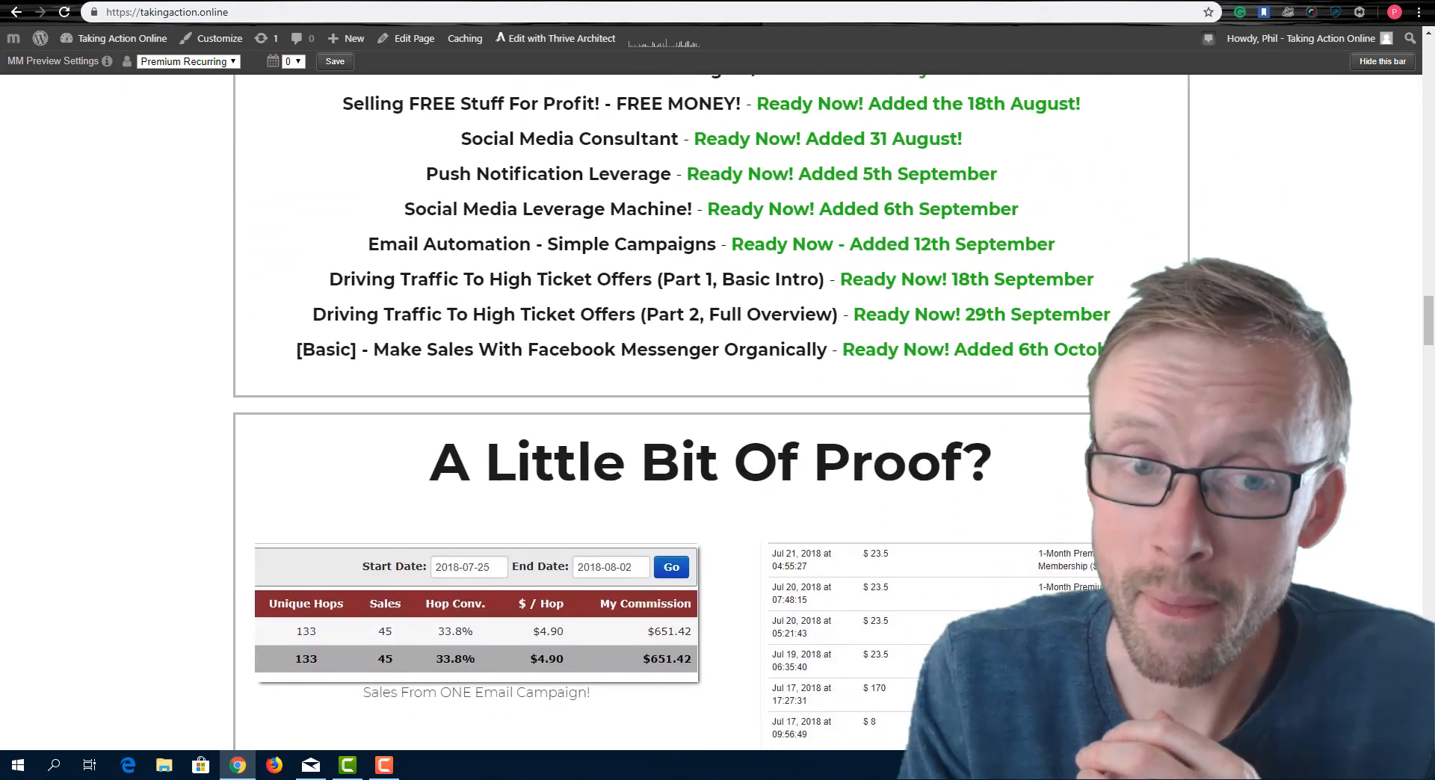
{"action": "scroll", "scroll_direction": "down", "scroll_amount": 3}
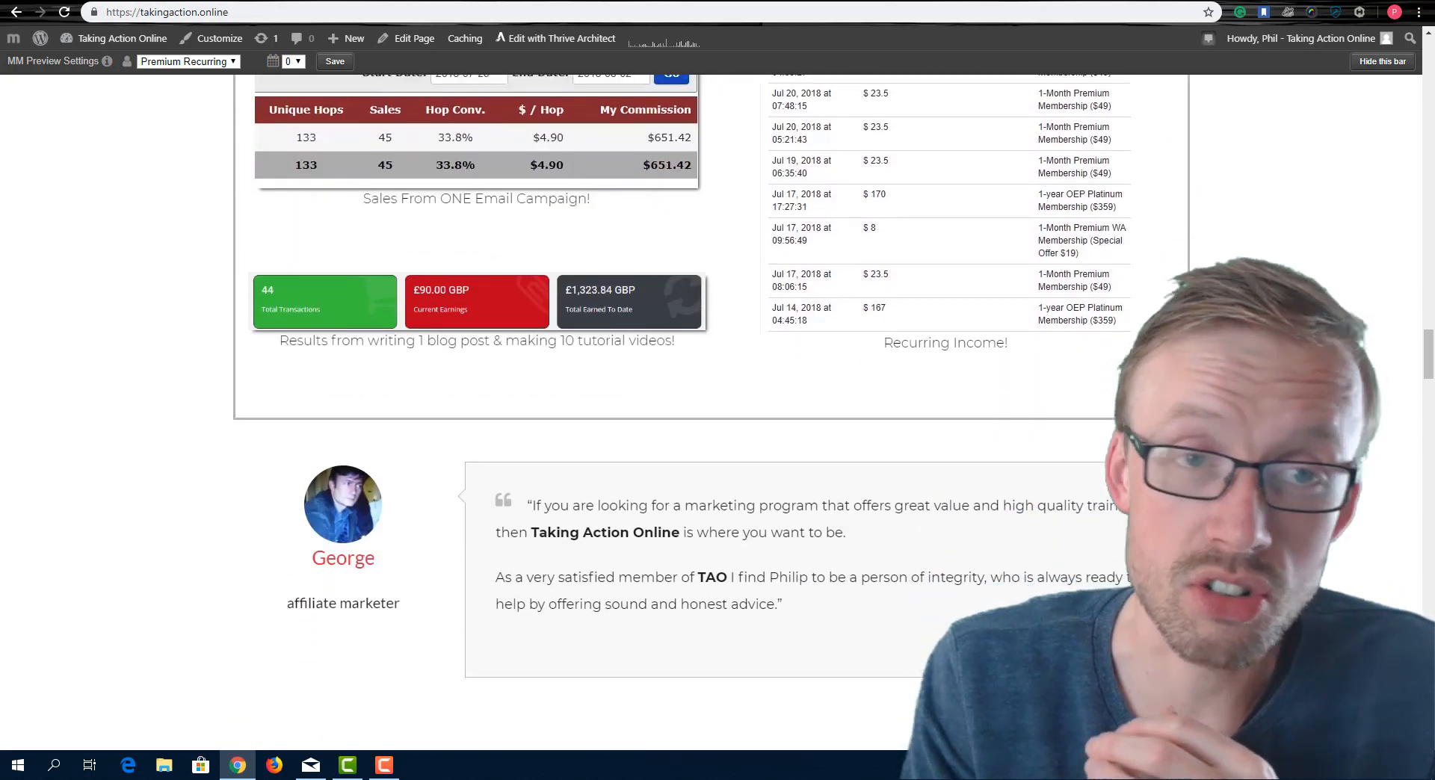
{"action": "scroll", "scroll_direction": "down", "scroll_amount": 3}
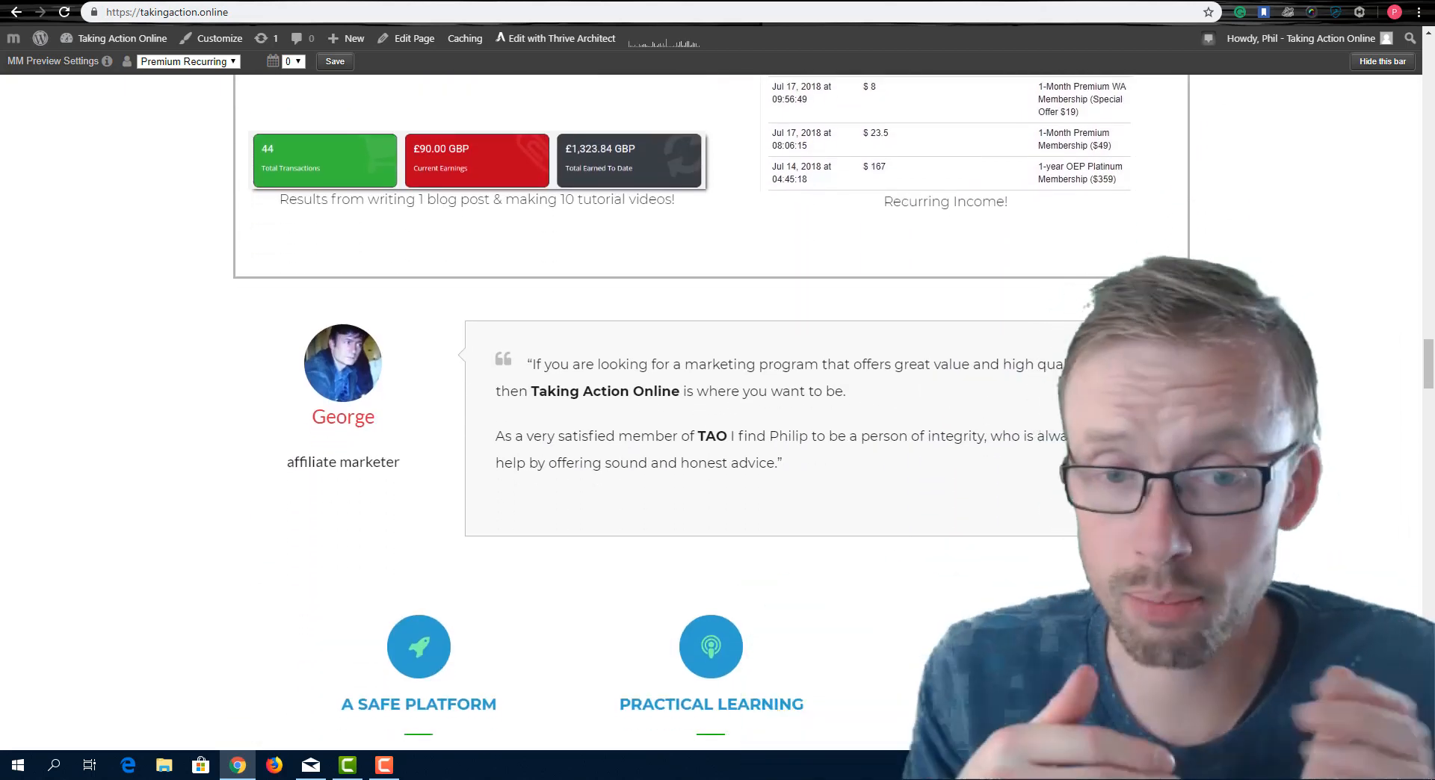
{"action": "scroll", "scroll_direction": "up", "scroll_amount": 3}
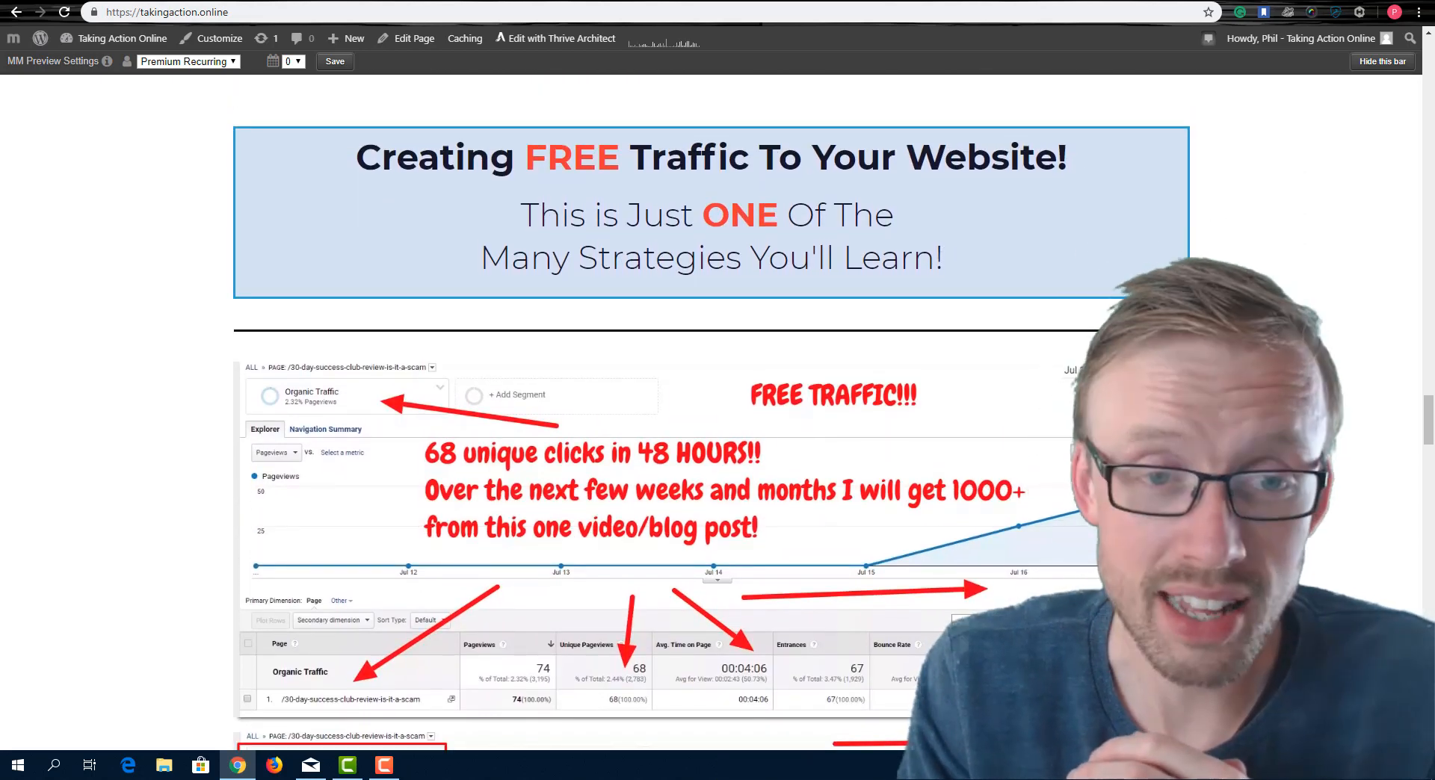
{"action": "scroll", "scroll_direction": "down", "scroll_amount": 3}
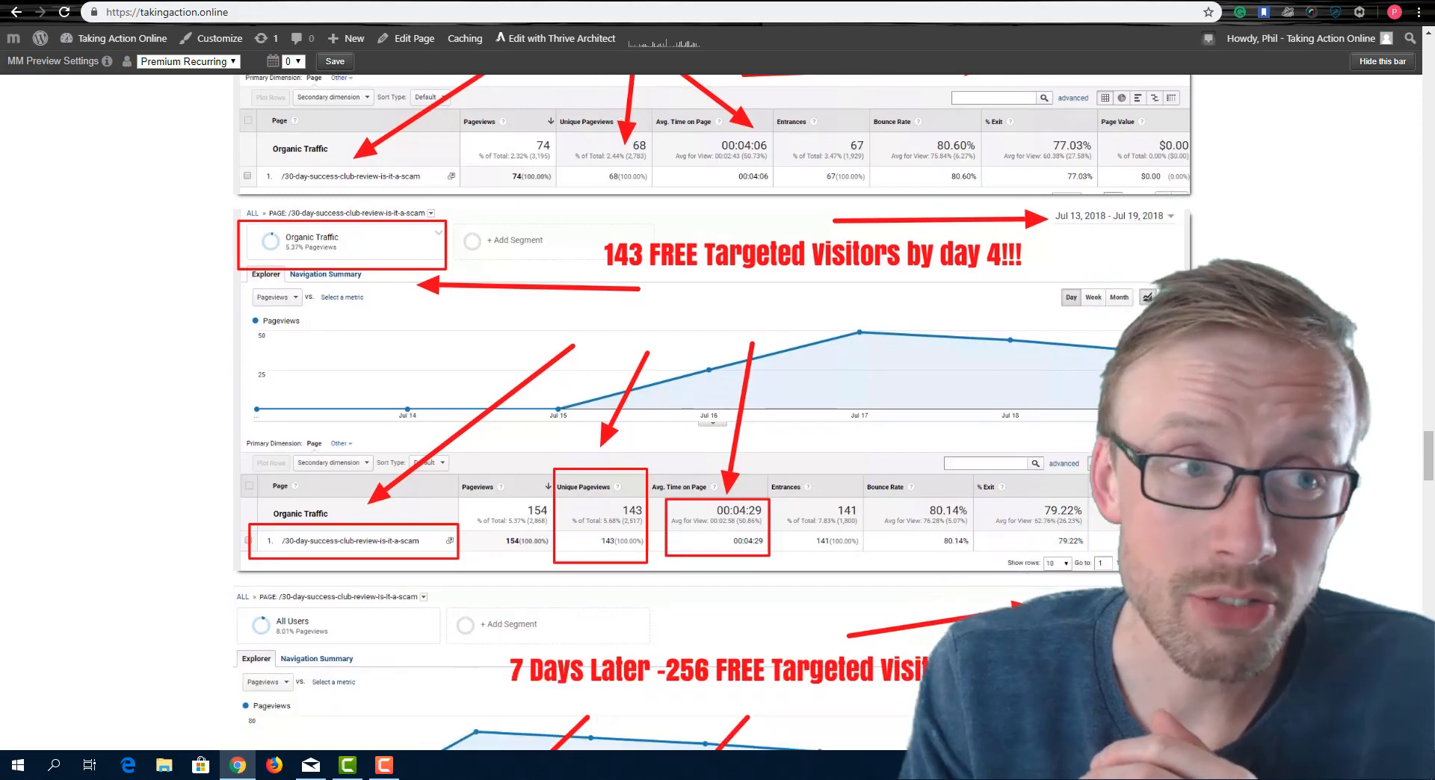
{"action": "scroll", "scroll_direction": "down", "scroll_amount": 3}
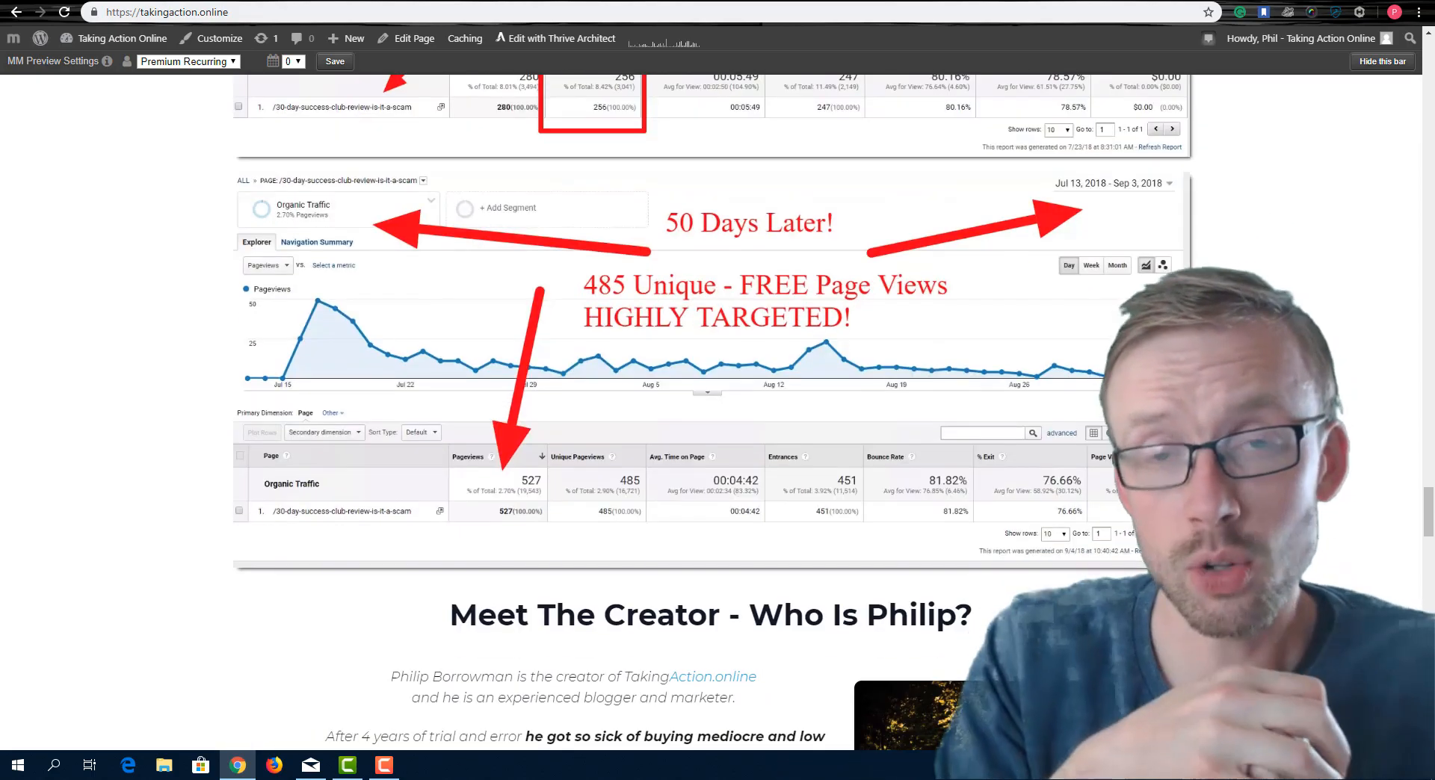